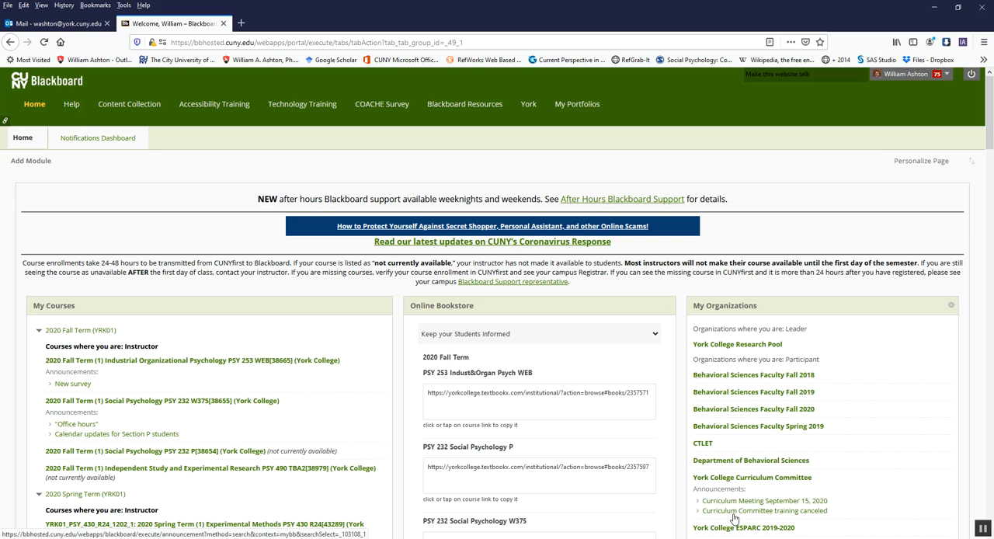
pyautogui.moveTo(288, 362)
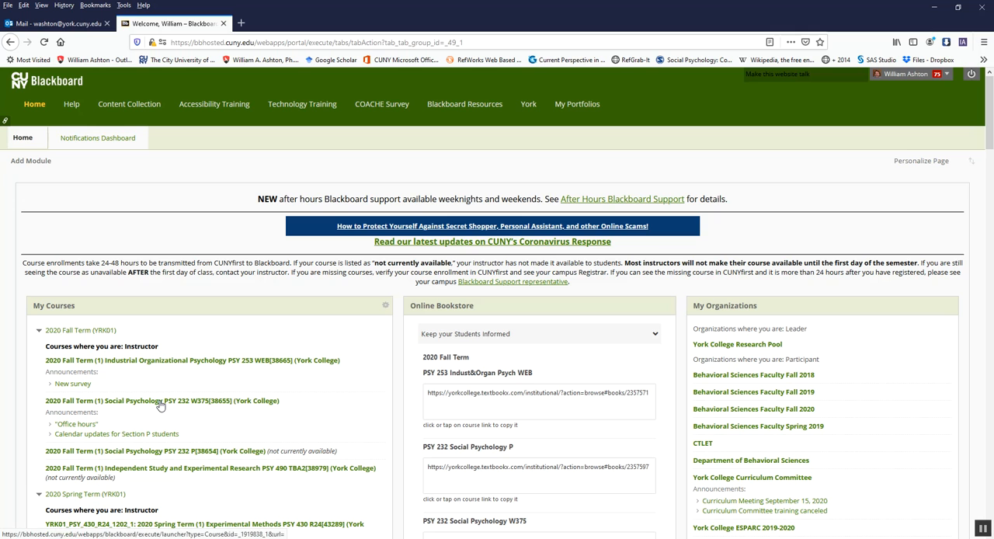
pyautogui.moveTo(295, 404)
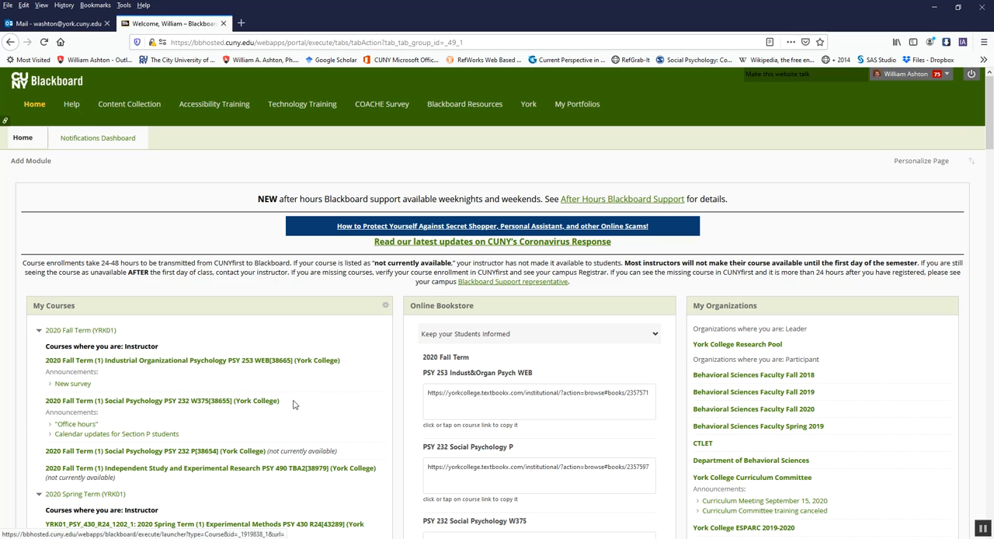
pyautogui.moveTo(200, 403)
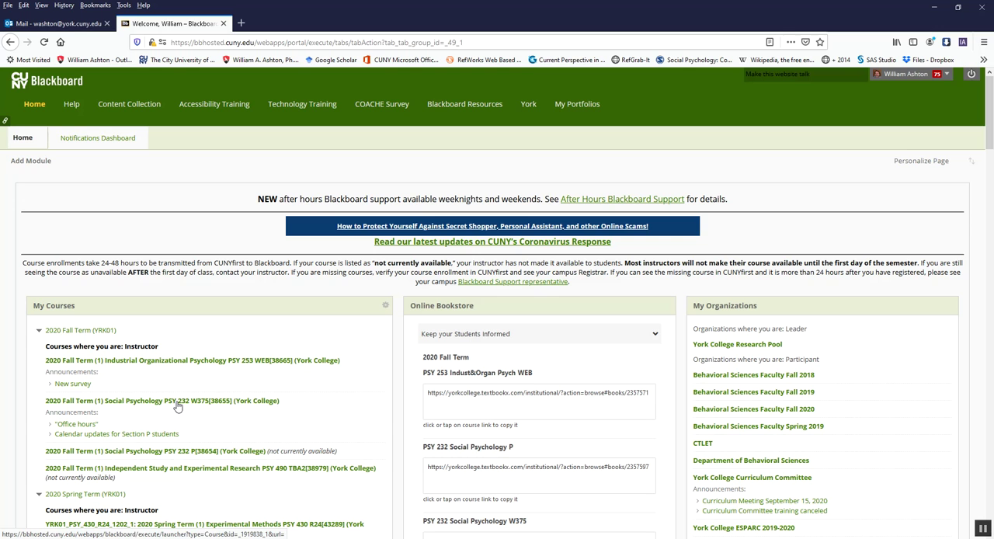
pyautogui.moveTo(140, 412)
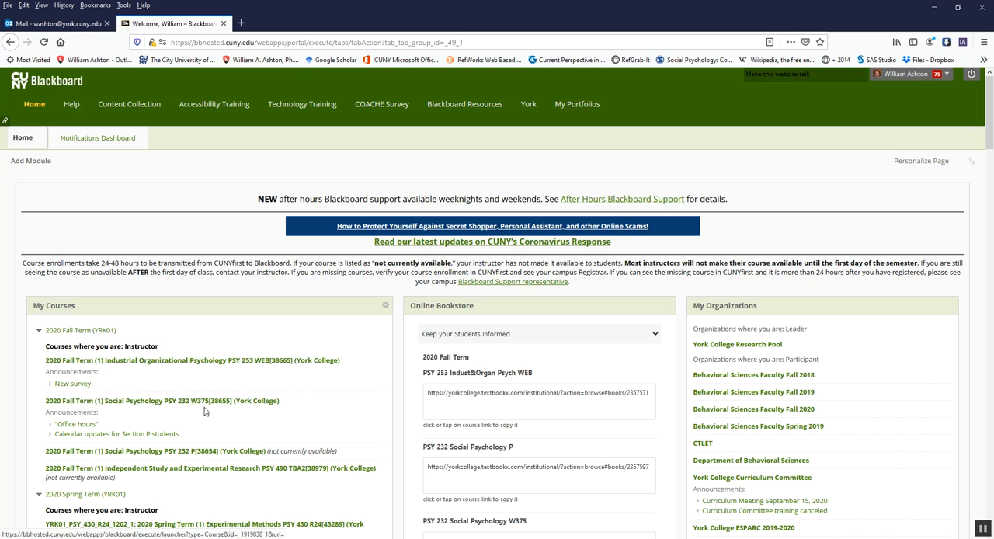
pyautogui.moveTo(218, 405)
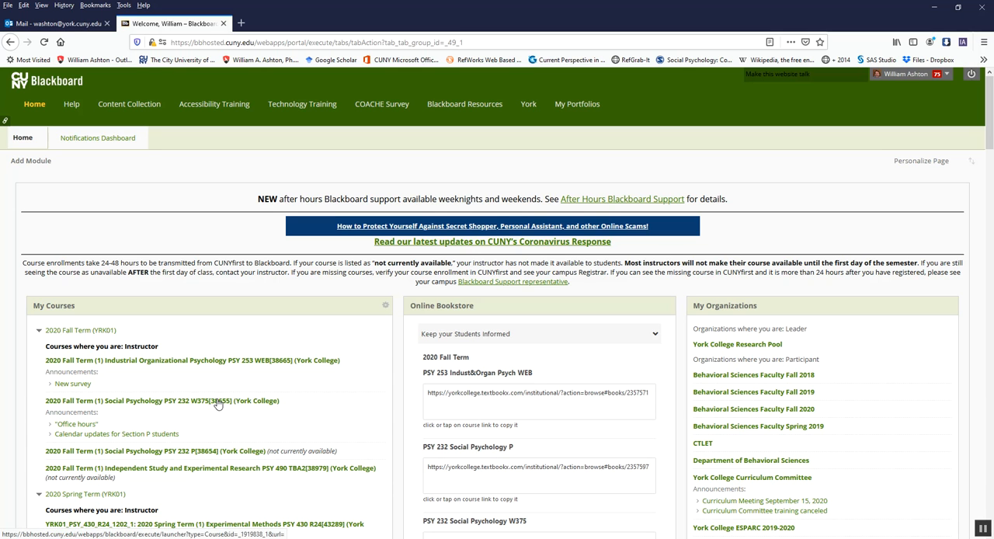
pyautogui.moveTo(156, 405)
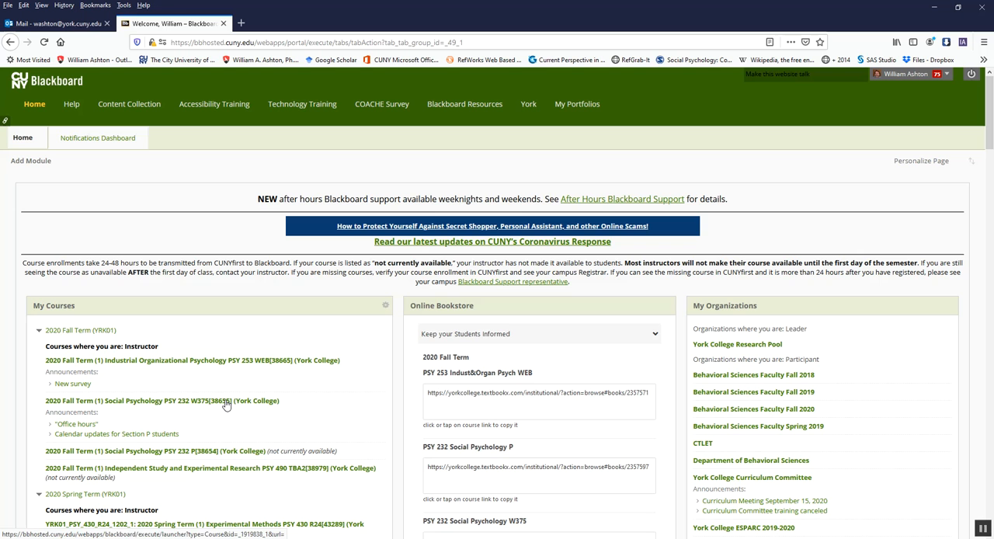
# Step: Enter the Fall 2020 PSY 232 W375 course and browse its dashboard panels
pyautogui.click(163, 401)
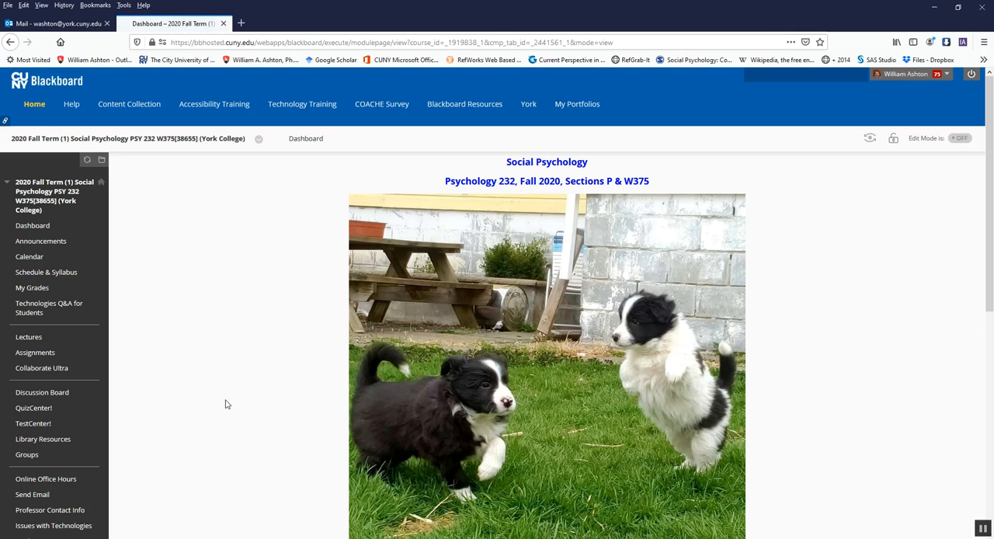
pyautogui.scroll(-3)
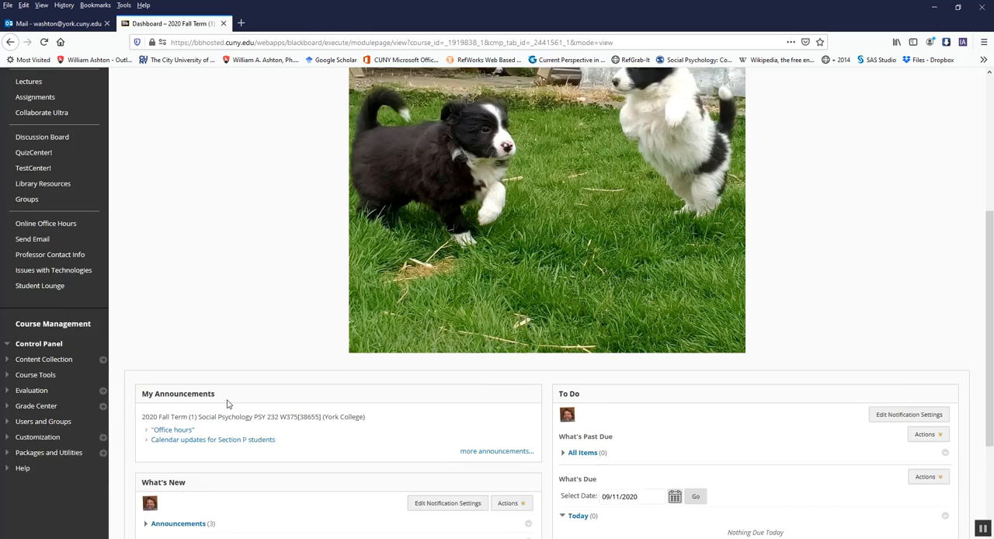
pyautogui.scroll(-3)
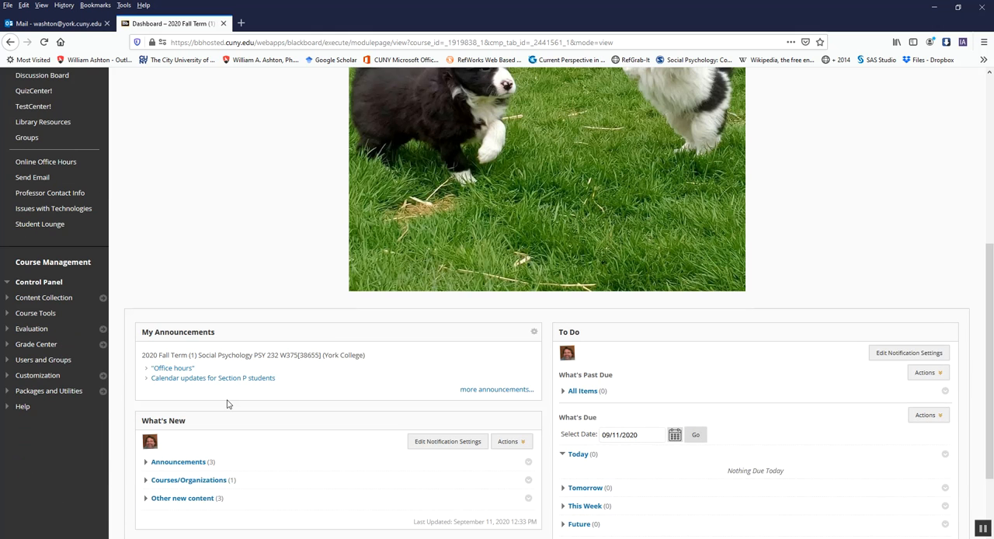
pyautogui.scroll(-3)
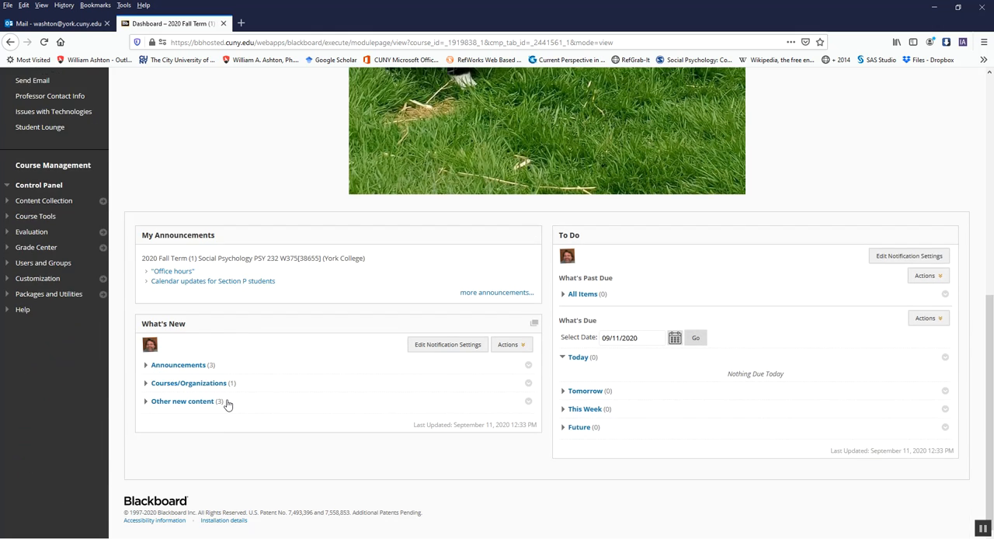
pyautogui.moveTo(272, 389)
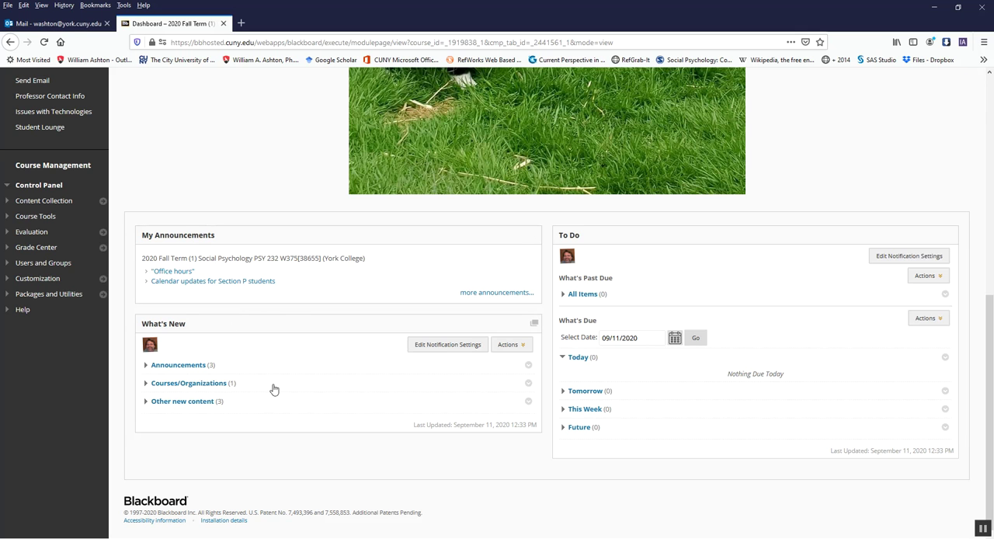
pyautogui.moveTo(187, 313)
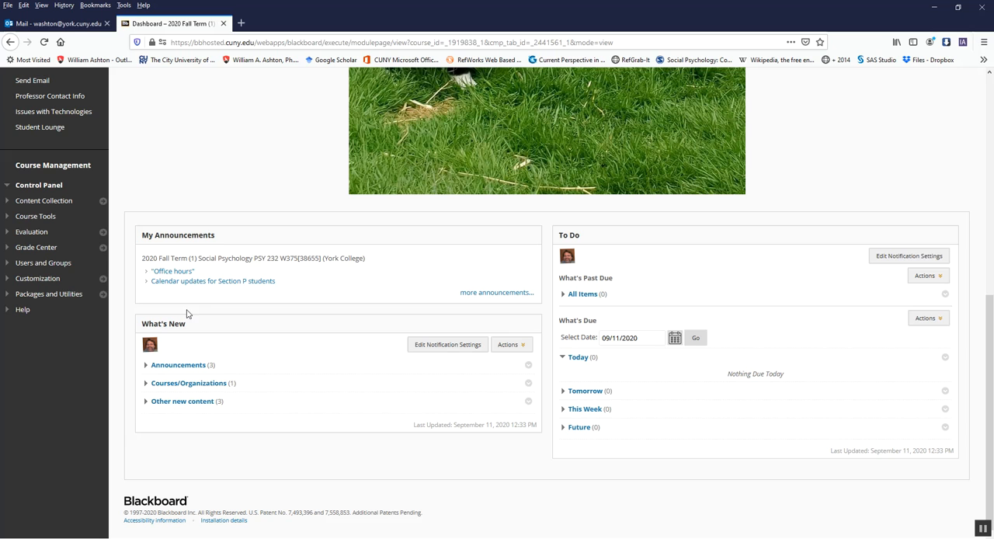
pyautogui.moveTo(180, 315)
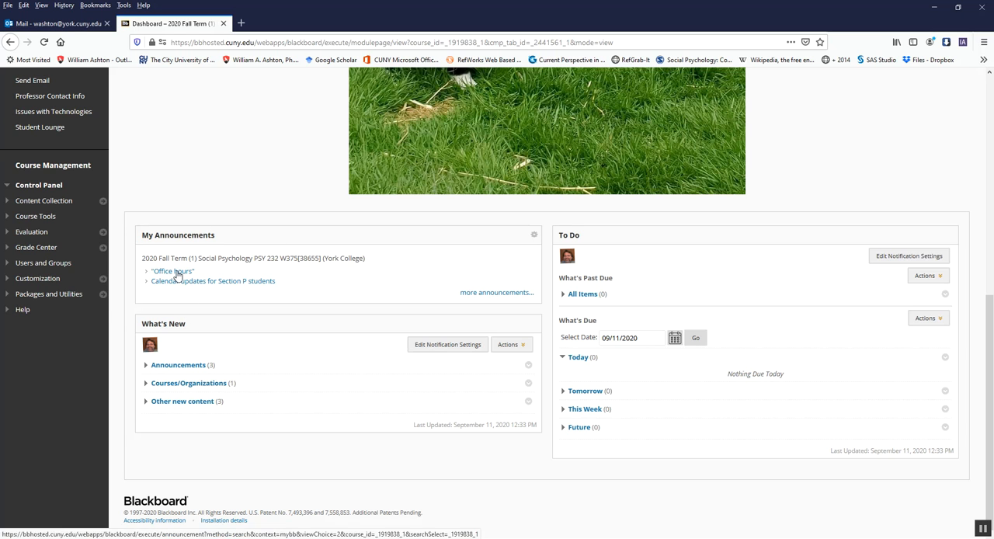
pyautogui.click(172, 271)
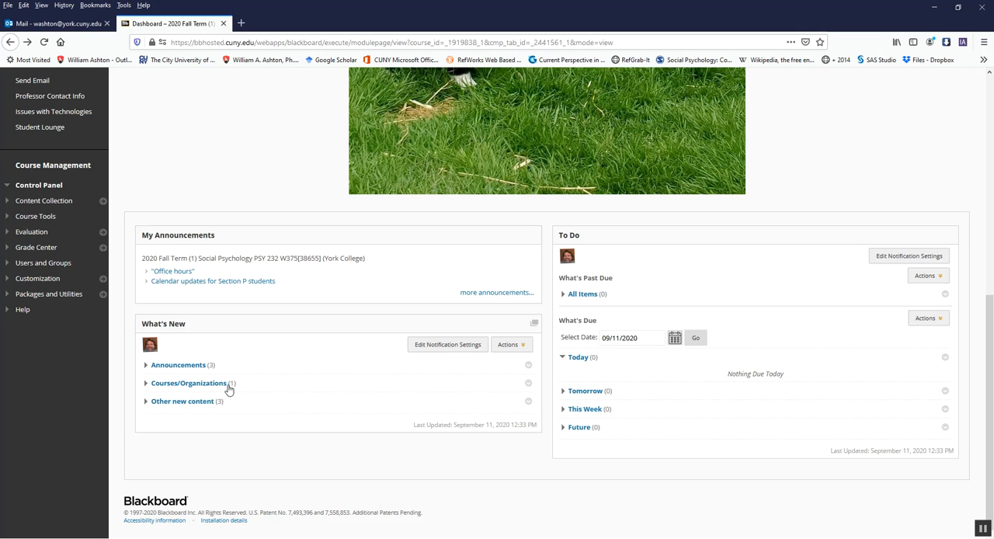
pyautogui.moveTo(509, 408)
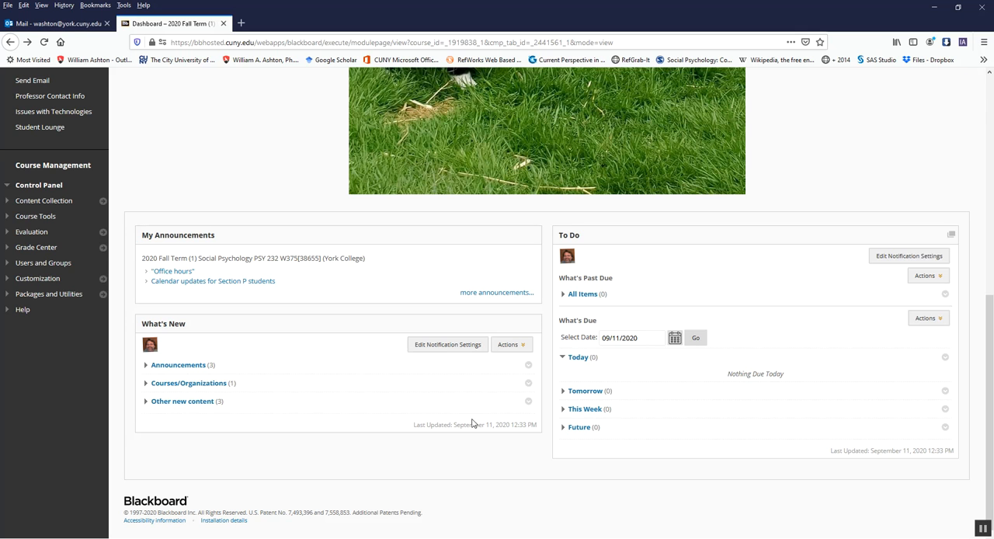
pyautogui.moveTo(691, 283)
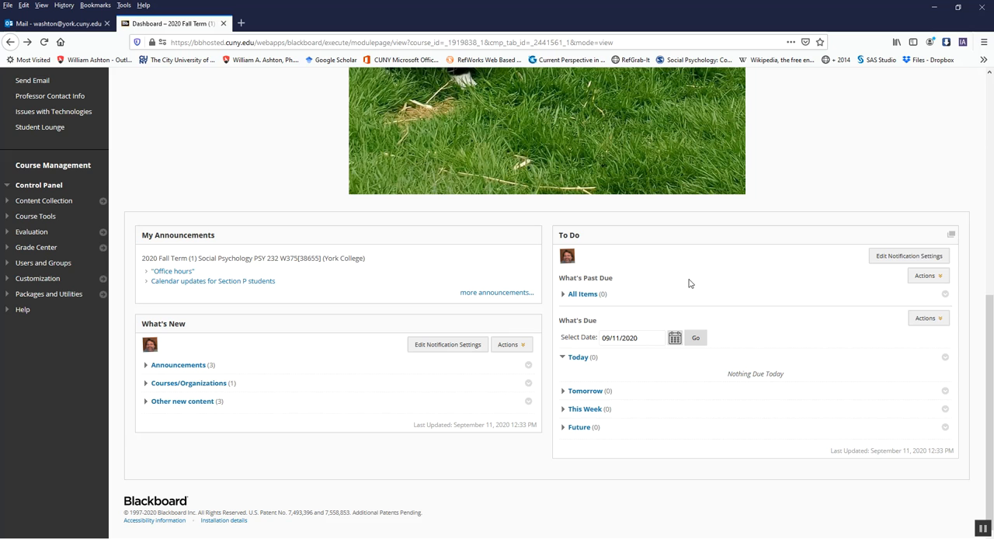
pyautogui.moveTo(451, 375)
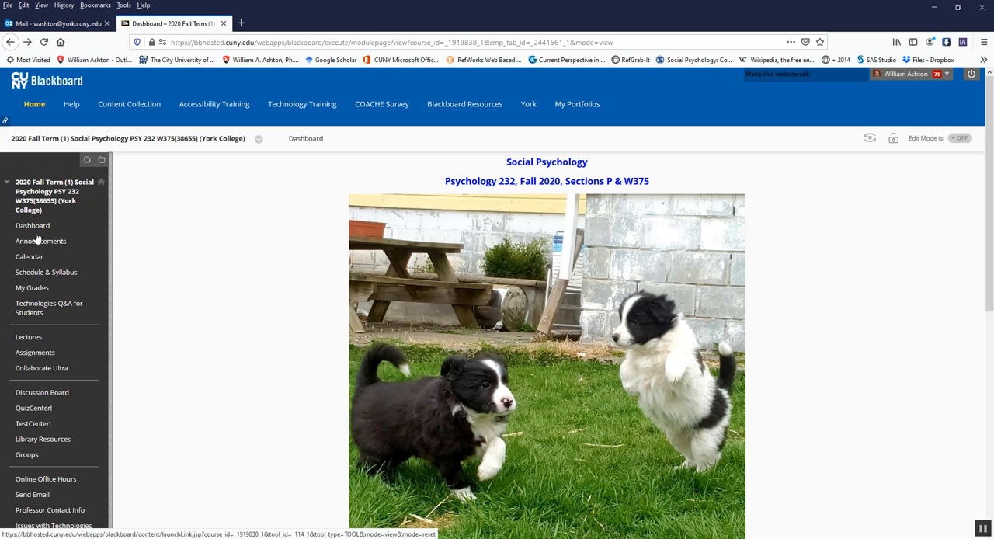
# Step: Read the course announcements down to the oldest welcome video lecture post
pyautogui.click(40, 241)
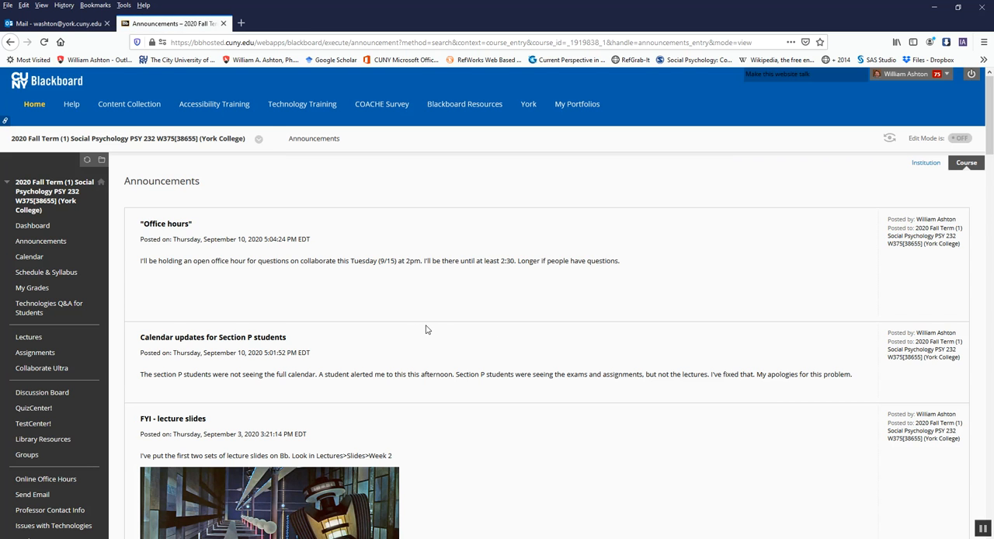
pyautogui.scroll(-3)
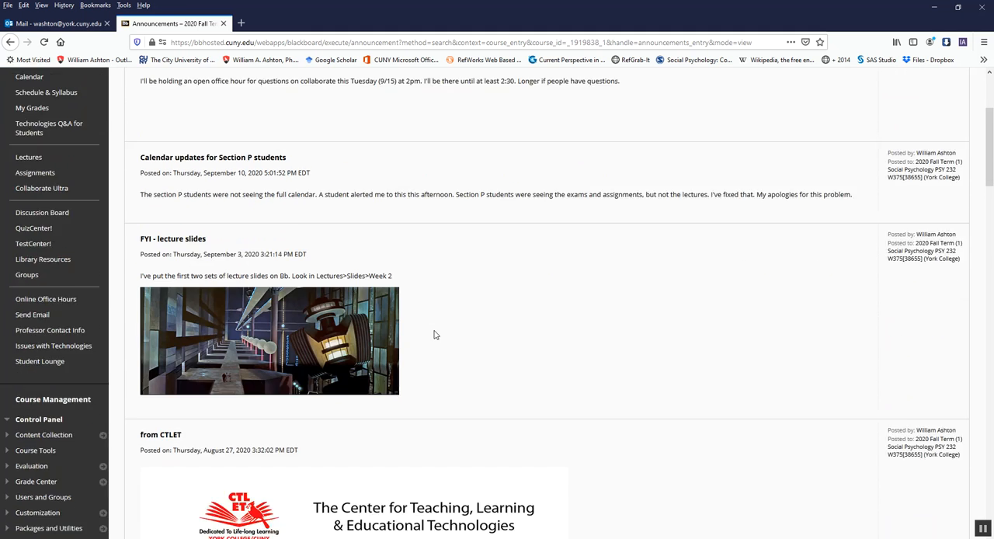
pyautogui.scroll(-3)
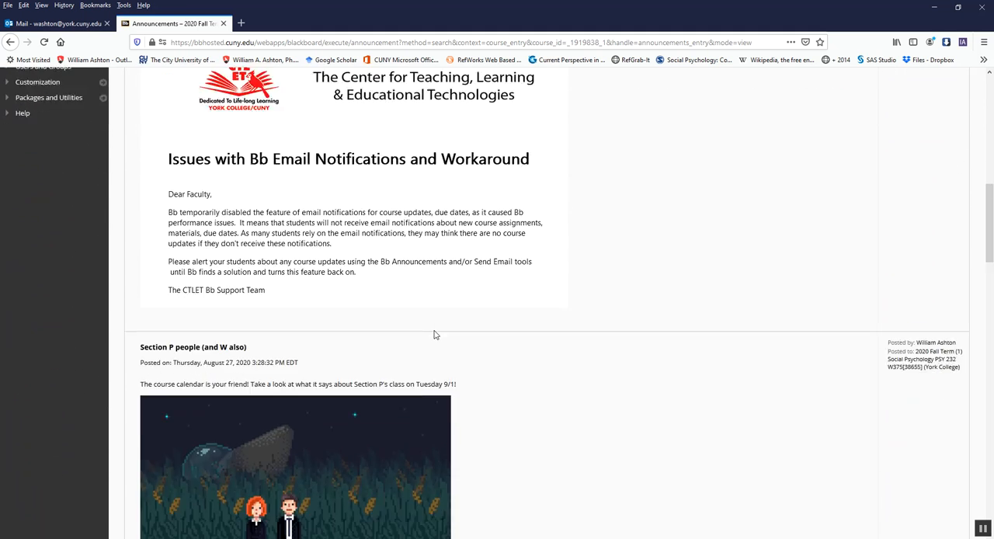
pyautogui.scroll(-3)
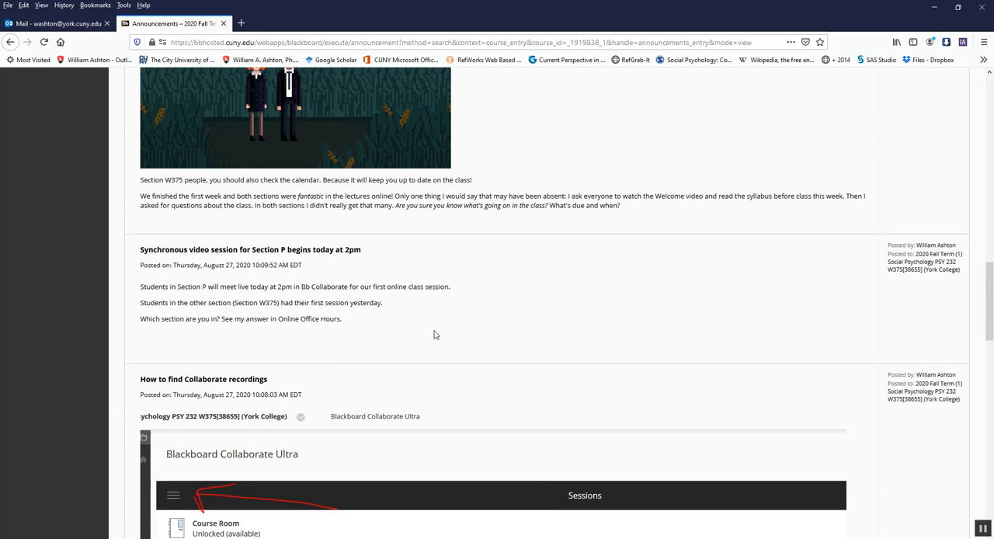
pyautogui.scroll(-3)
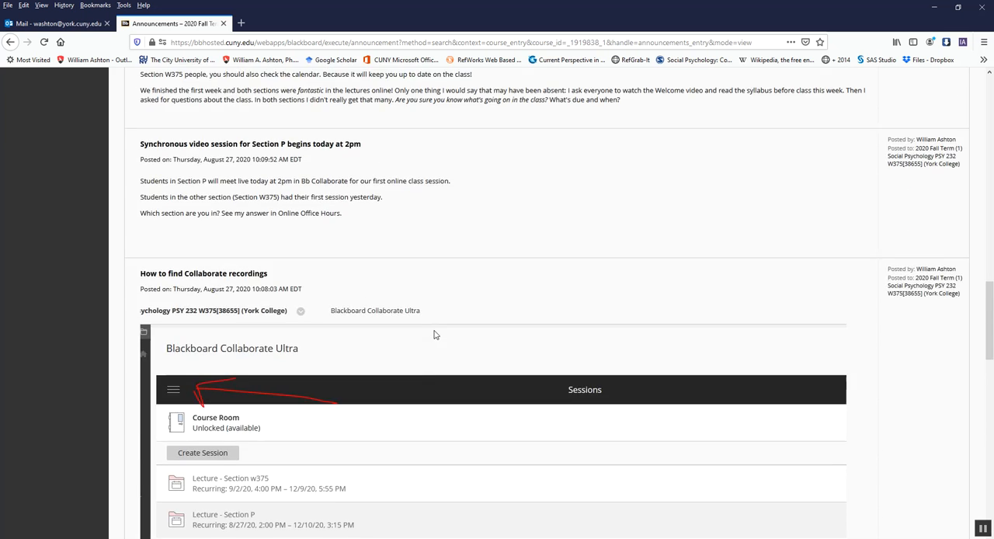
pyautogui.scroll(-3)
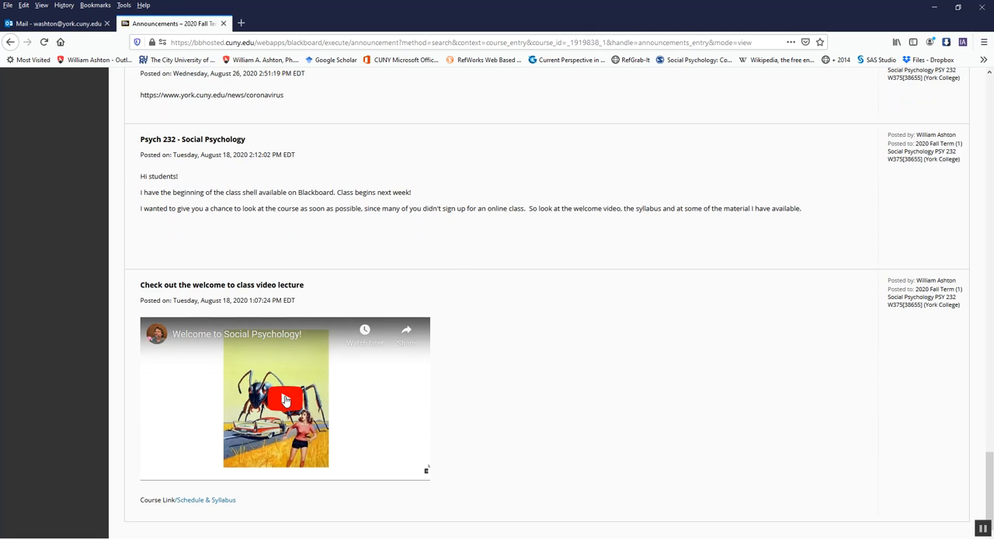
pyautogui.moveTo(408, 305)
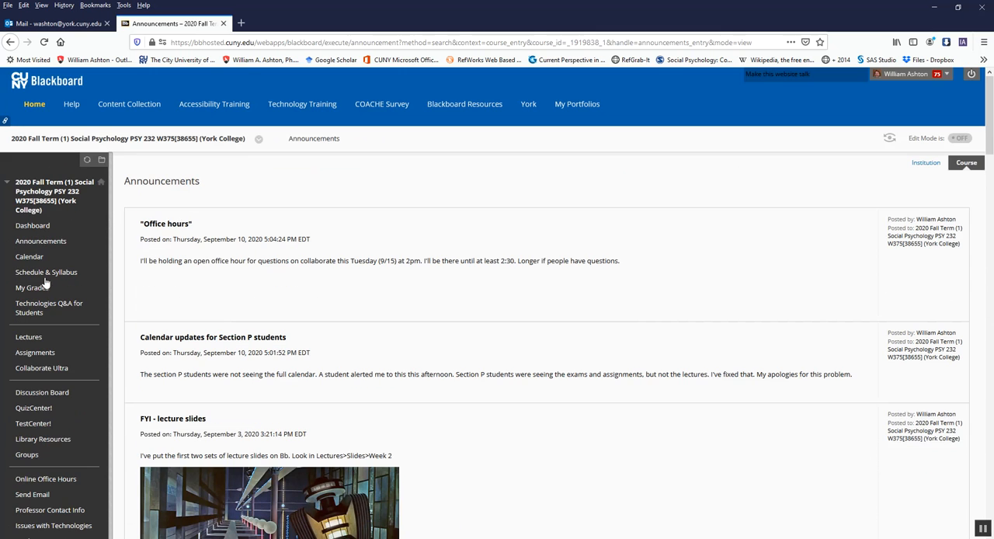
pyautogui.click(29, 256)
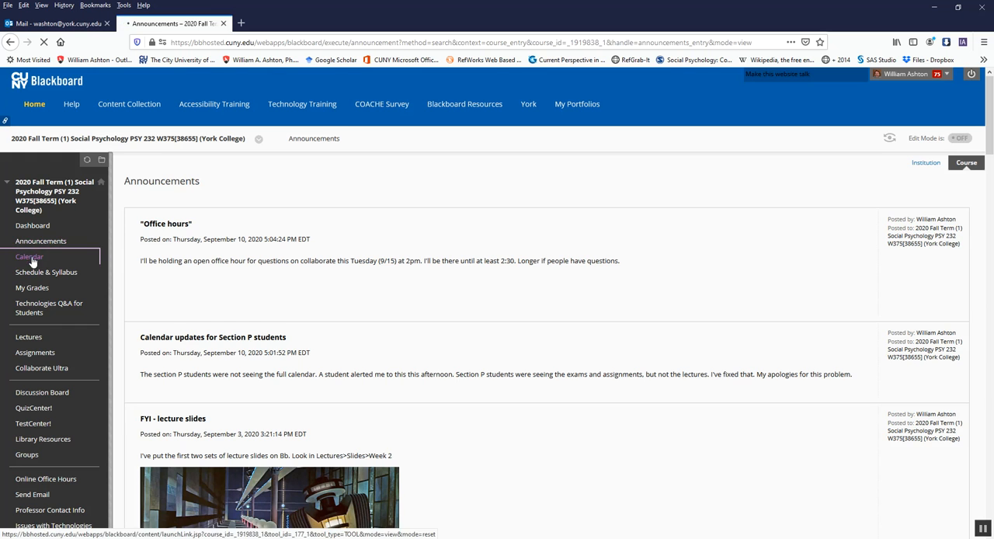
pyautogui.click(28, 257)
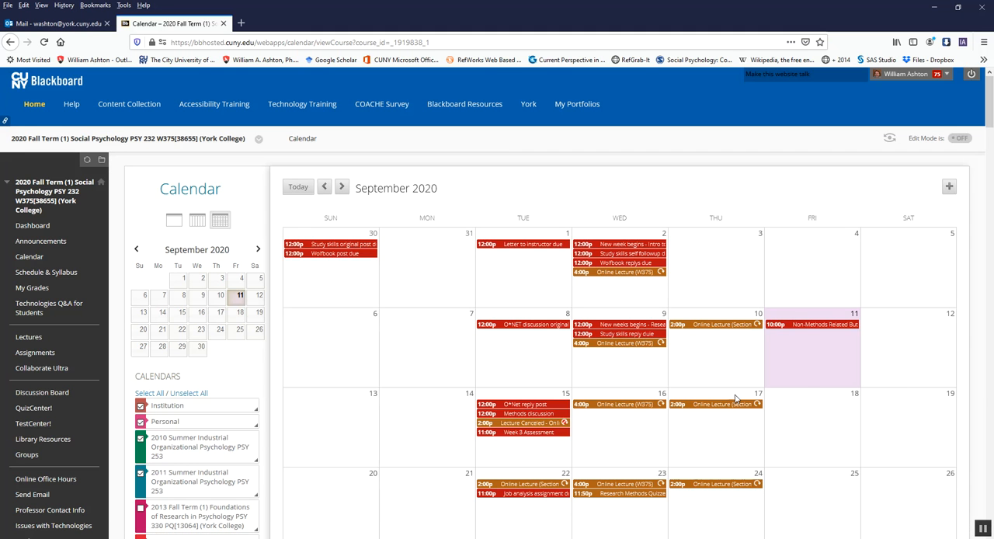
pyautogui.moveTo(730, 396)
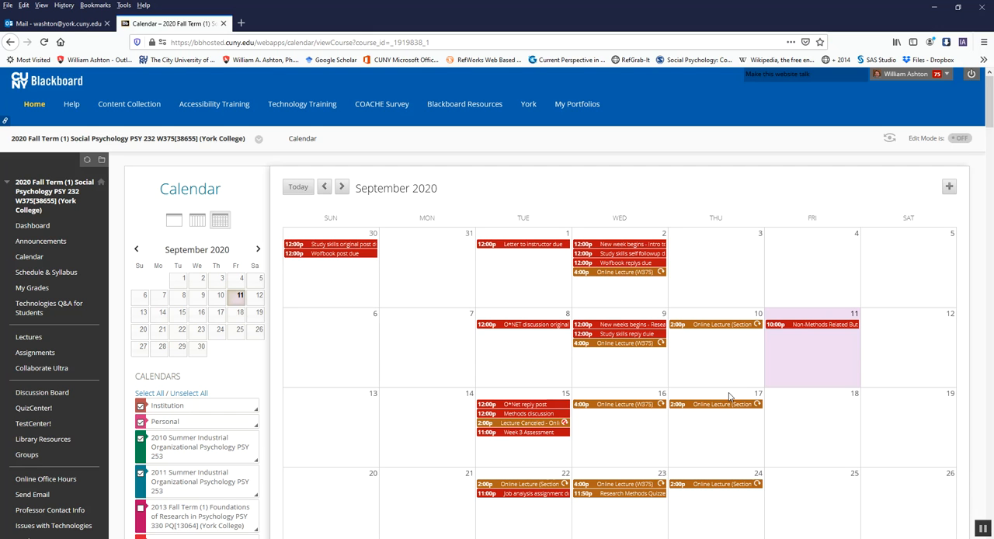
pyautogui.moveTo(626, 346)
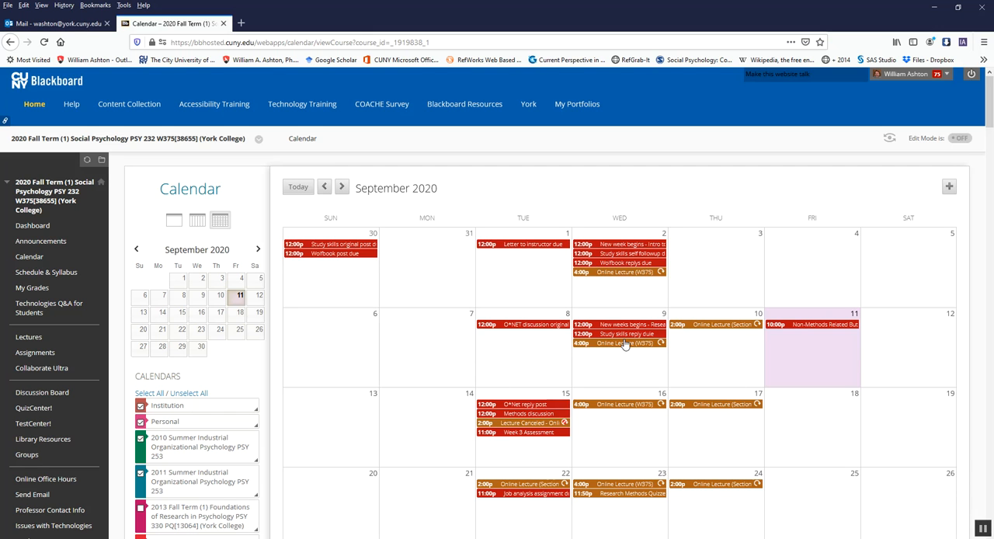
pyautogui.moveTo(643, 348)
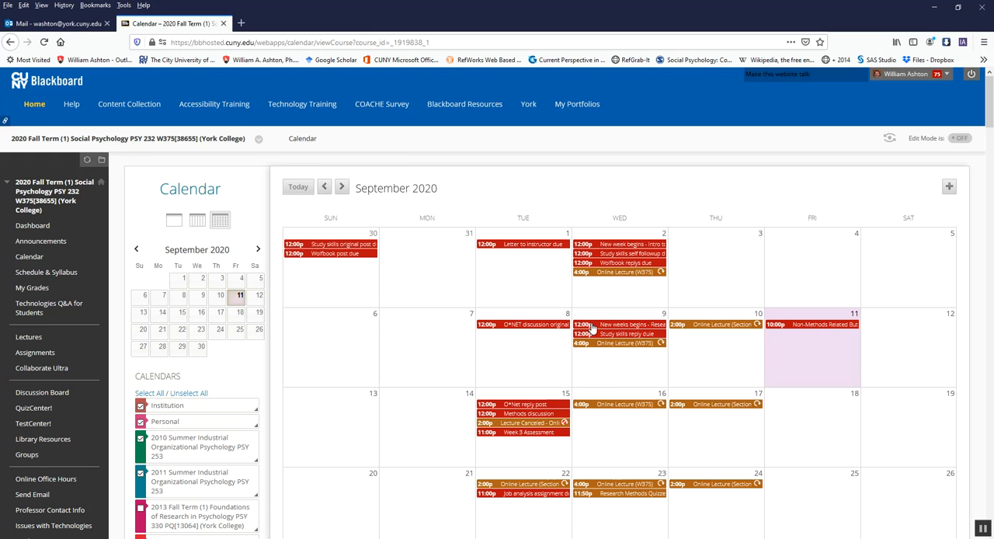
pyautogui.moveTo(618, 324)
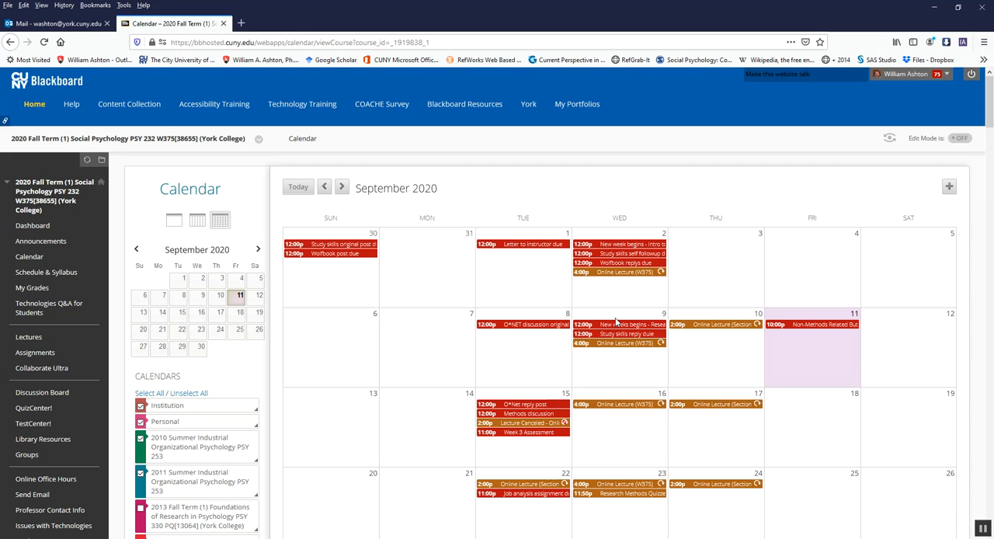
pyautogui.moveTo(611, 334)
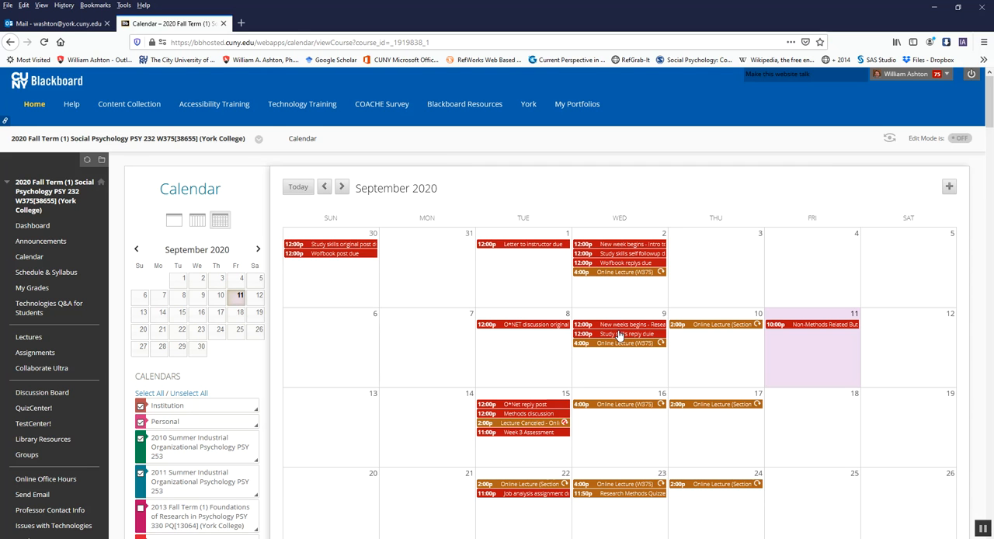
pyautogui.moveTo(622, 337)
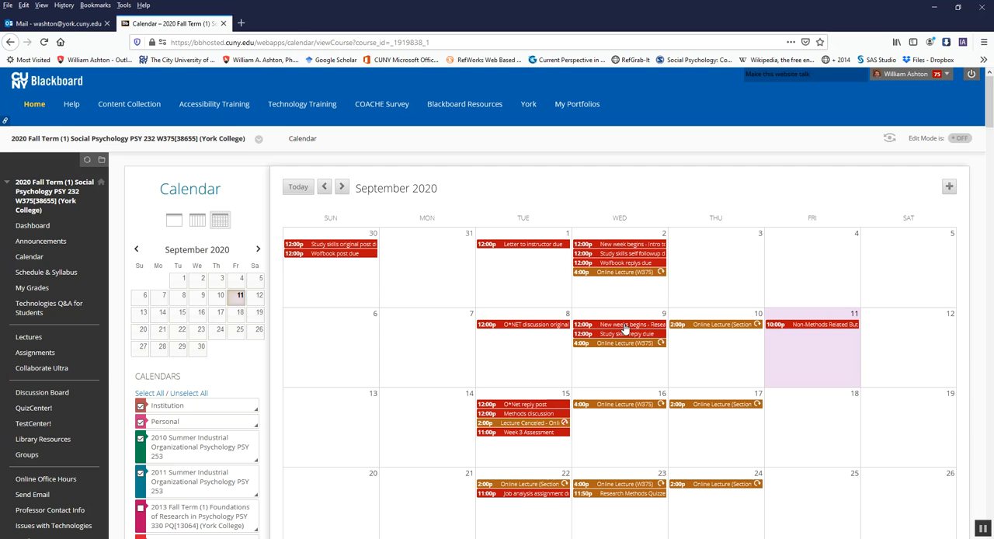
pyautogui.moveTo(618, 333)
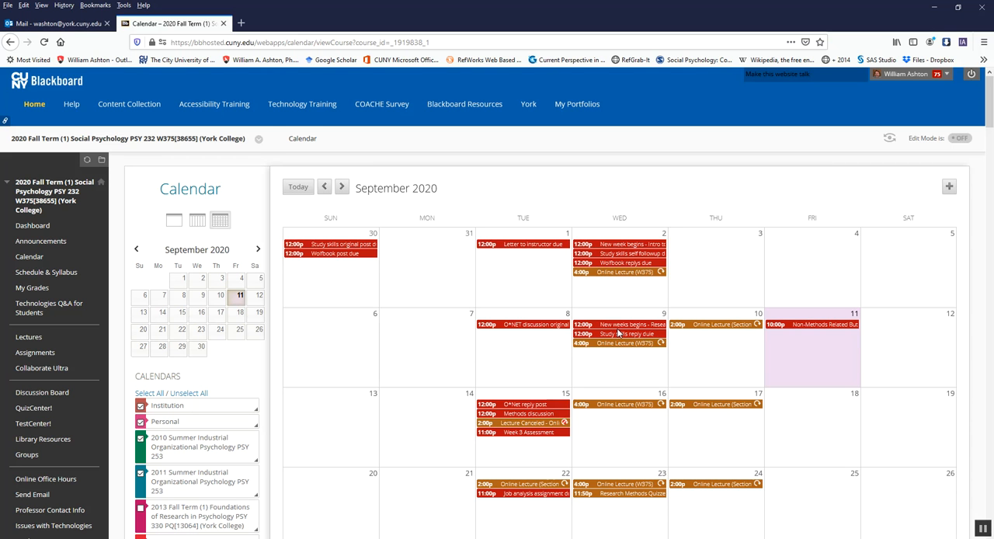
pyautogui.moveTo(715, 320)
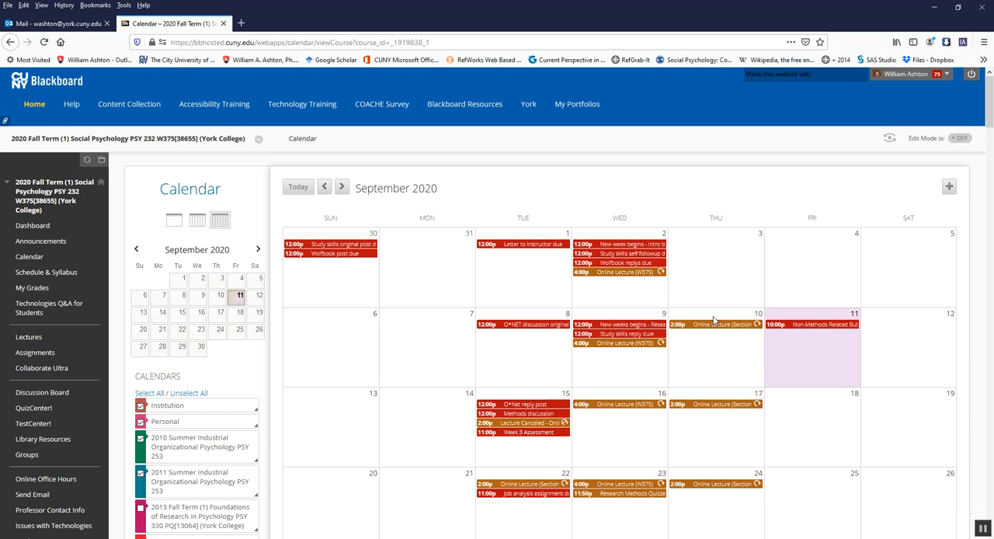
pyautogui.moveTo(712, 329)
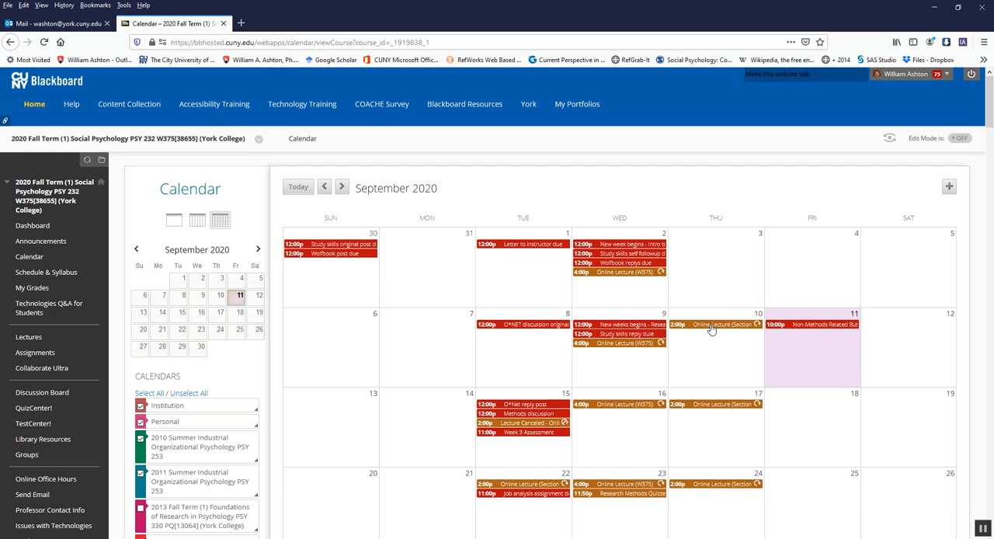
pyautogui.moveTo(715, 337)
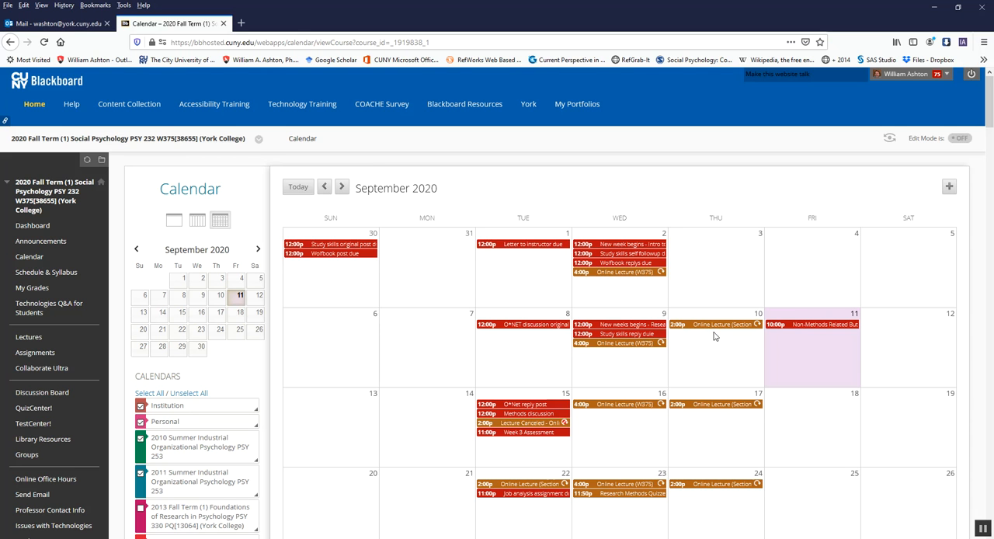
pyautogui.moveTo(715, 337)
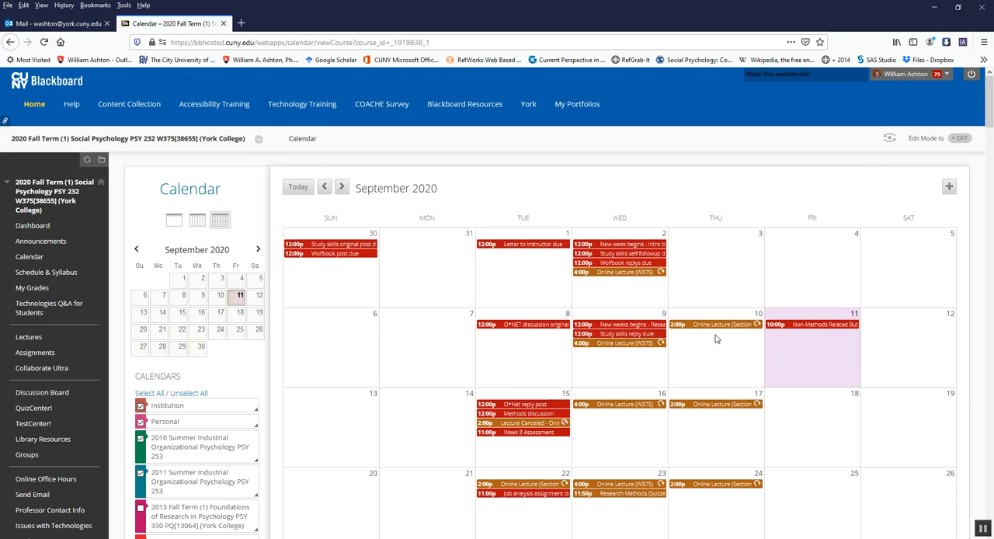
pyautogui.moveTo(723, 341)
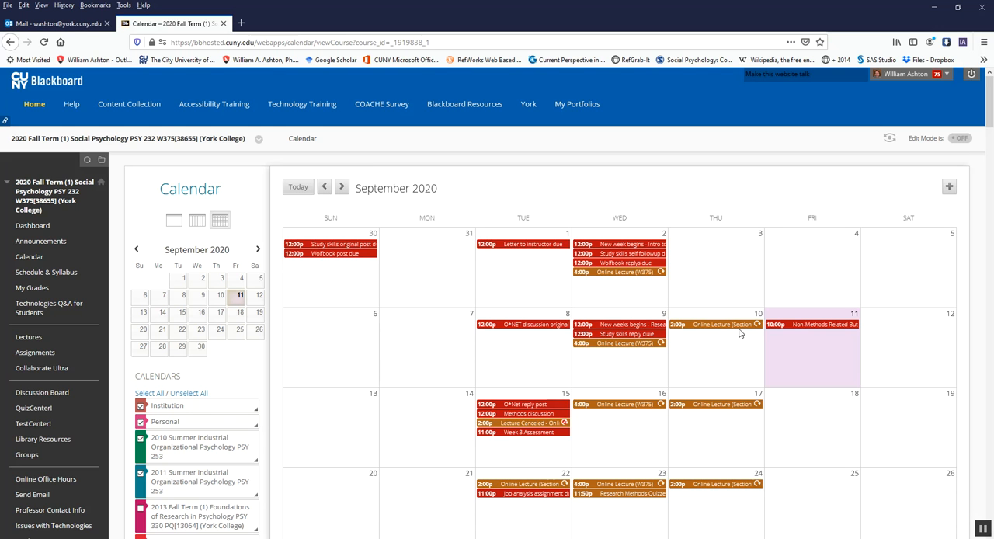
pyautogui.moveTo(723, 334)
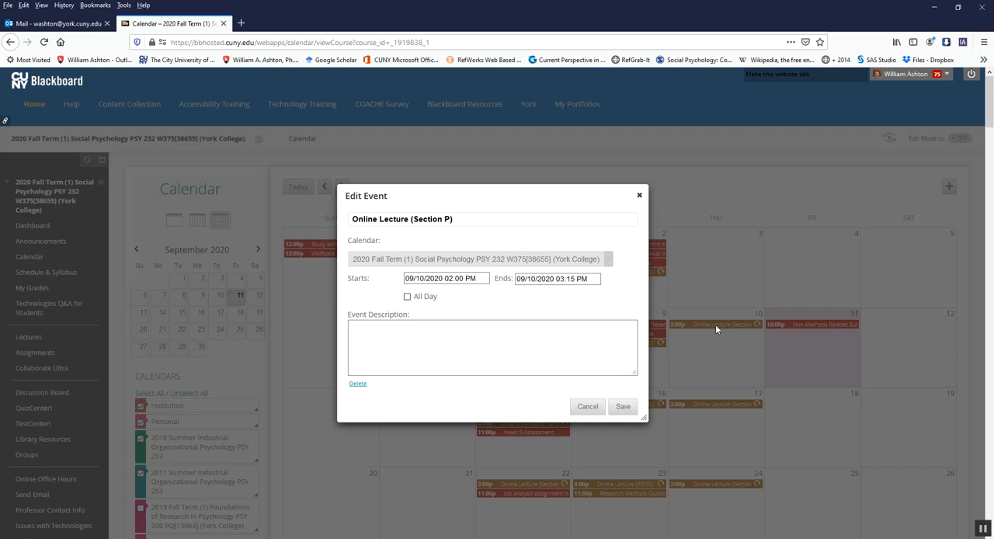
pyautogui.moveTo(630, 407)
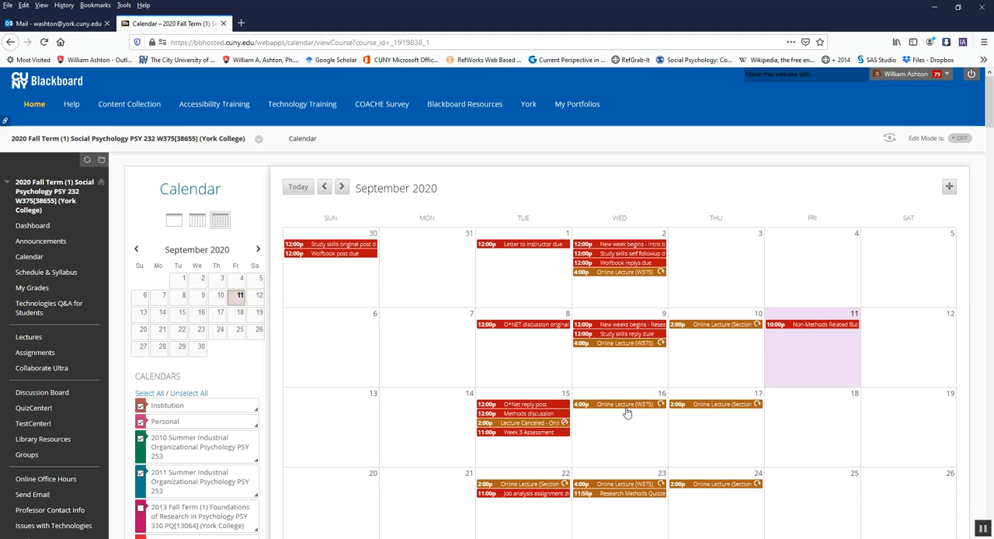
pyautogui.moveTo(813, 373)
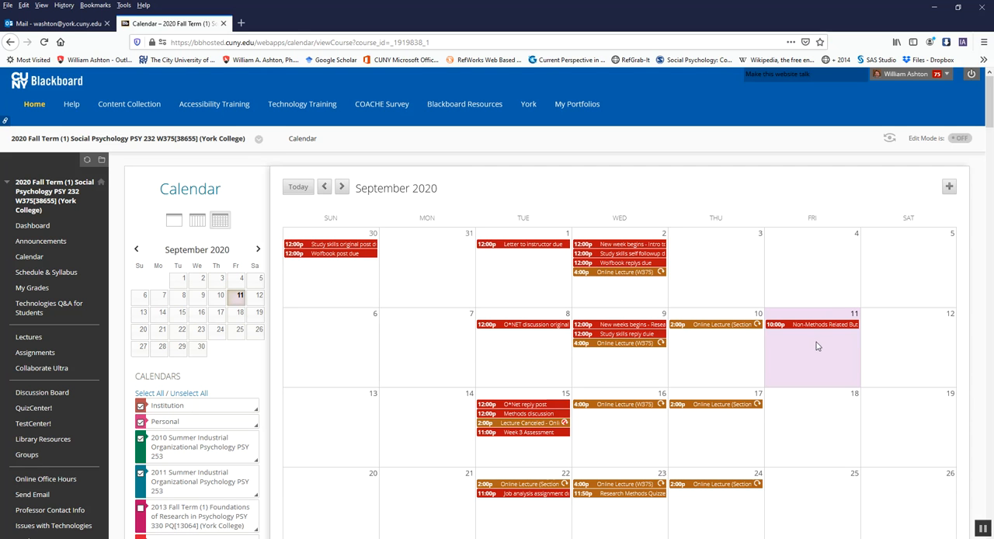
pyautogui.moveTo(524, 423)
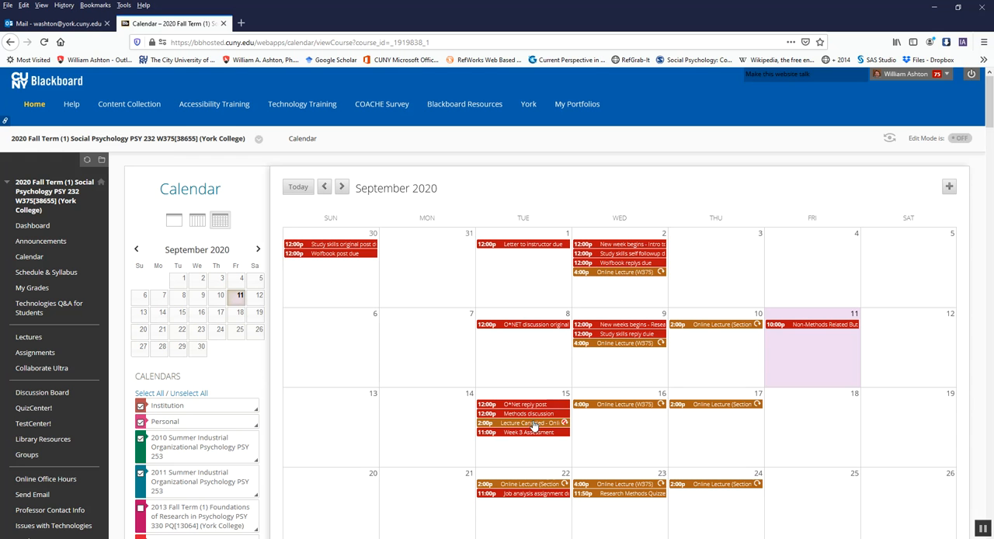
pyautogui.click(524, 423)
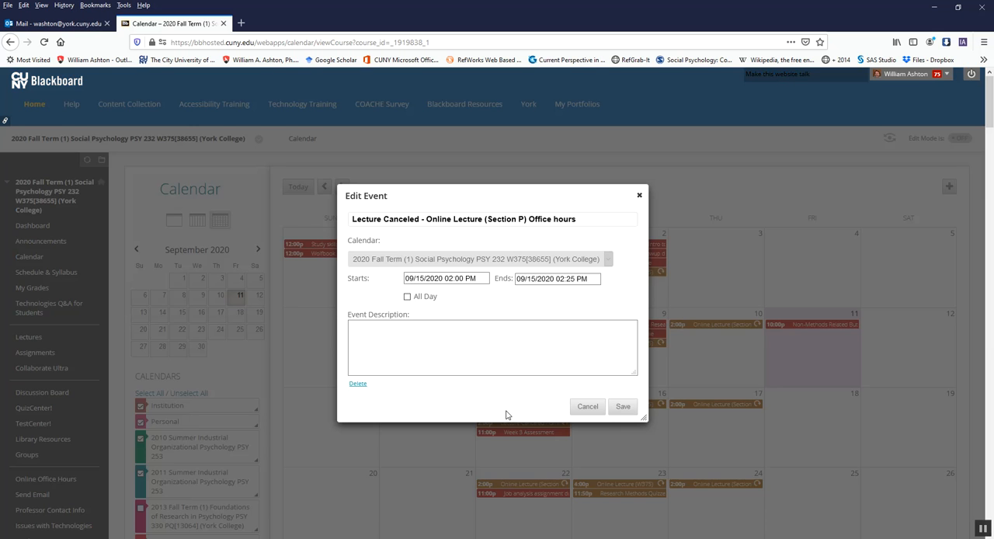
pyautogui.moveTo(503, 233)
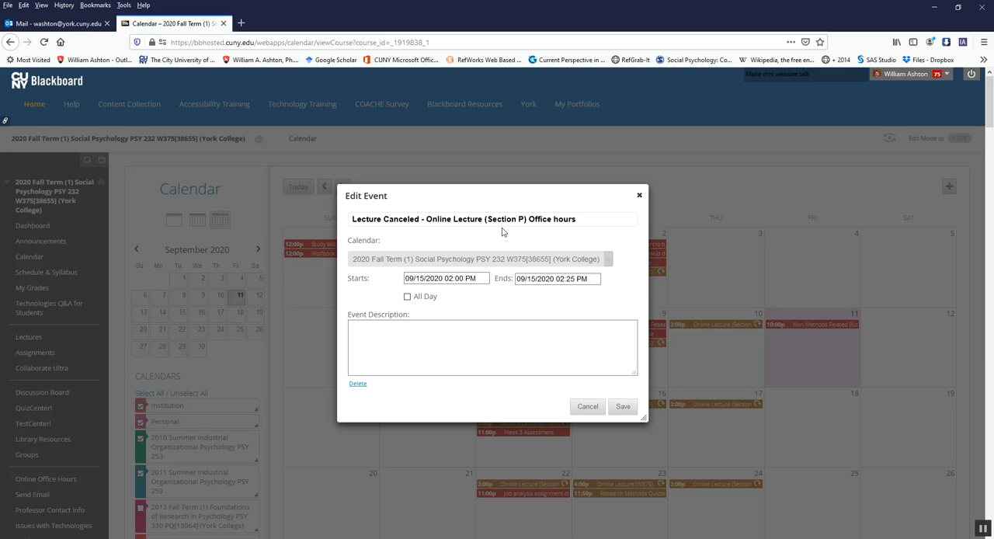
pyautogui.moveTo(665, 469)
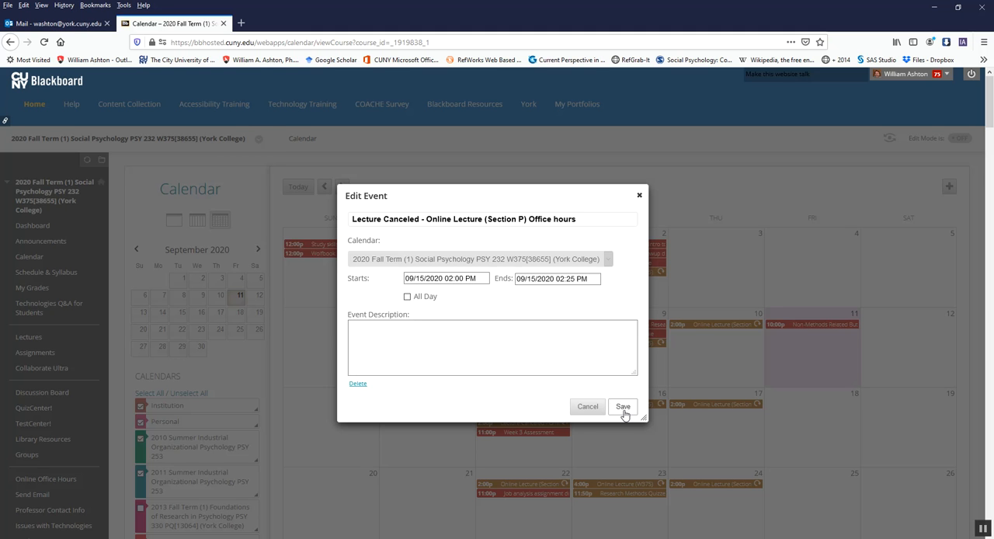
pyautogui.click(624, 406)
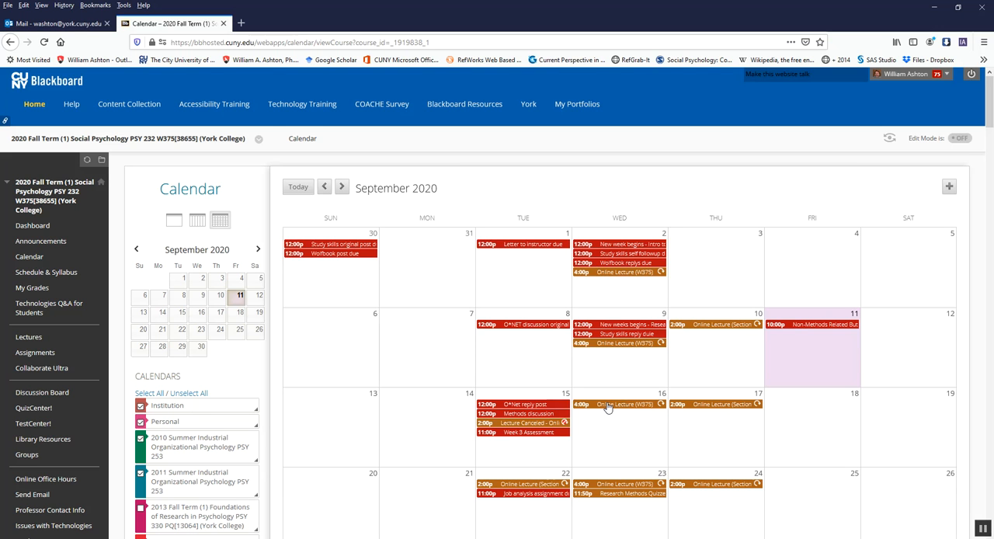
pyautogui.click(623, 404)
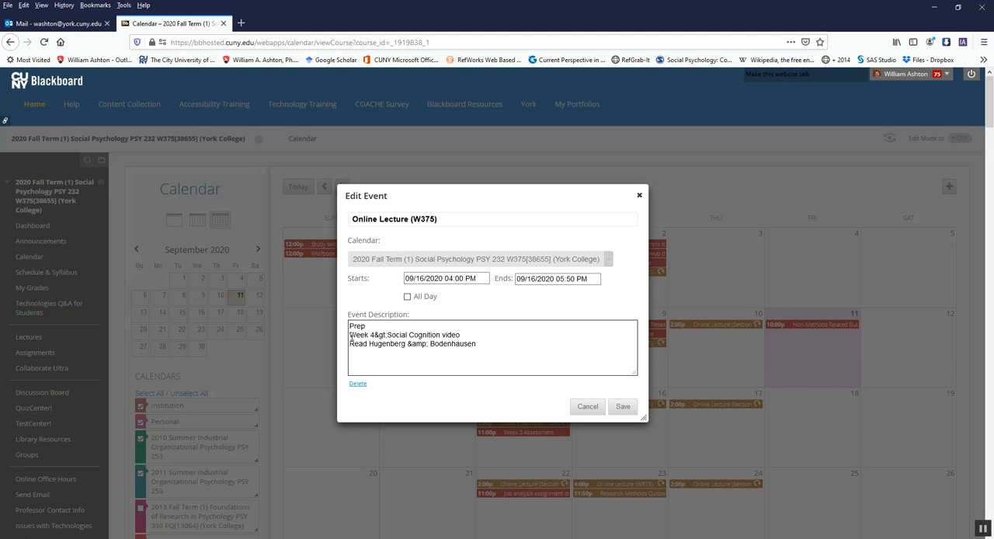
pyautogui.moveTo(350, 335); pyautogui.dragTo(479, 343)
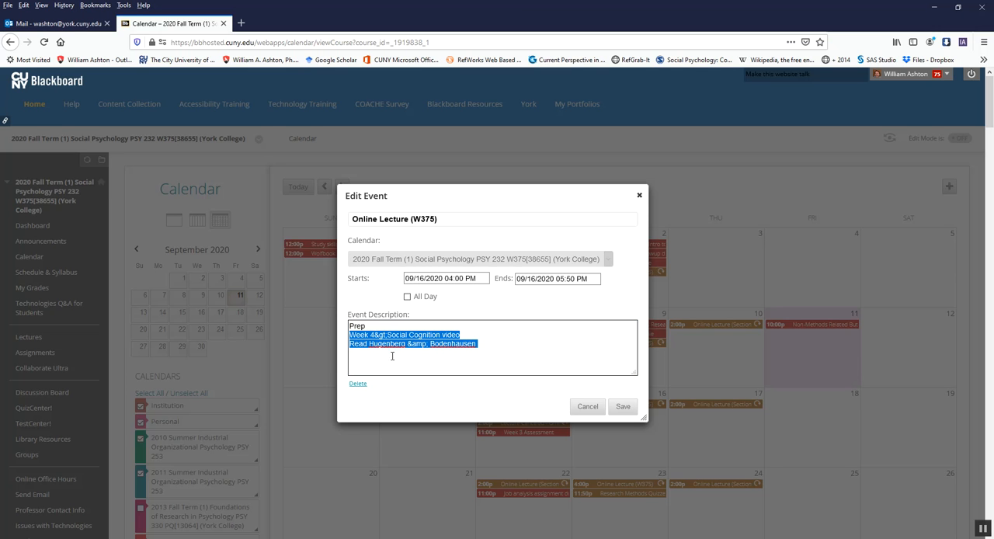
pyautogui.moveTo(377, 356)
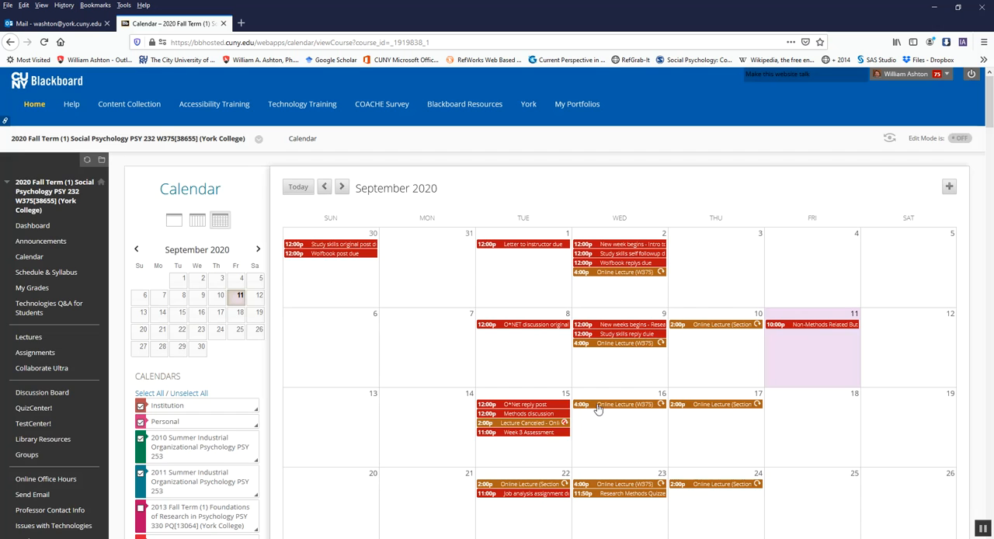
pyautogui.click(627, 404)
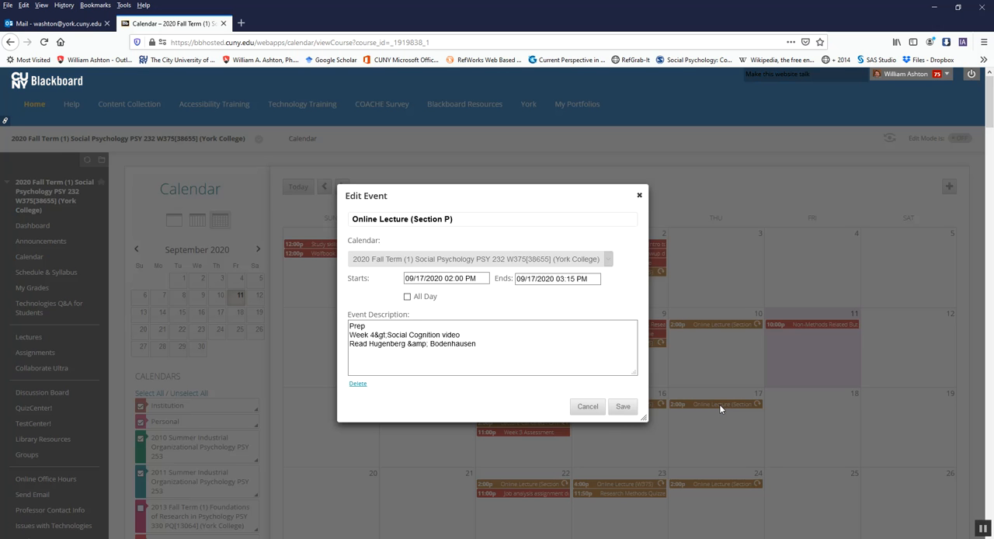
pyautogui.moveTo(722, 410)
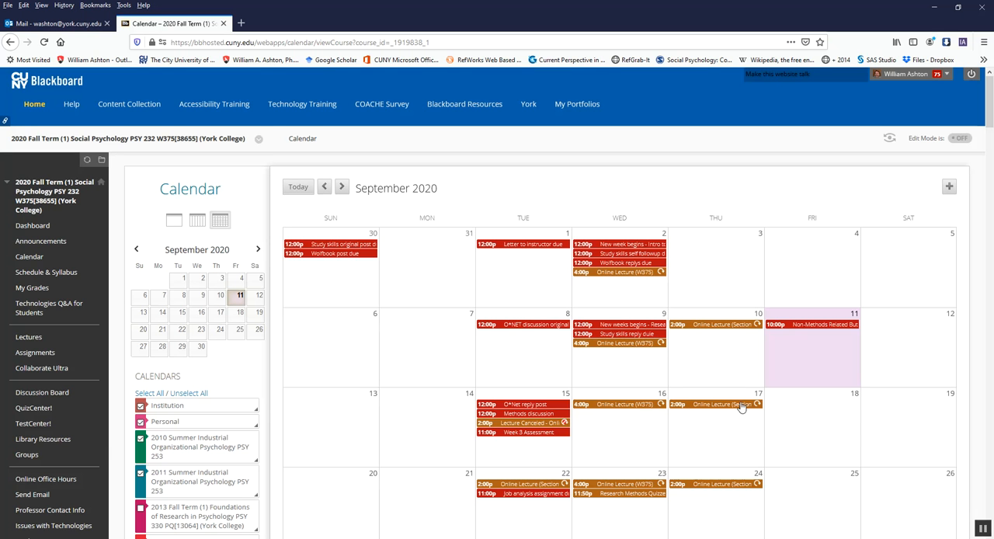
pyautogui.scroll(-3)
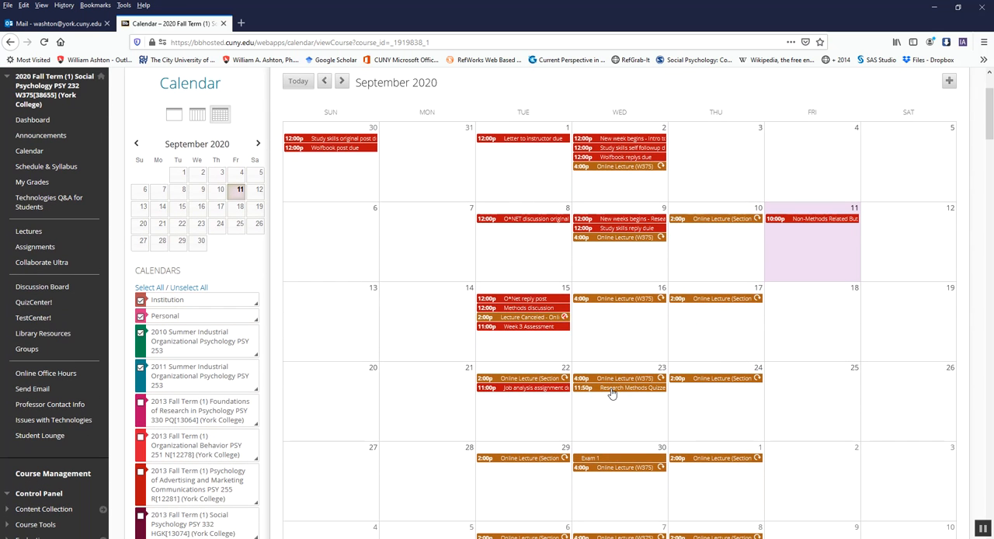
pyautogui.click(627, 388)
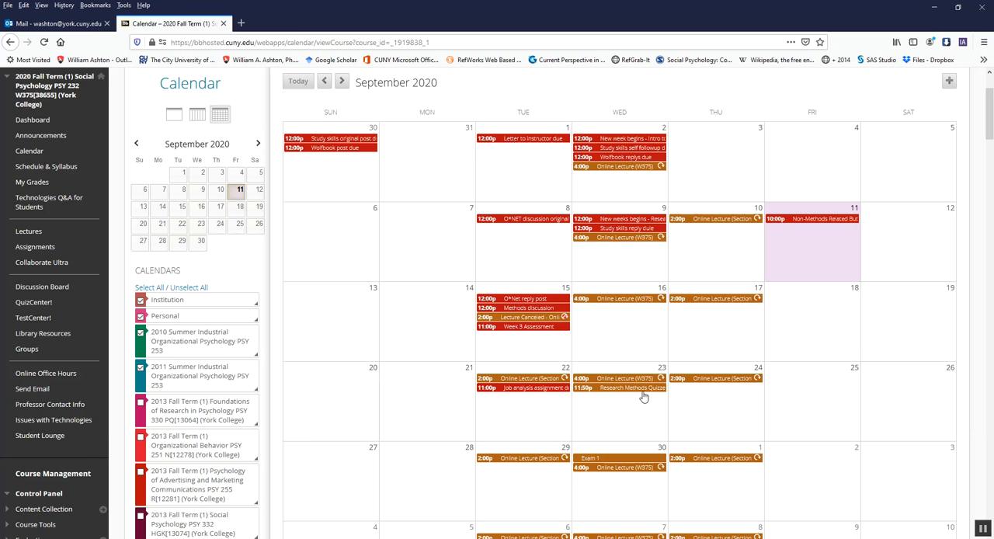
pyautogui.click(599, 460)
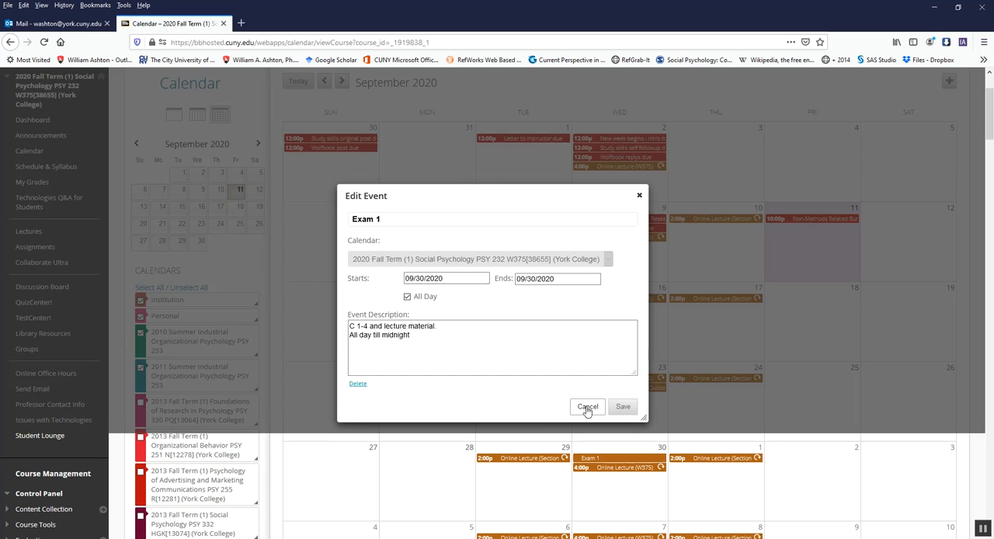
pyautogui.click(587, 407)
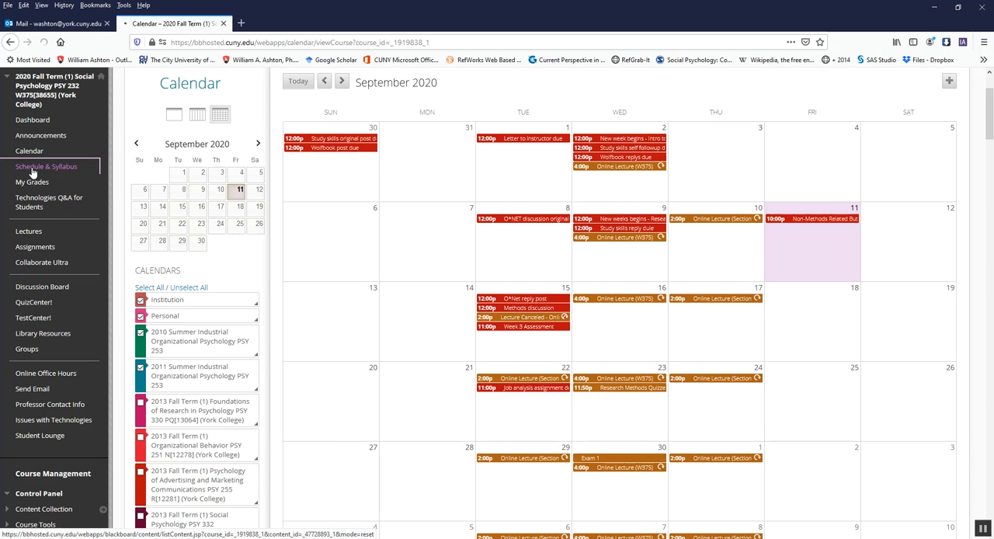
pyautogui.click(46, 166)
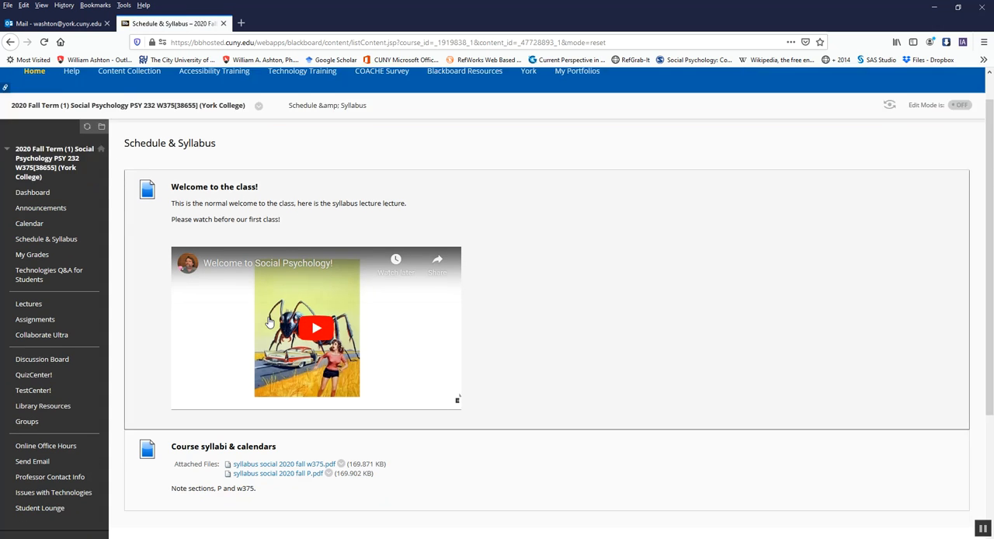
pyautogui.scroll(-3)
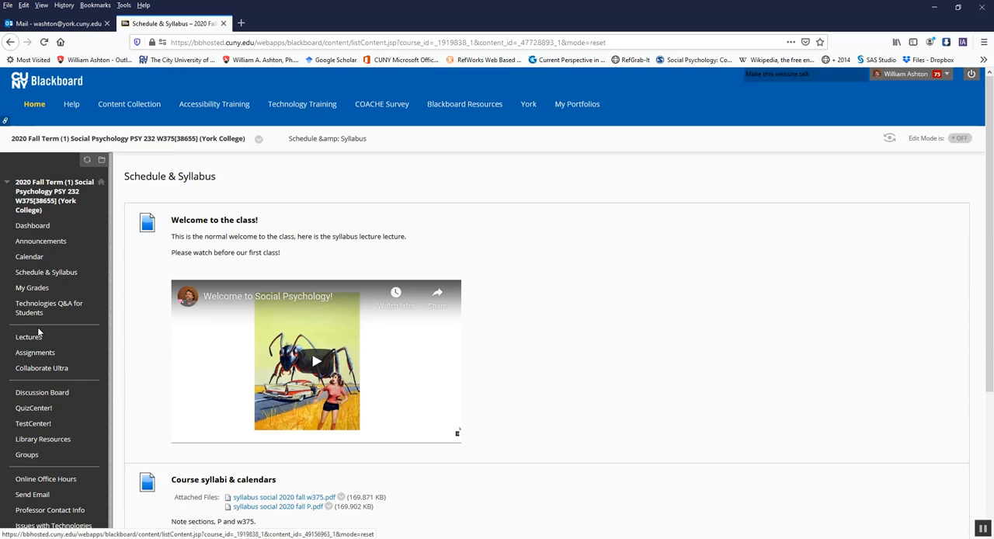
pyautogui.moveTo(29, 272)
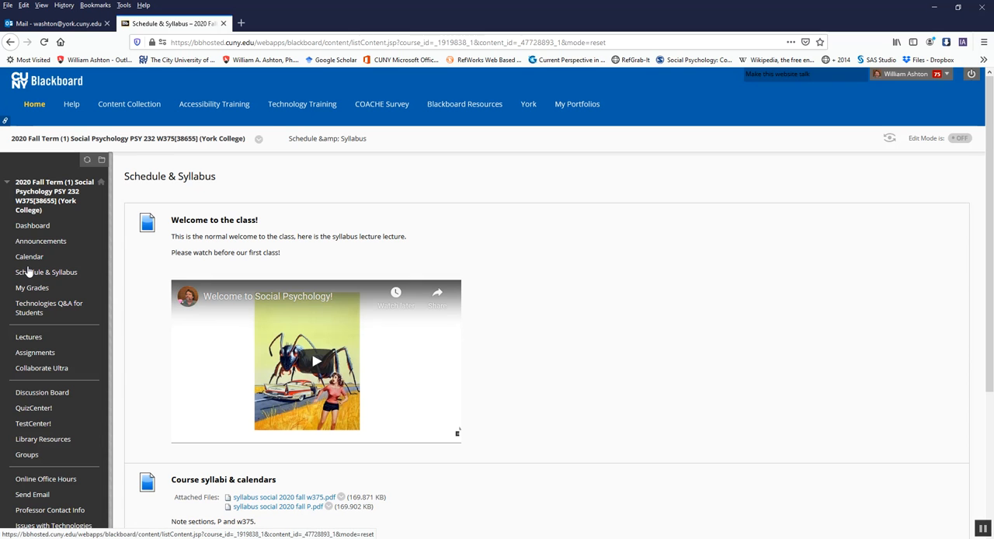
pyautogui.moveTo(25, 288)
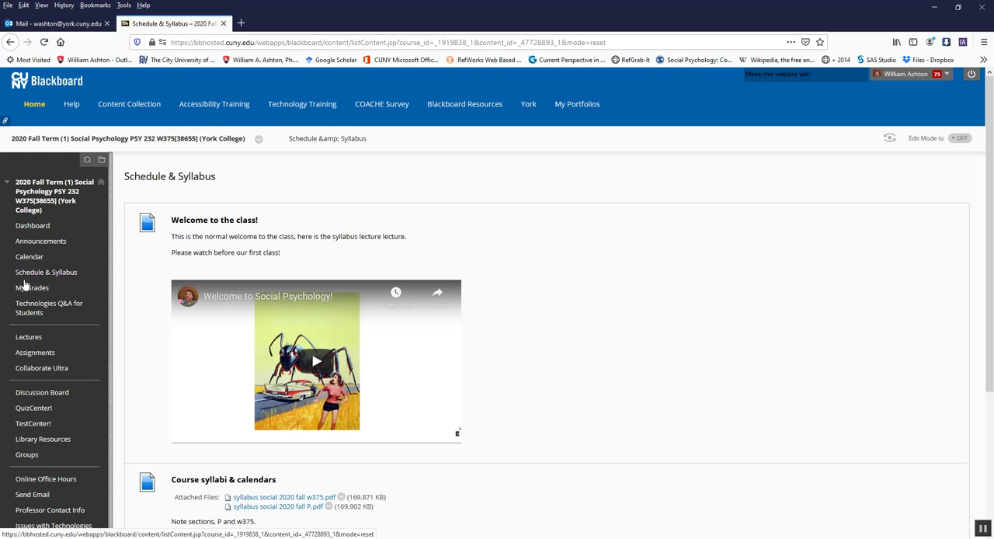
pyautogui.moveTo(75, 289)
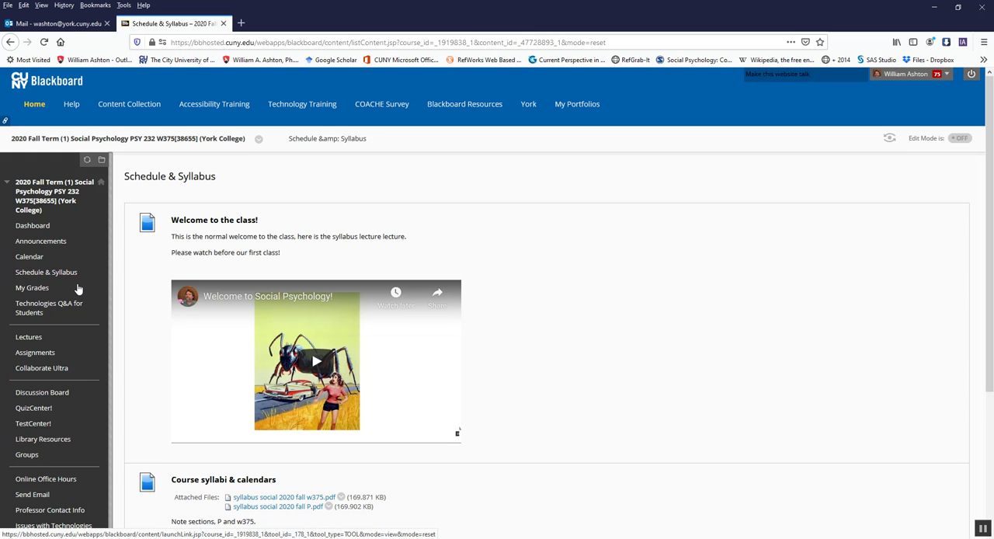
pyautogui.moveTo(66, 368)
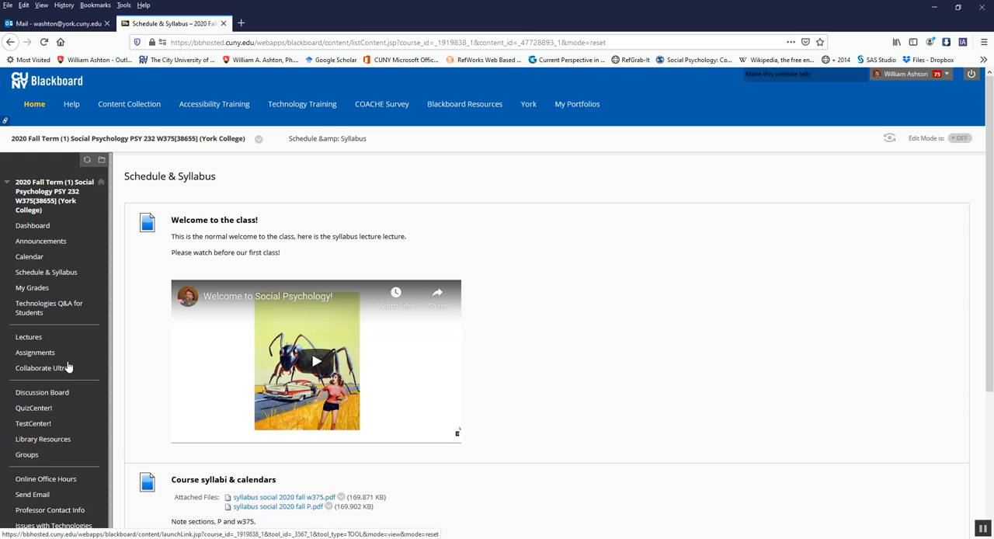
# Step: Go through Lectures and Lecture slides, videos & assignments into the Week 1 folder
pyautogui.click(28, 336)
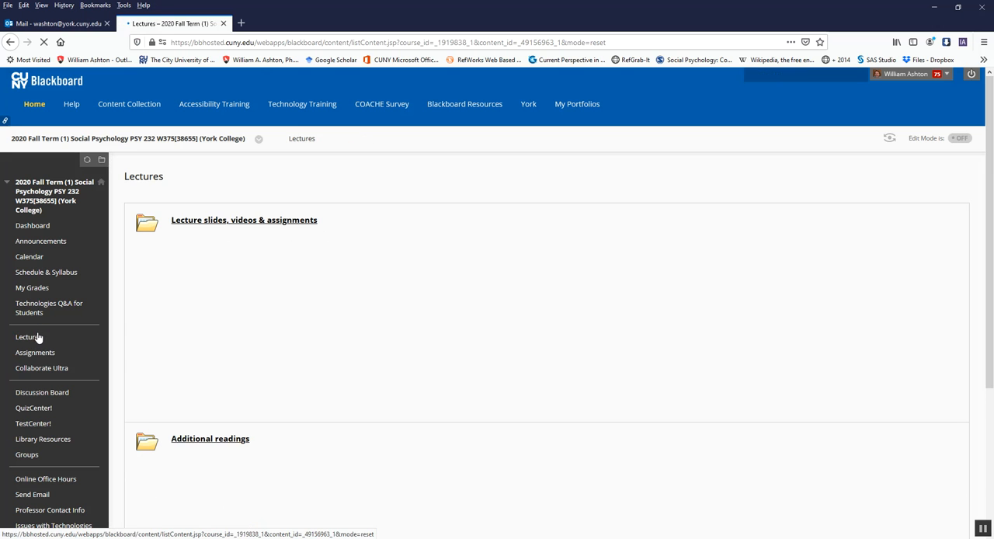
pyautogui.scroll(-3)
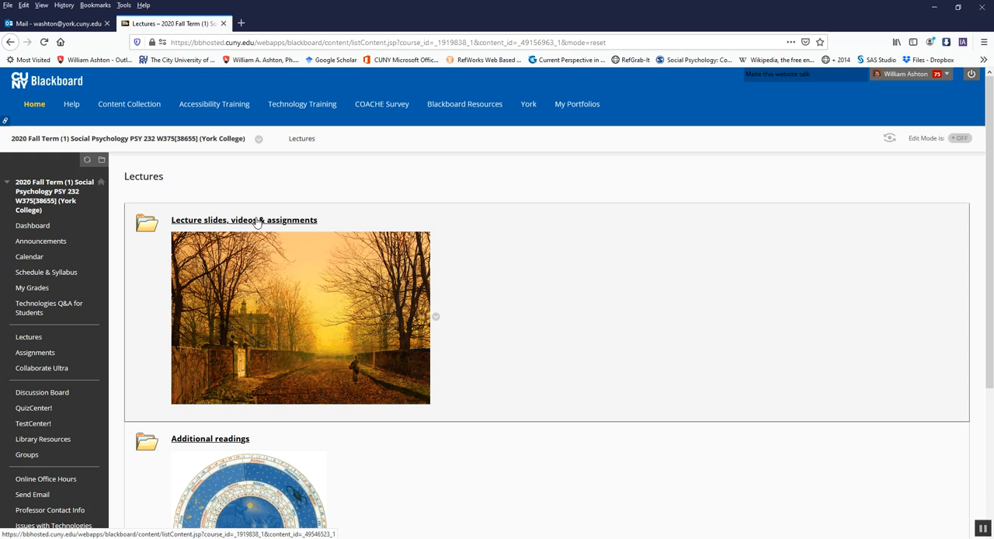
pyautogui.click(244, 220)
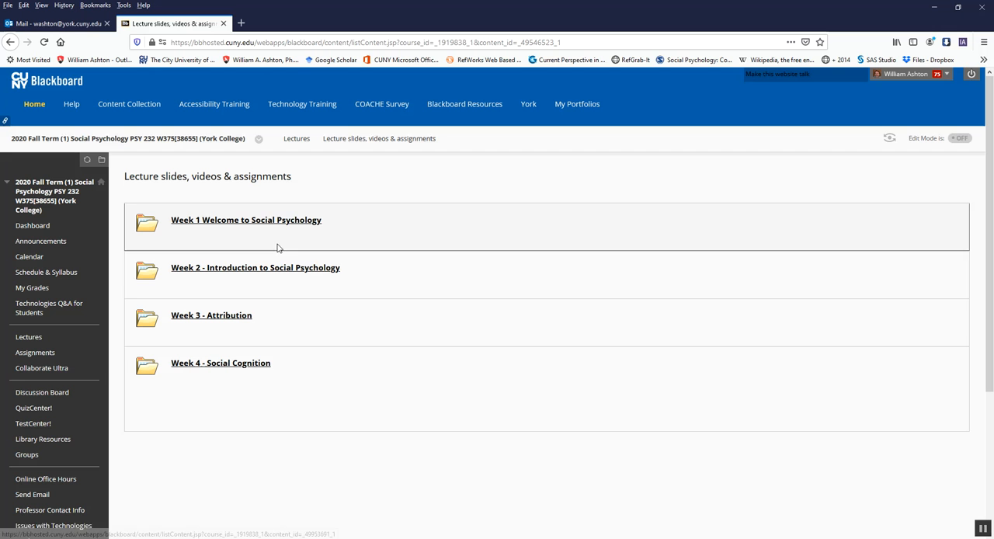
pyautogui.click(246, 220)
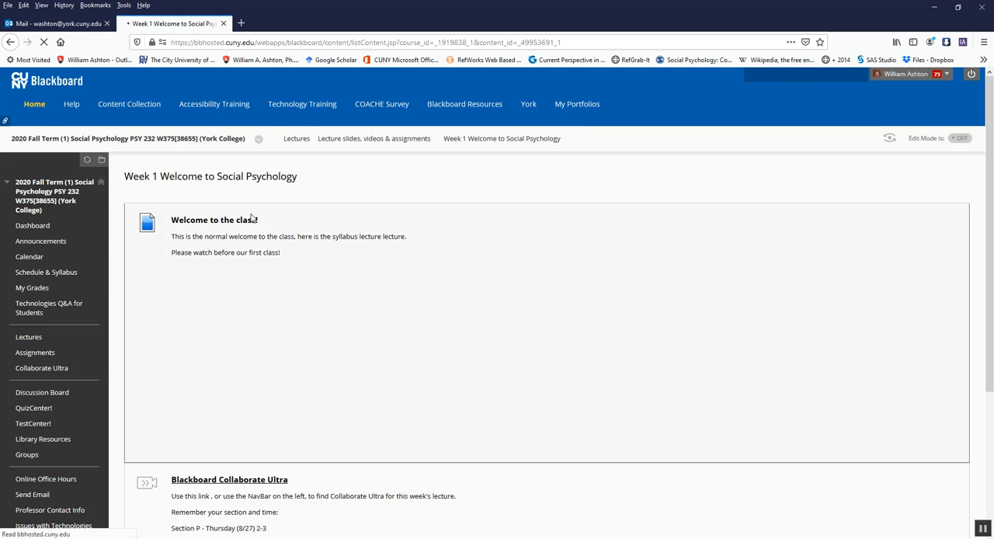
pyautogui.scroll(-3)
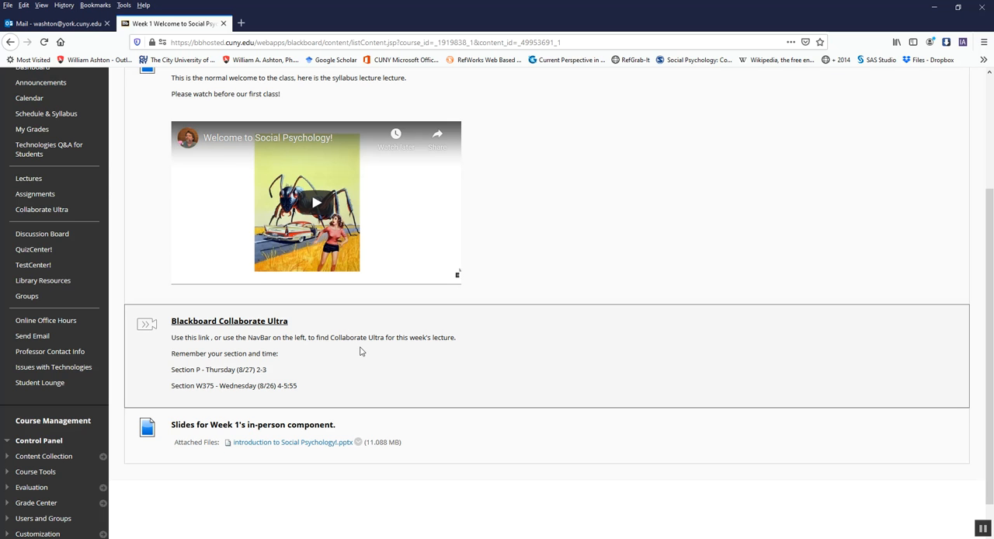
pyautogui.moveTo(271, 458)
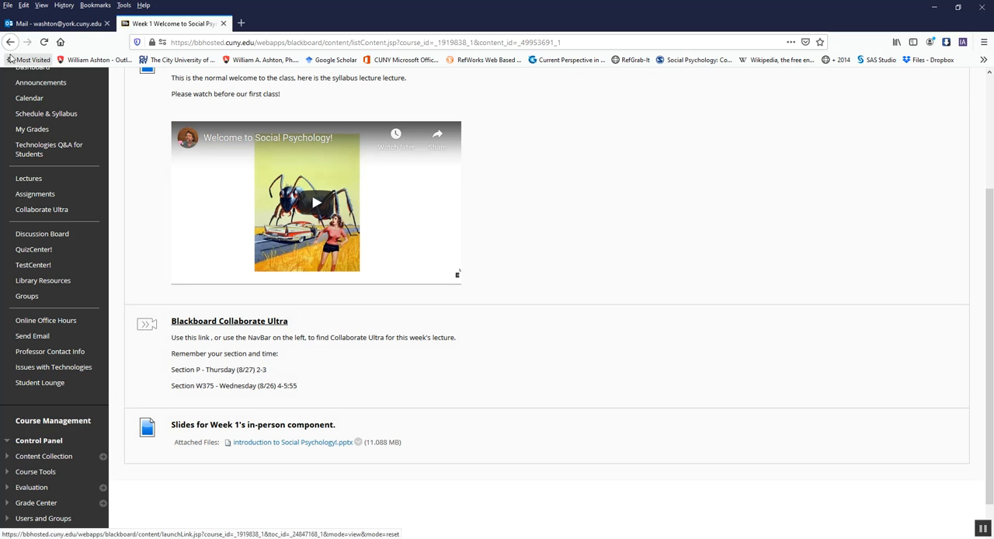
pyautogui.moveTo(12, 42)
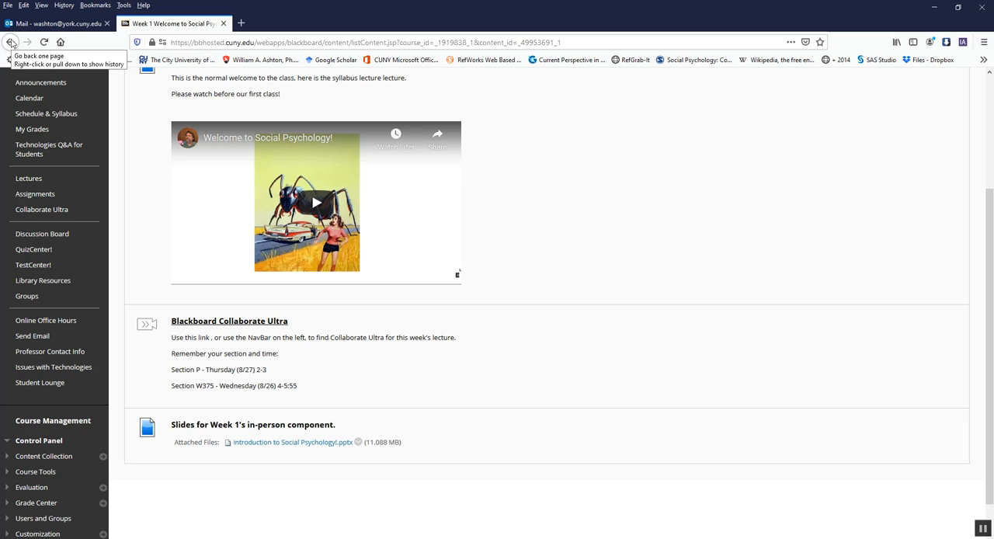
pyautogui.moveTo(78, 230)
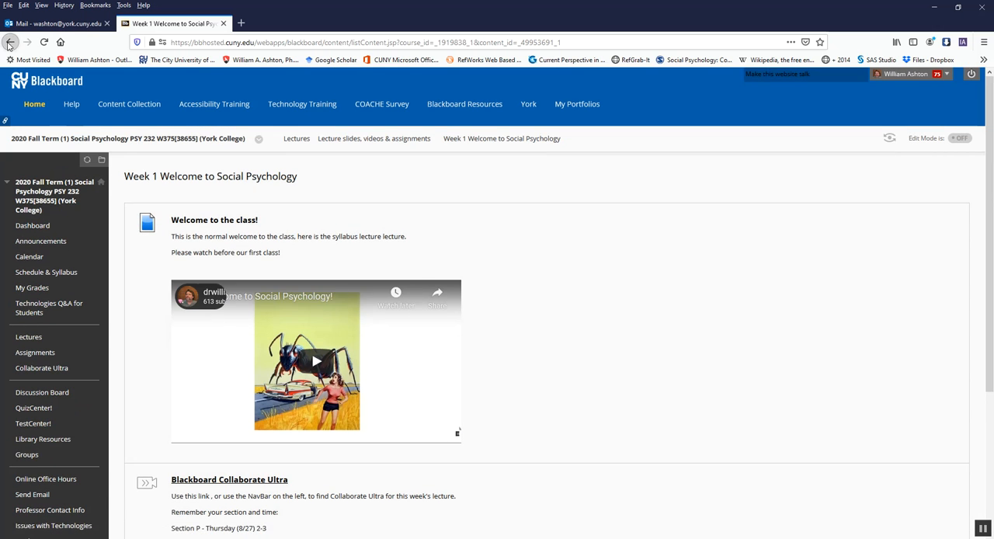
# Step: View the Week 2 folder, highlighting the observations-file response instruction, then return to the folder list
pyautogui.click(11, 40)
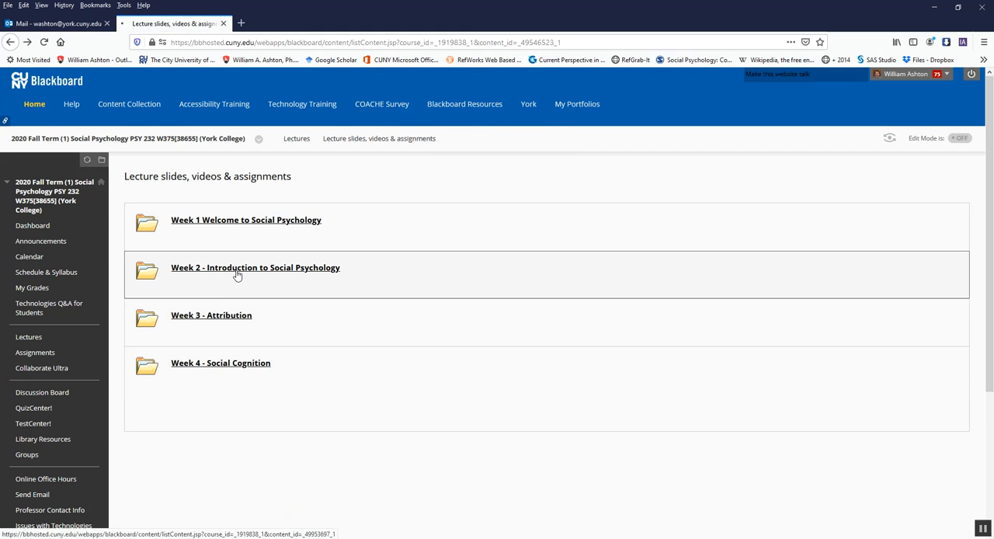
pyautogui.click(255, 267)
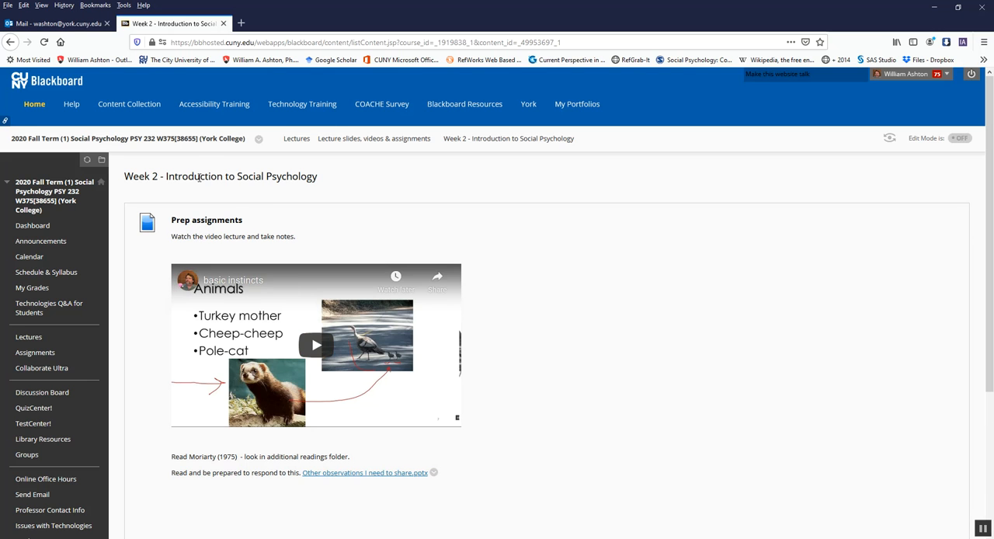
pyautogui.moveTo(268, 223)
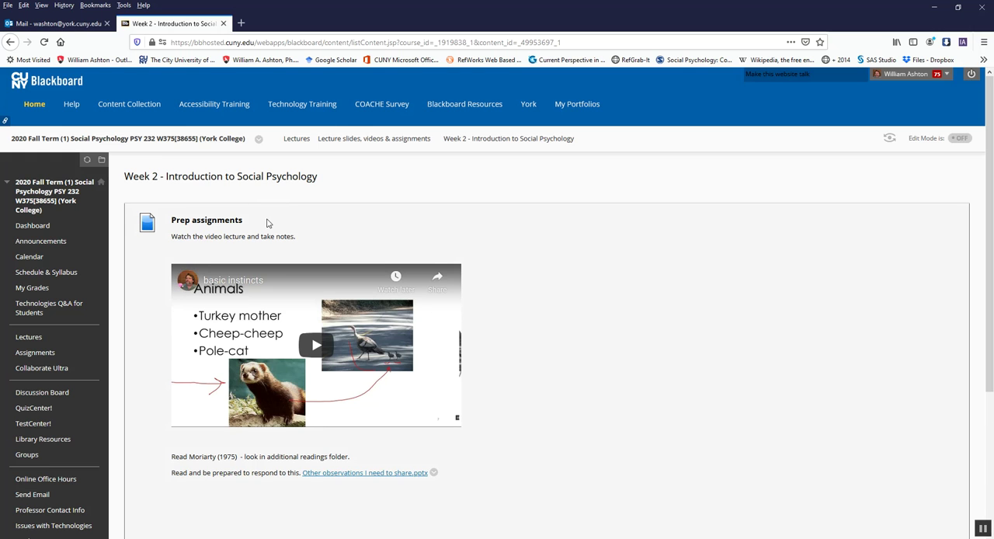
pyautogui.moveTo(706, 351)
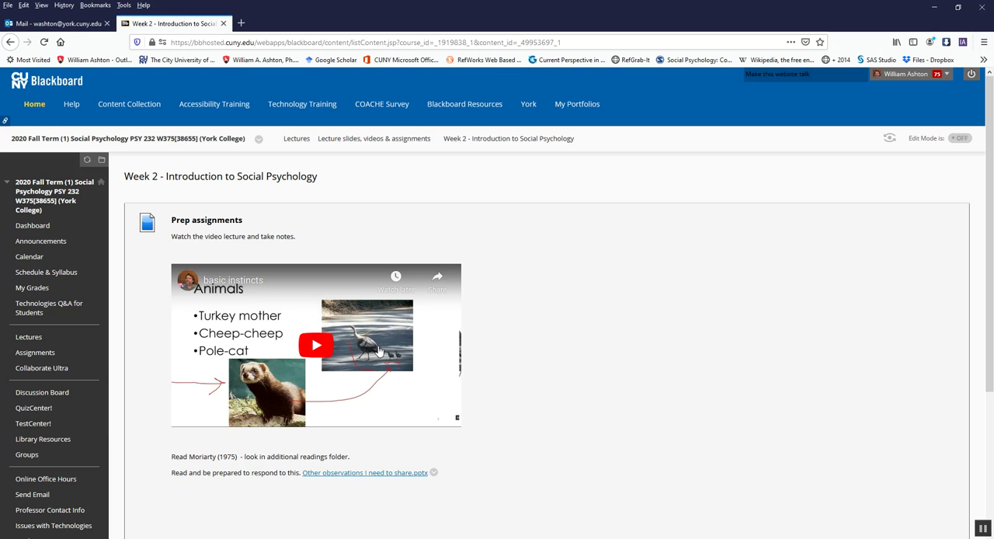
pyautogui.scroll(-3)
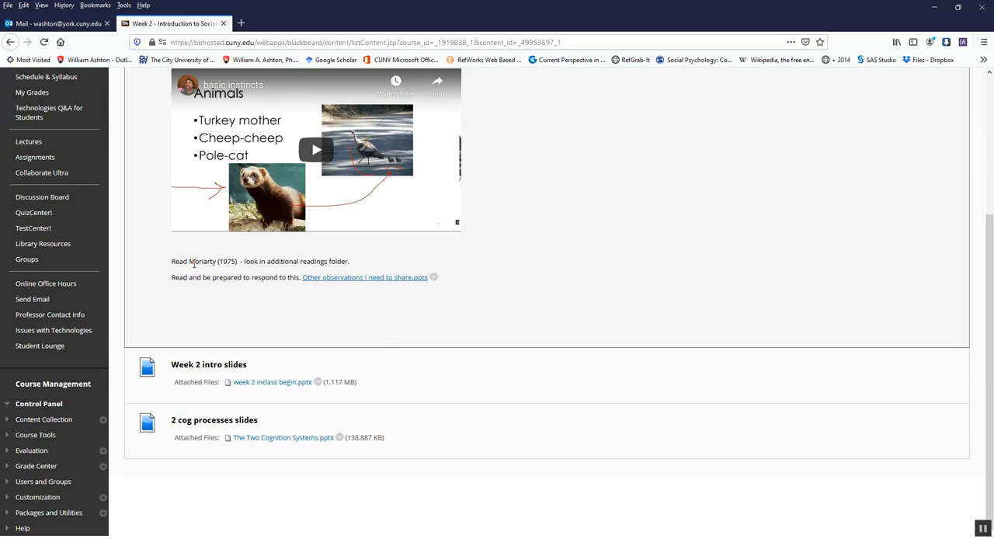
pyautogui.moveTo(171, 261); pyautogui.dragTo(365, 278)
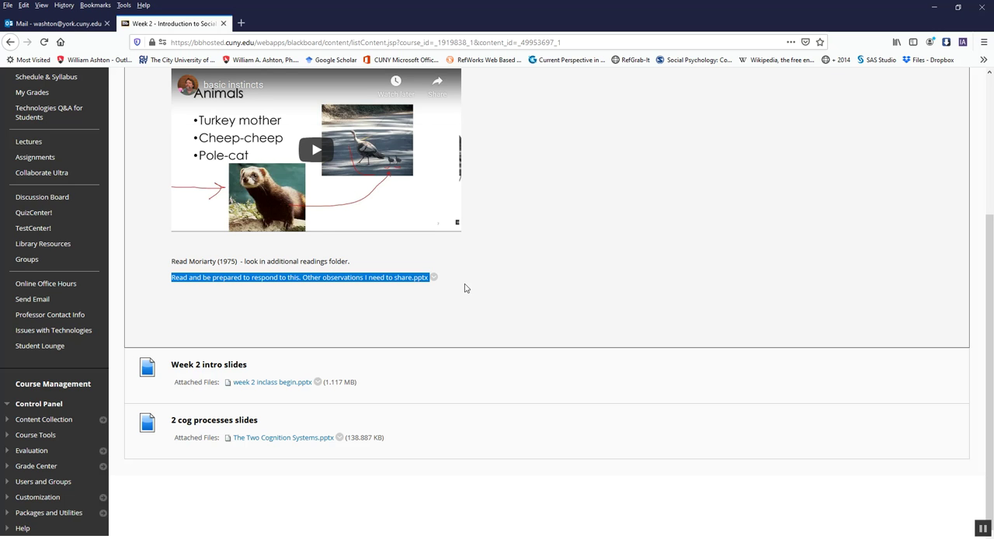
pyautogui.moveTo(470, 290)
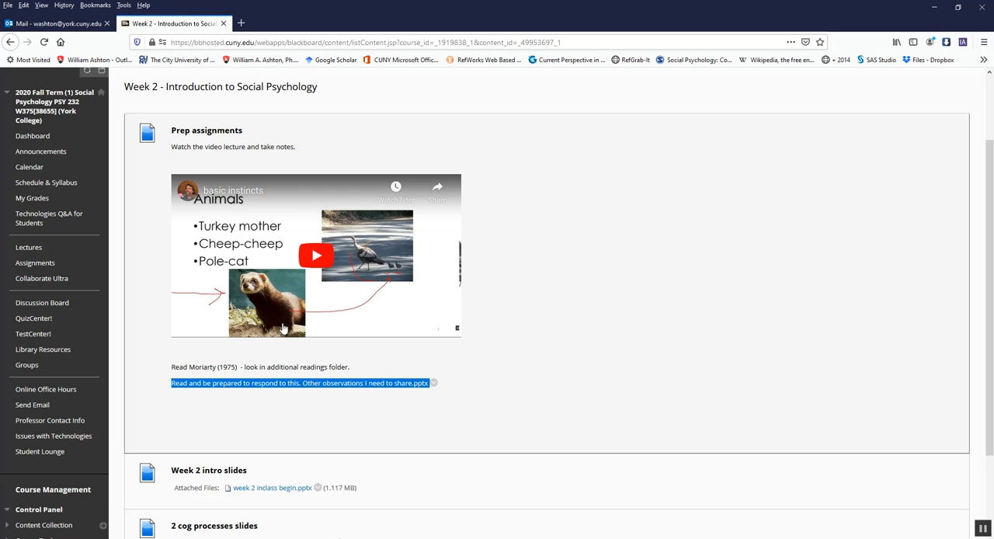
pyautogui.scroll(-3)
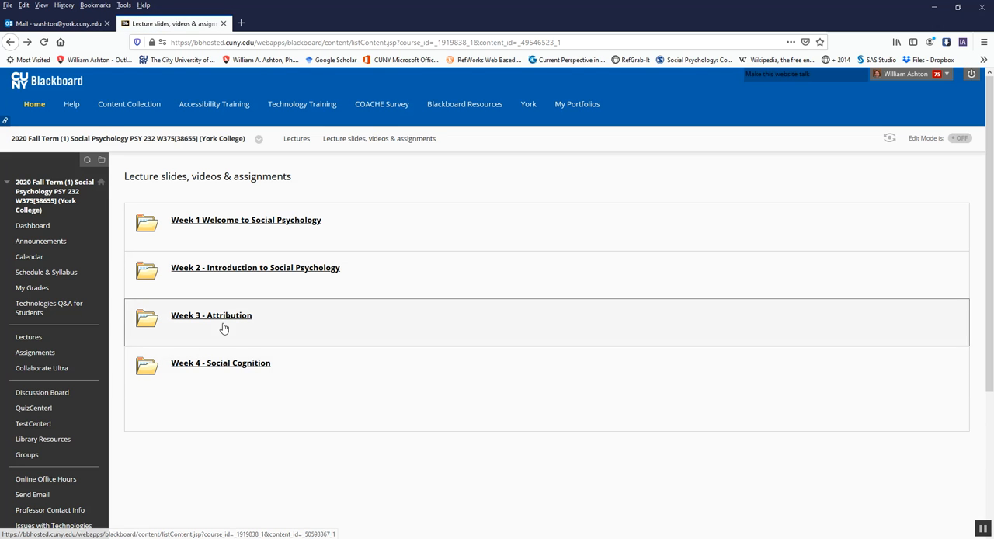
pyautogui.moveTo(226, 317)
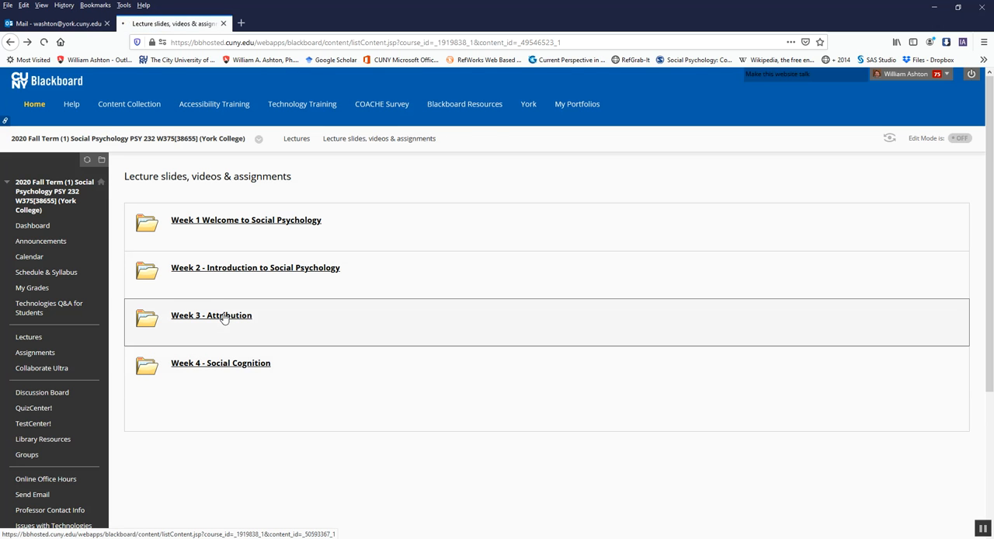
pyautogui.click(211, 316)
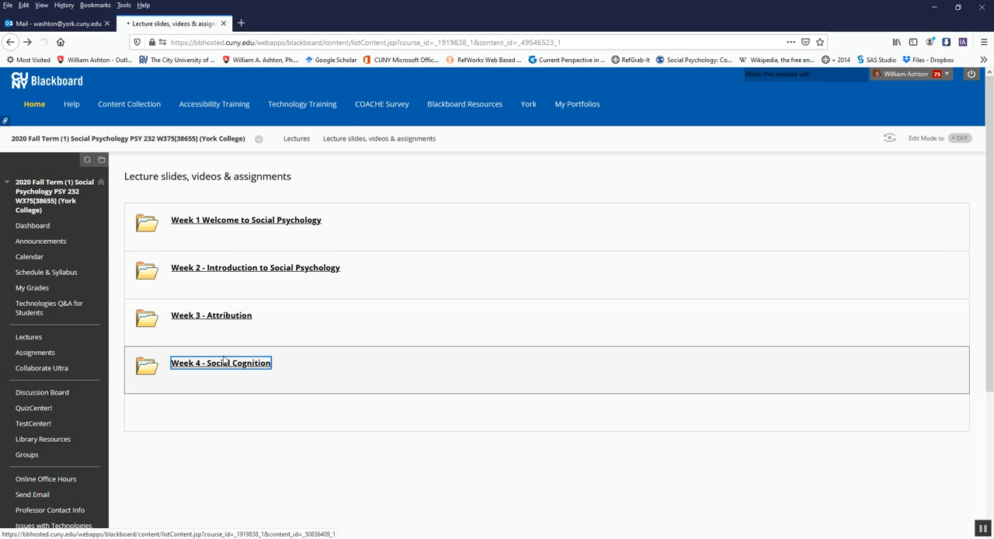
pyautogui.click(220, 362)
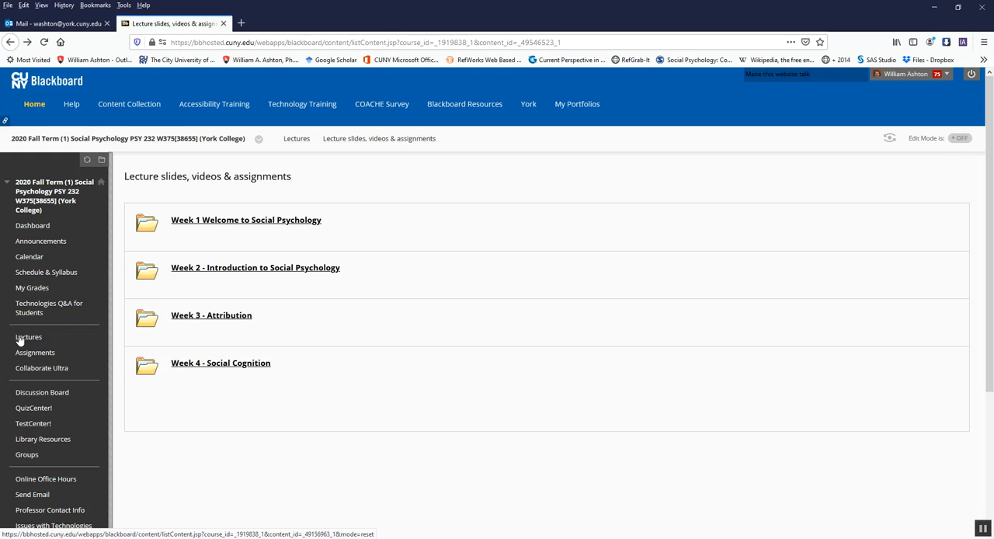
pyautogui.moveTo(61, 341)
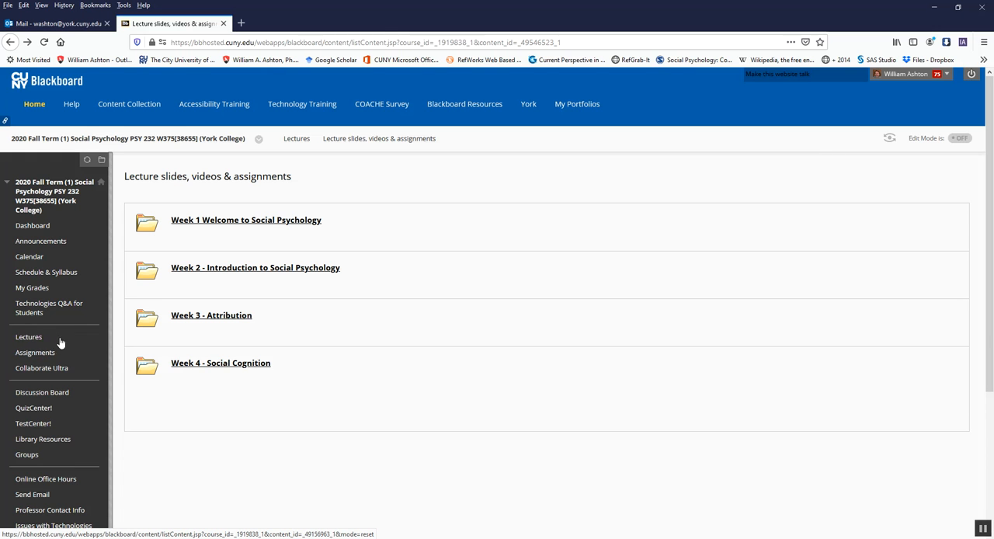
pyautogui.moveTo(22, 343)
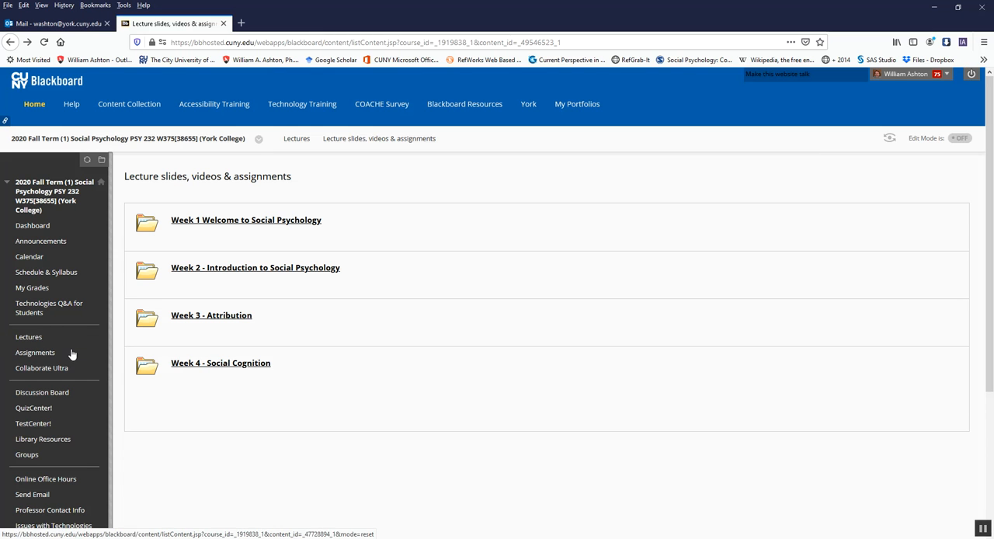
pyautogui.moveTo(35, 353)
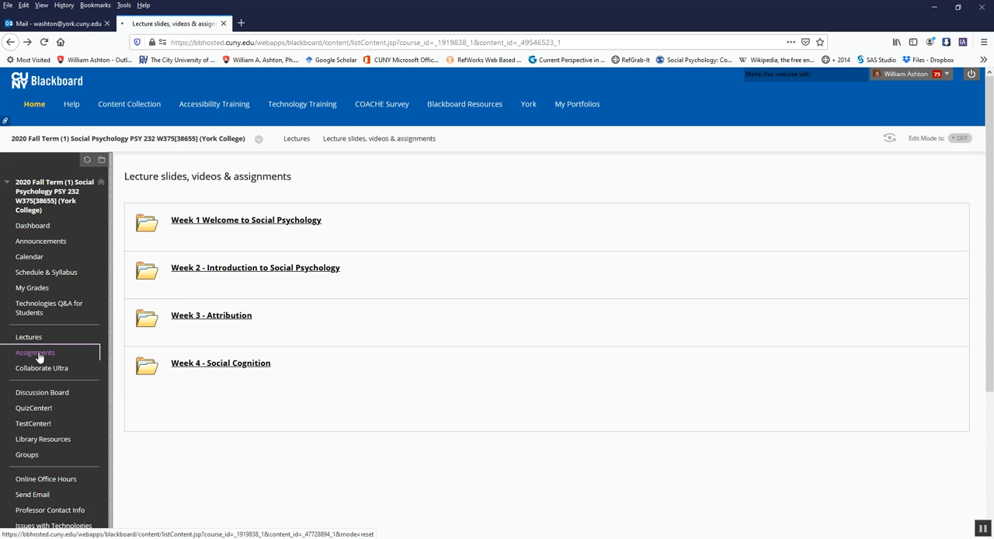
# Step: Browse the Assignments folders, including Psychological Research Methods, Social Psych Macros and Assessment
pyautogui.click(34, 352)
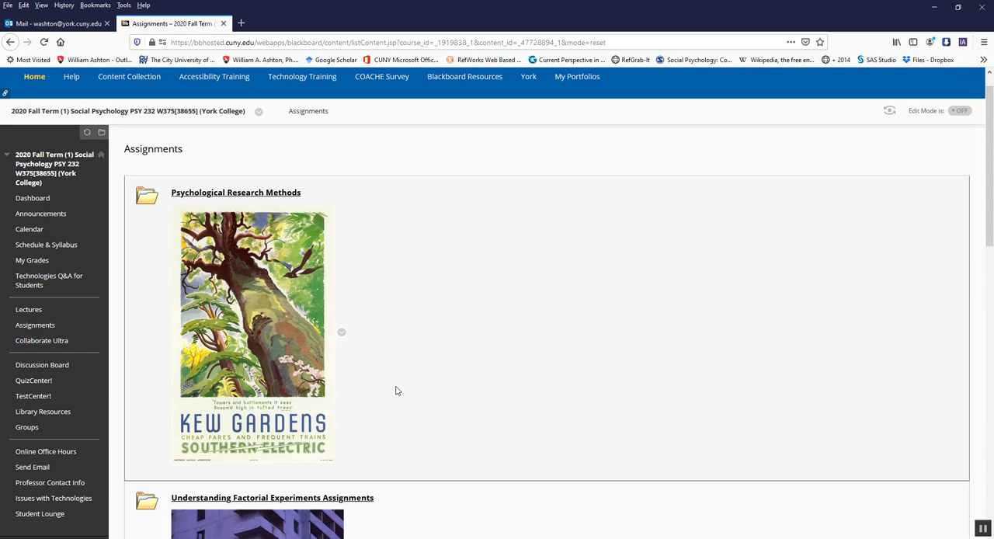
pyautogui.scroll(-3)
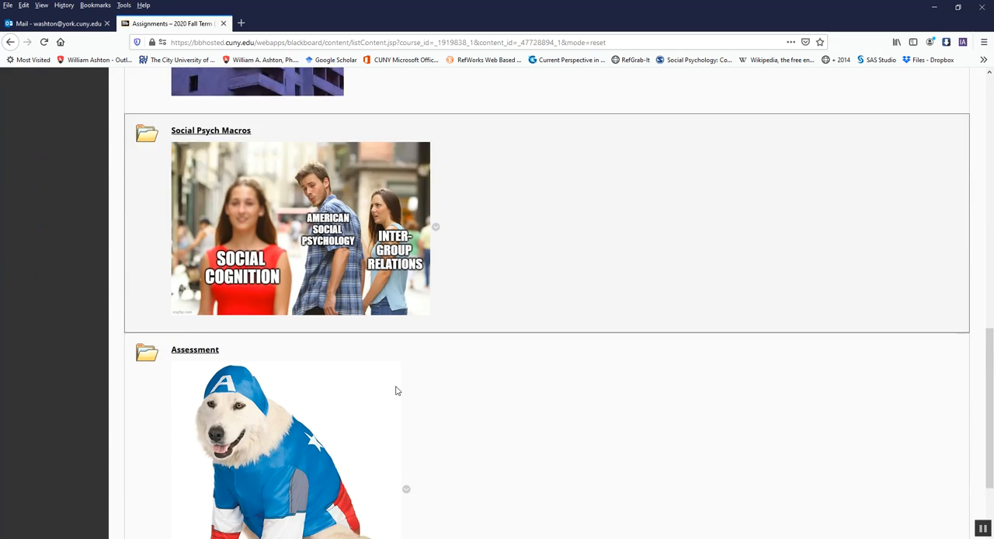
pyautogui.scroll(-3)
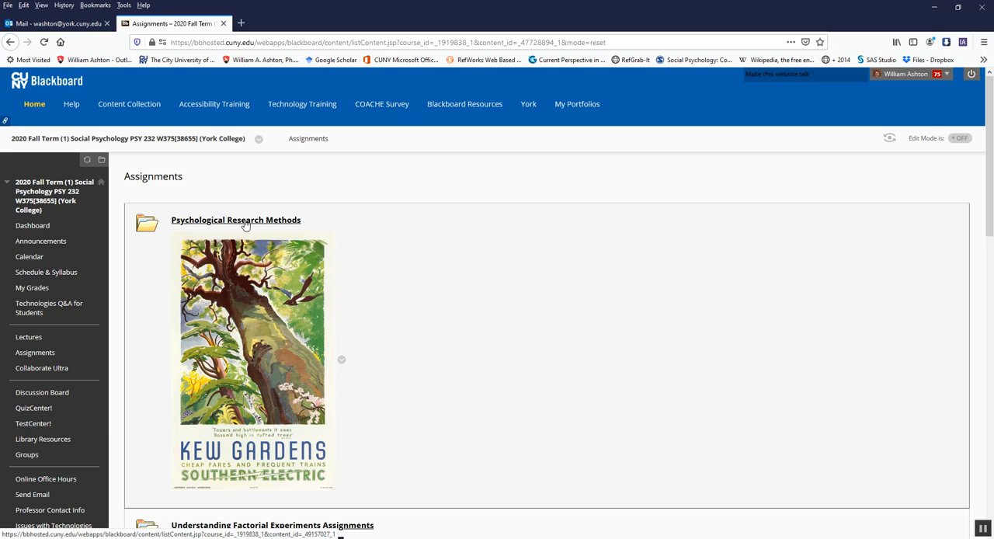
# Step: Scroll through the Psychological Research Methods videos and study guides
pyautogui.click(235, 219)
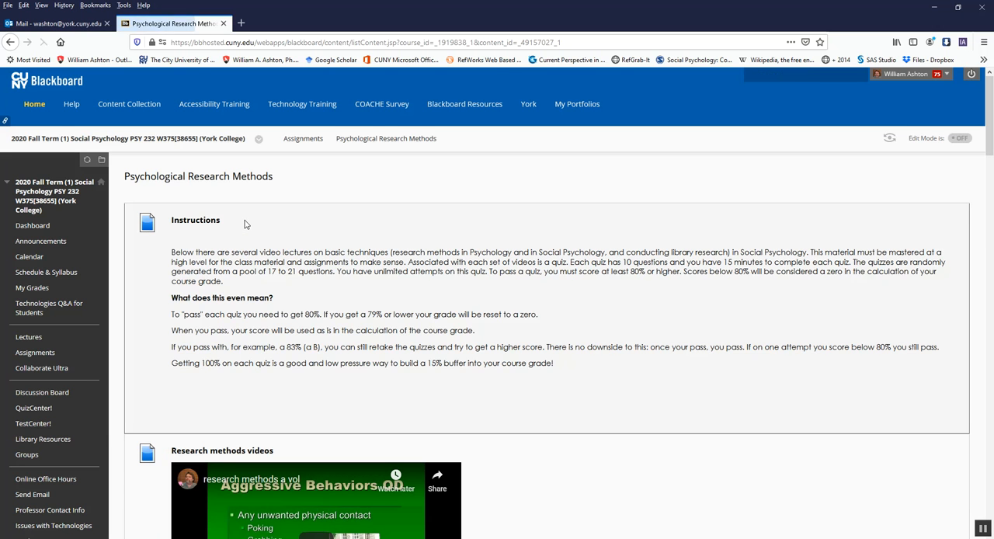
pyautogui.scroll(-3)
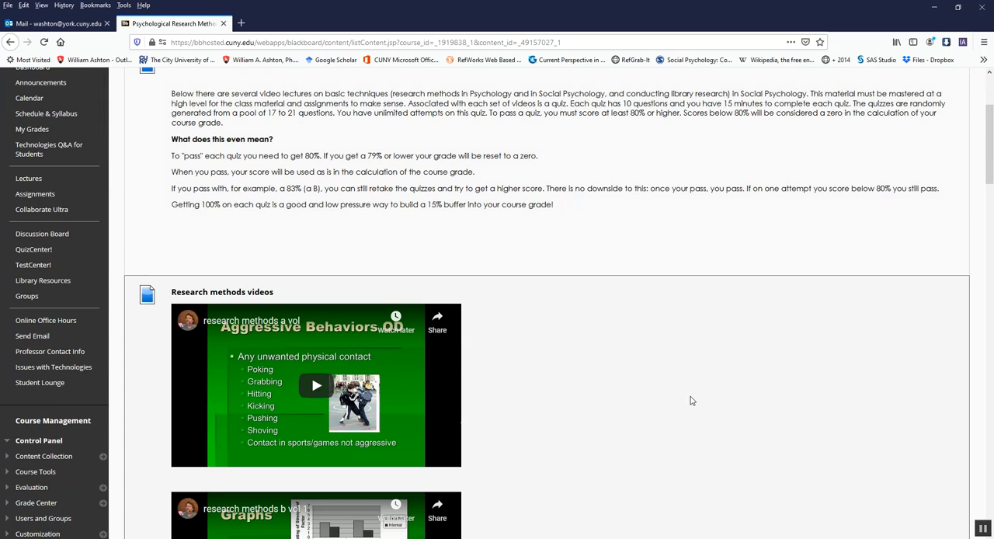
pyautogui.moveTo(585, 371)
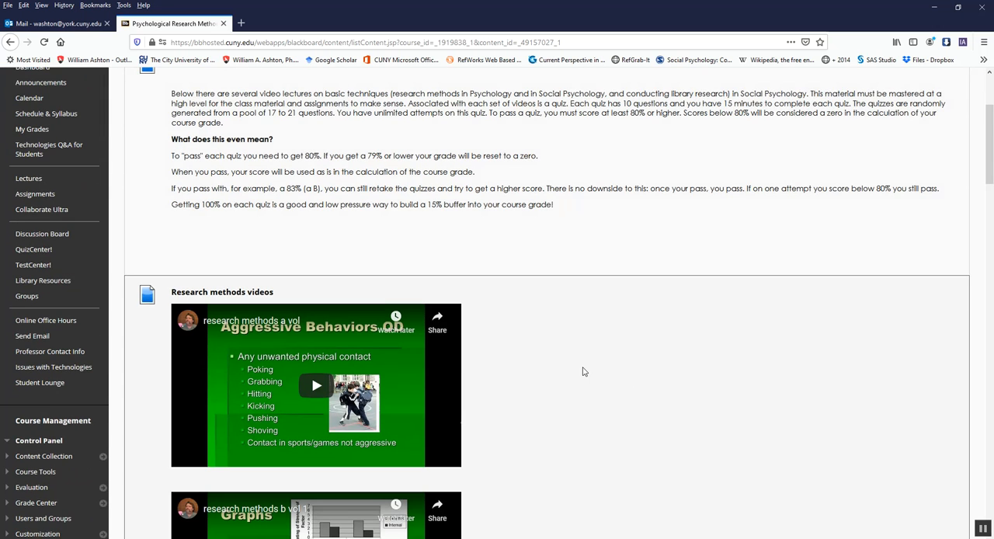
pyautogui.scroll(-3)
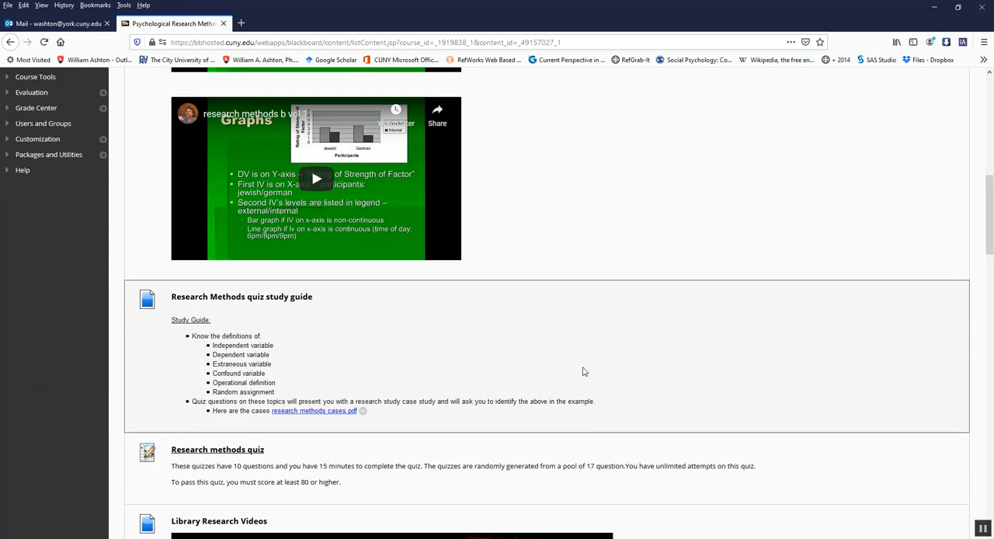
pyautogui.scroll(-3)
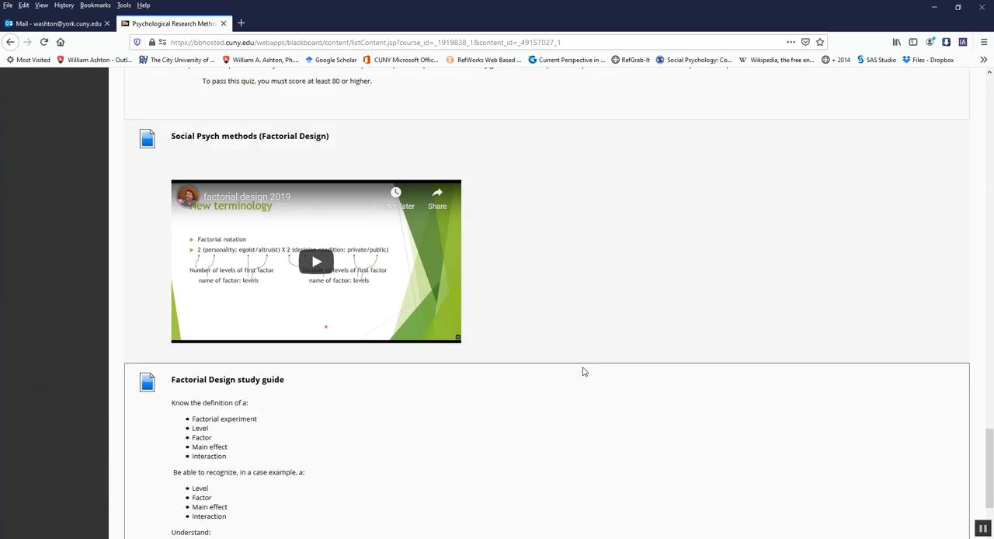
pyautogui.scroll(-3)
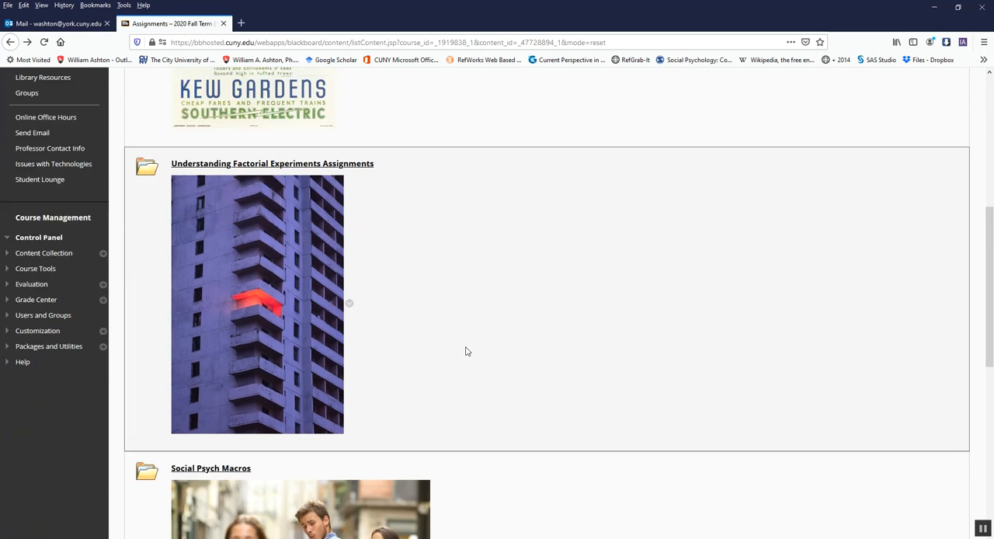
pyautogui.scroll(-3)
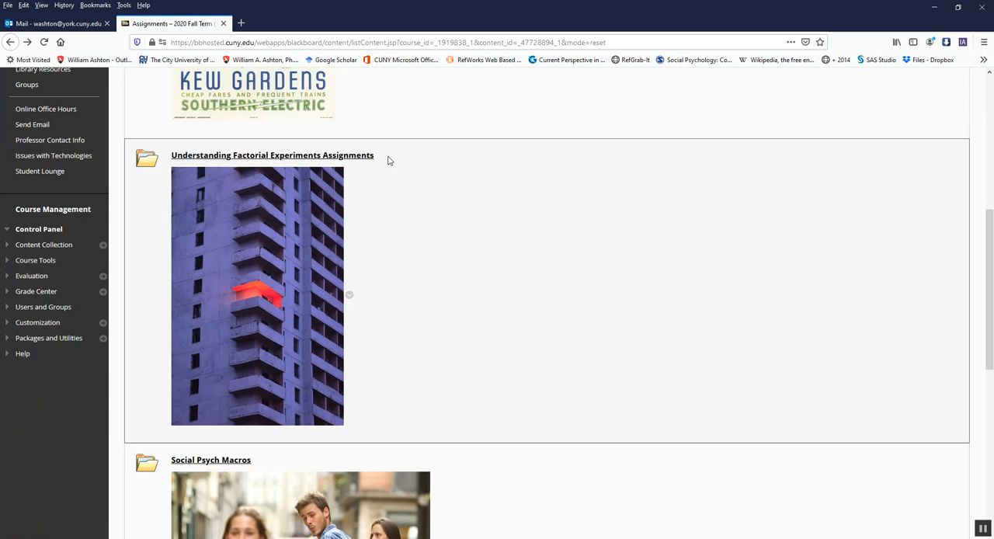
pyautogui.moveTo(420, 165)
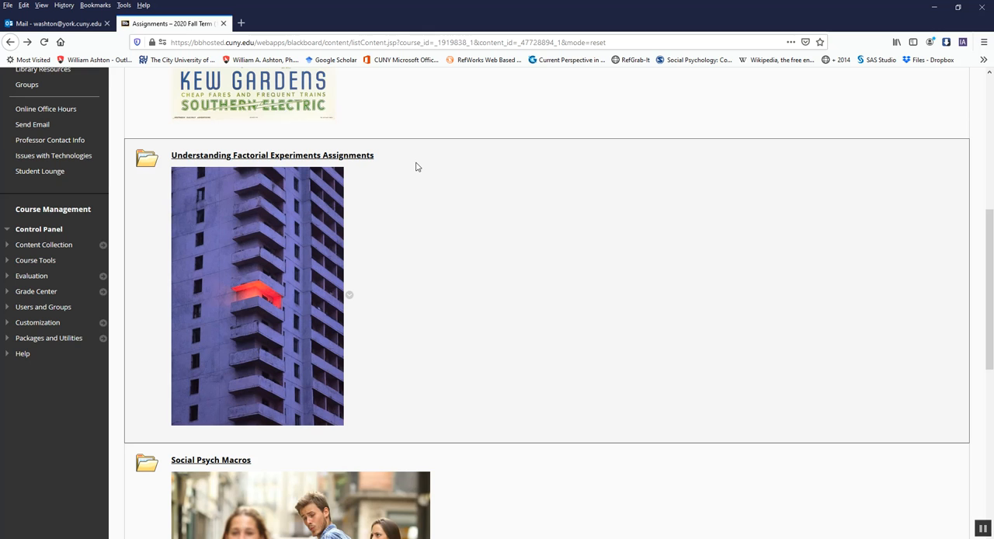
pyautogui.moveTo(429, 164)
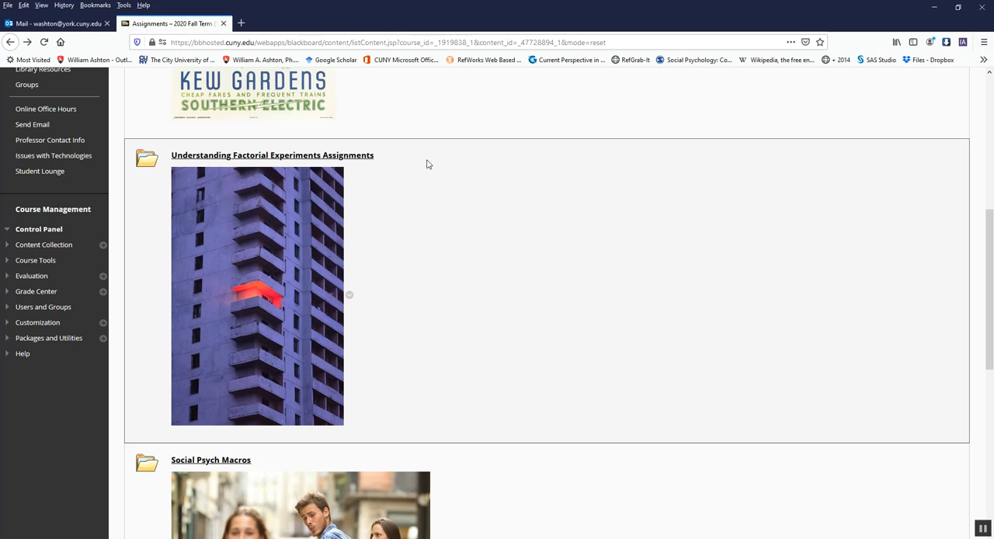
pyautogui.moveTo(435, 171)
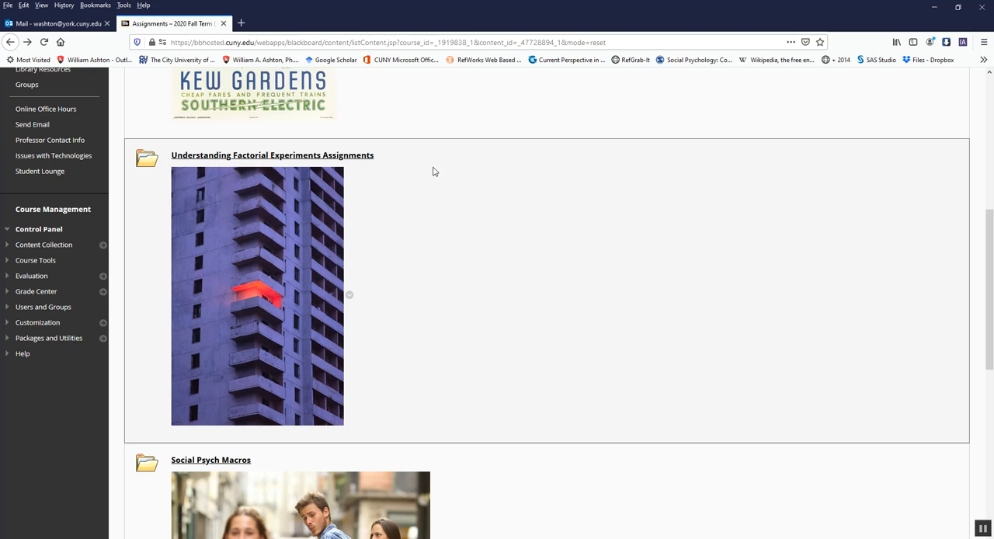
pyautogui.moveTo(398, 179)
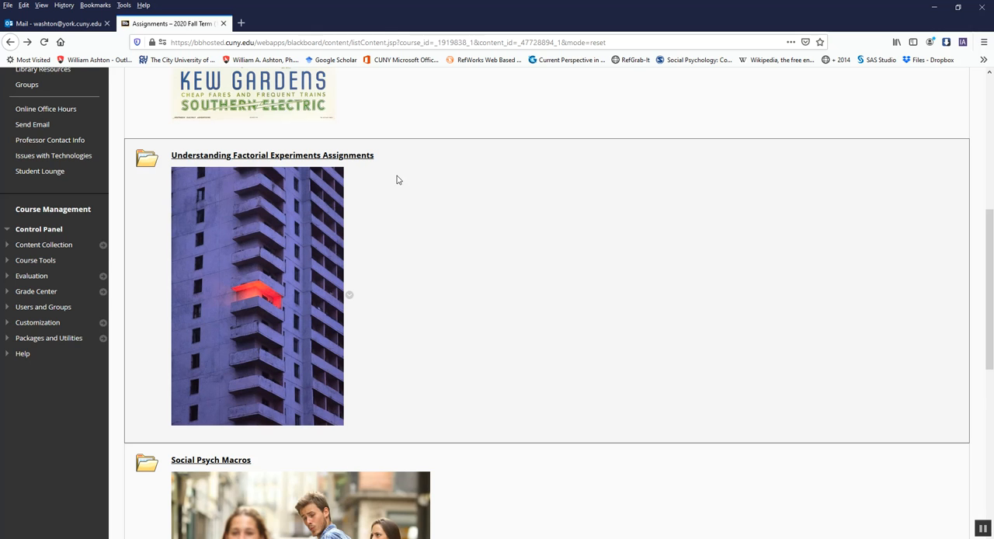
pyautogui.moveTo(401, 161)
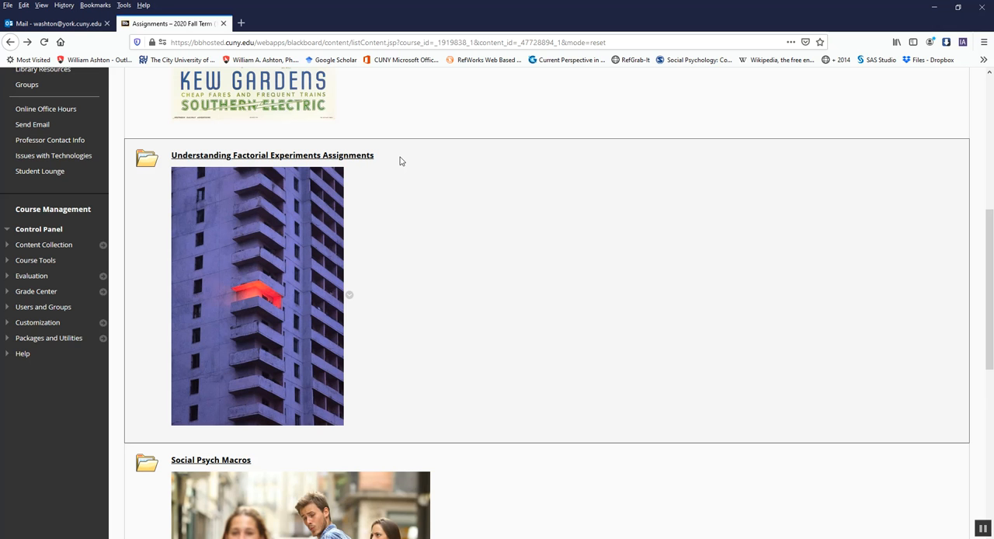
pyautogui.scroll(-3)
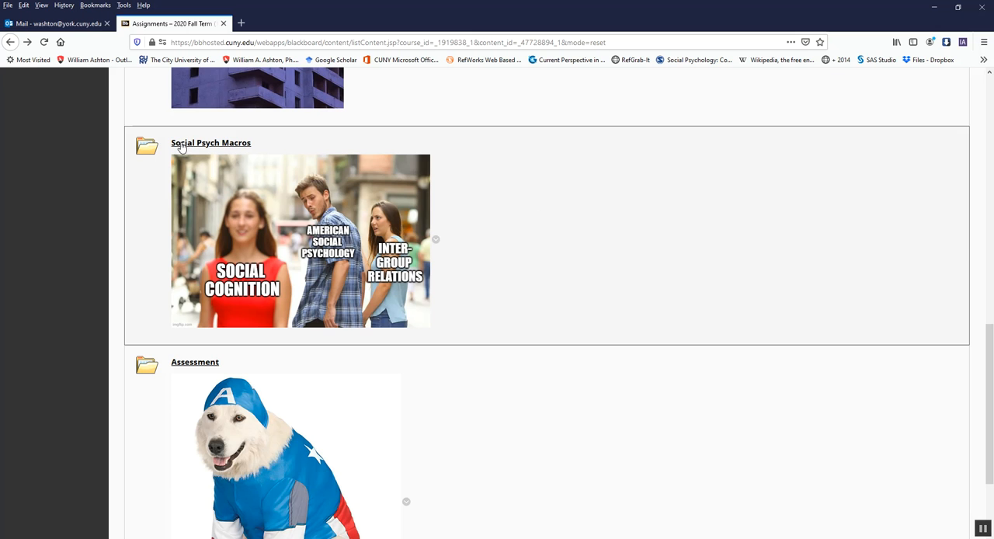
pyautogui.moveTo(115, 146)
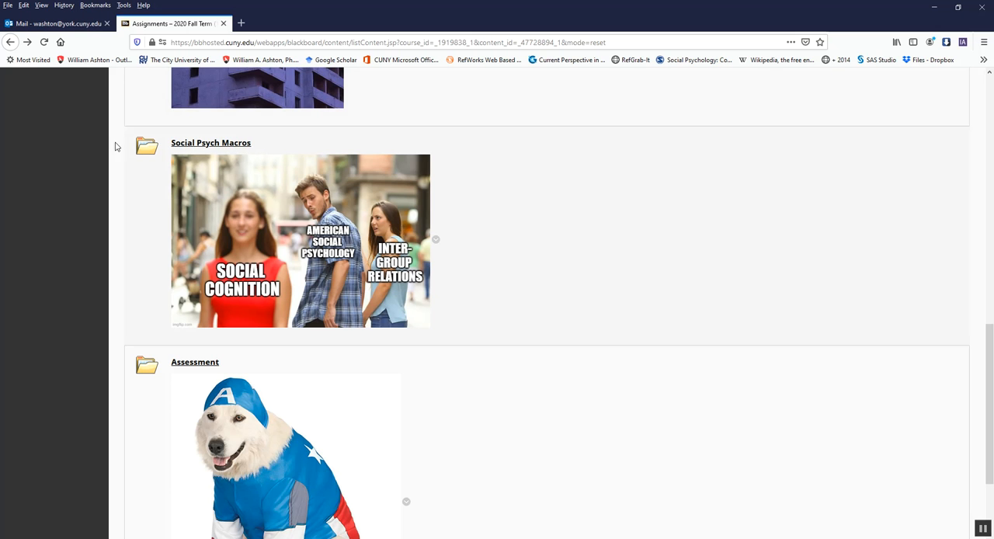
pyautogui.moveTo(181, 147)
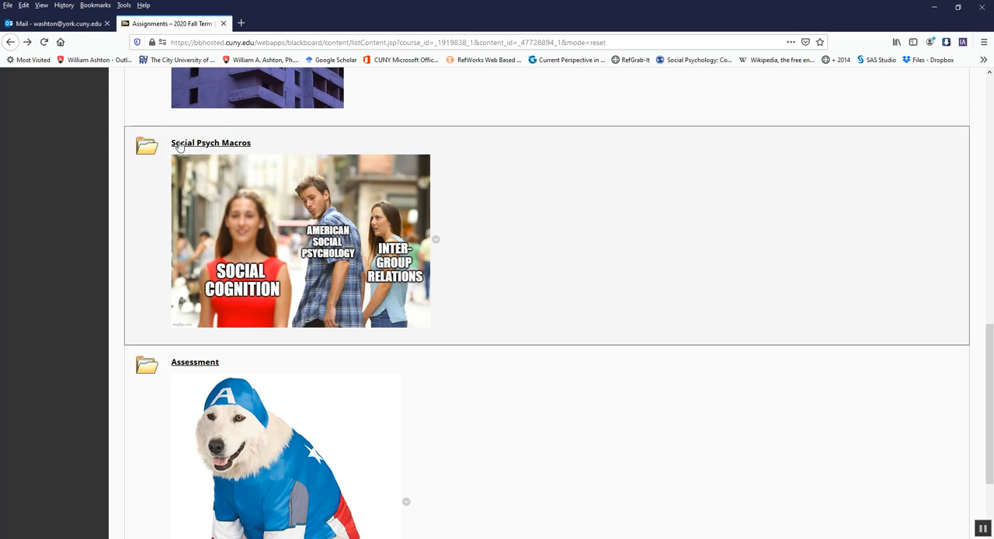
pyautogui.moveTo(357, 266)
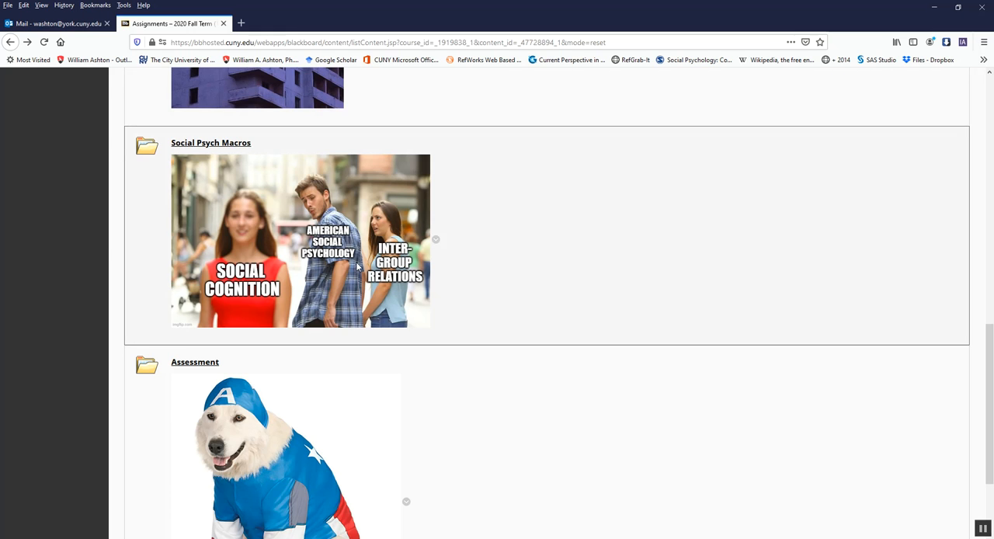
pyautogui.scroll(3)
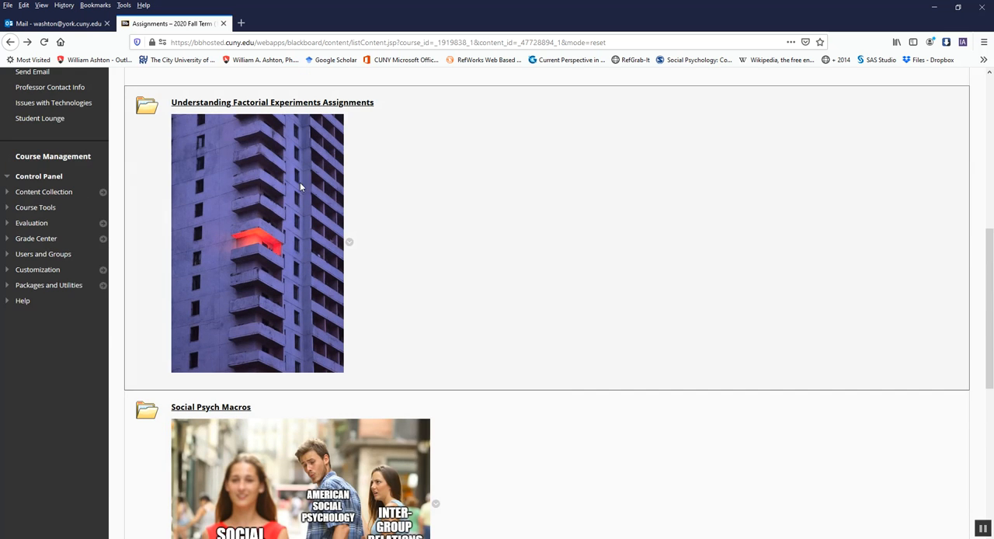
pyautogui.scroll(-3)
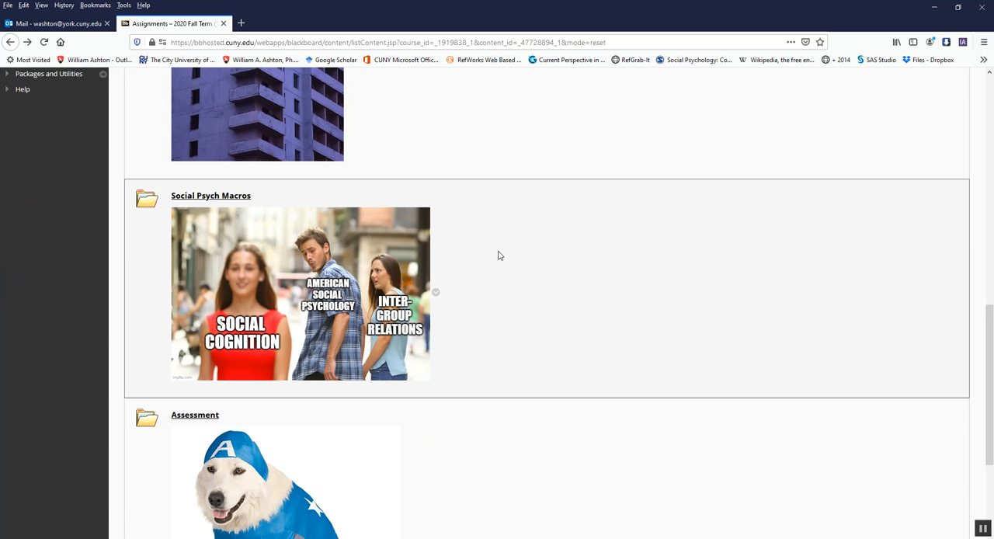
pyautogui.moveTo(502, 261)
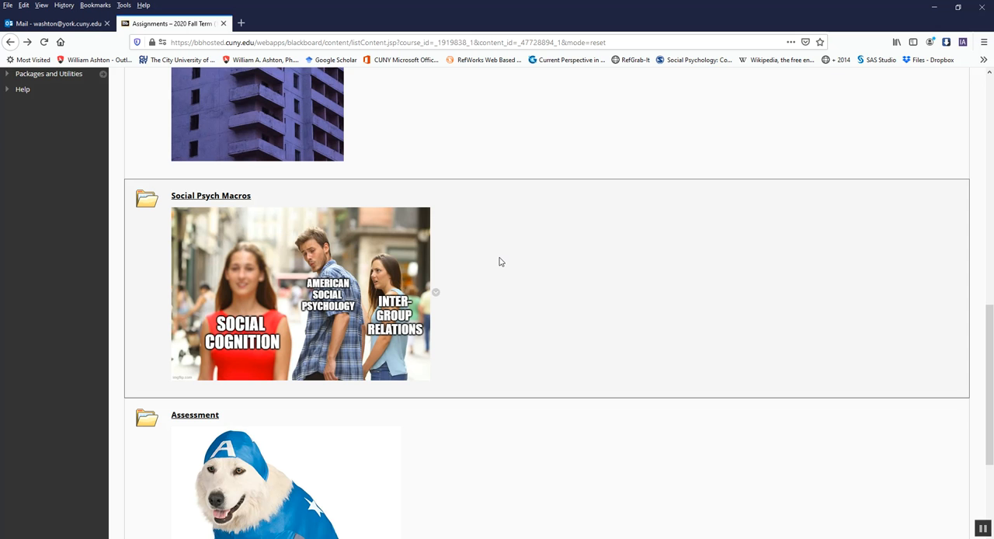
pyautogui.scroll(-3)
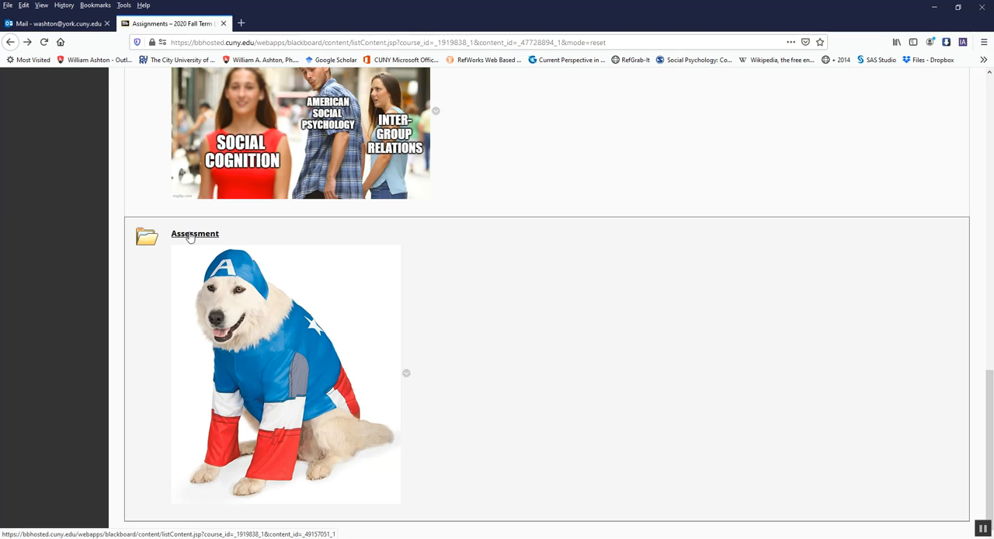
pyautogui.moveTo(663, 270)
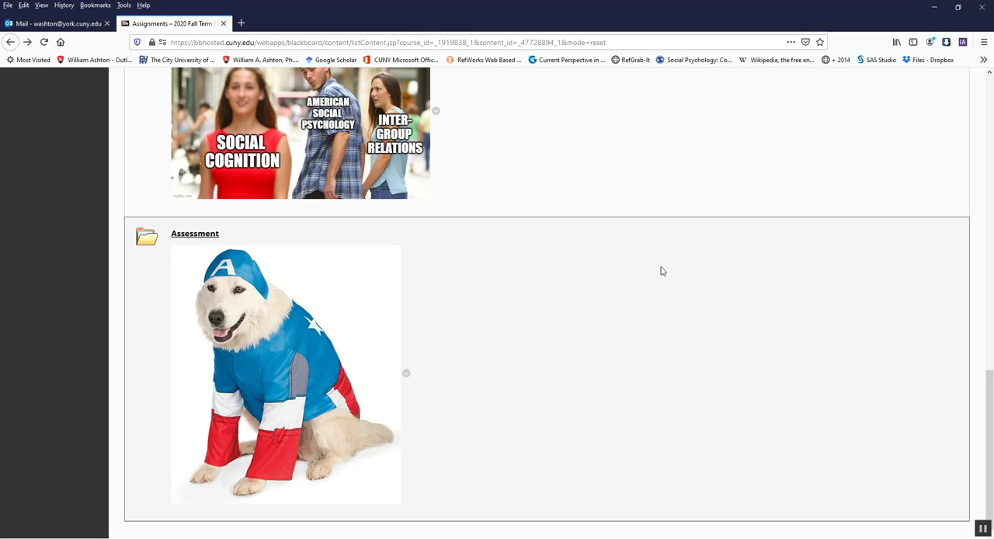
pyautogui.moveTo(685, 288)
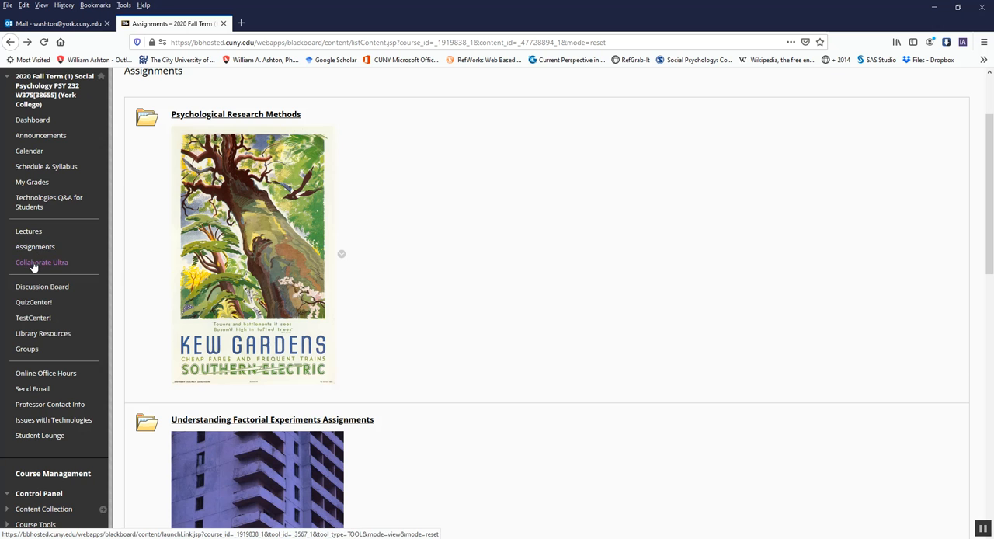
# Step: Load Collaborate Ultra to see the Course Room and both recurring lecture sessions
pyautogui.click(42, 262)
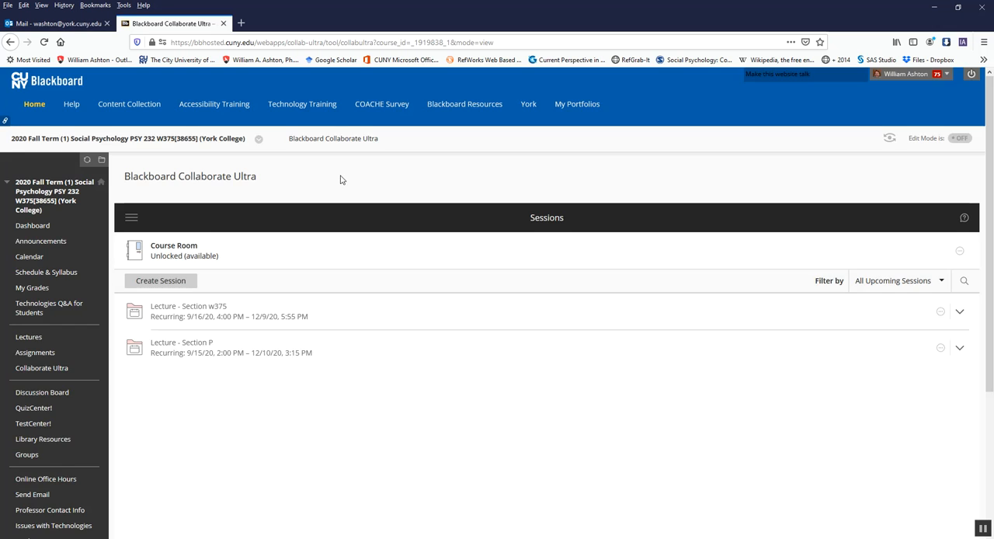
pyautogui.scroll(-3)
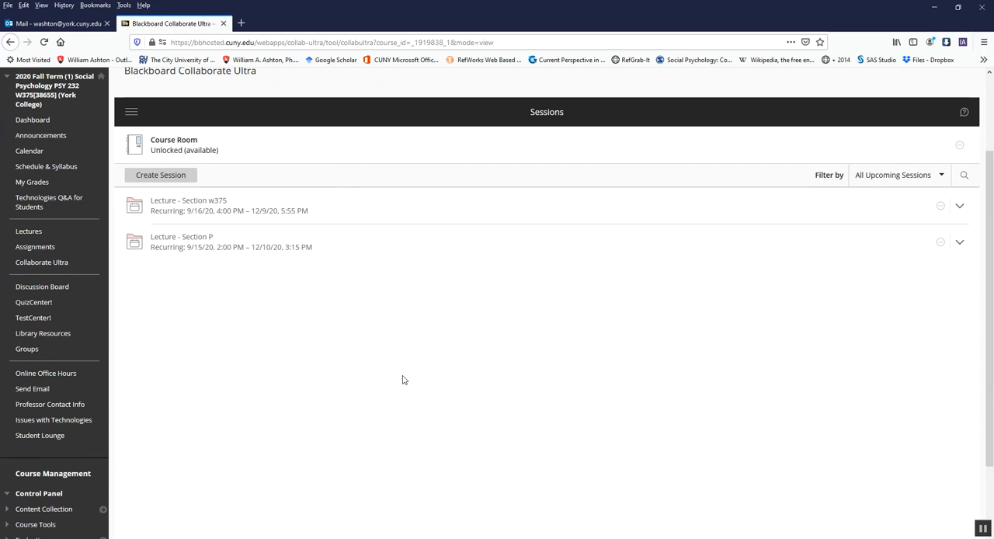
pyautogui.moveTo(159, 215)
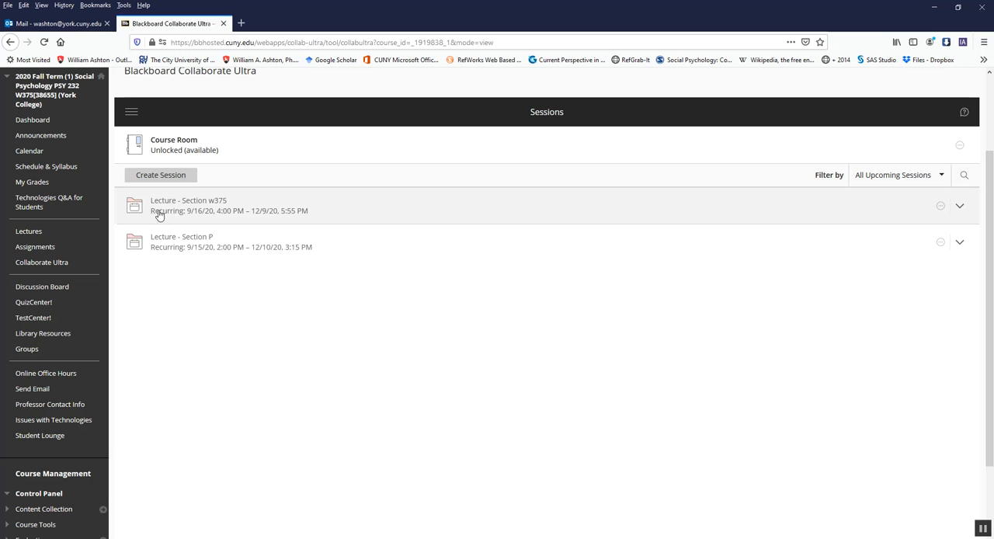
pyautogui.moveTo(928, 218)
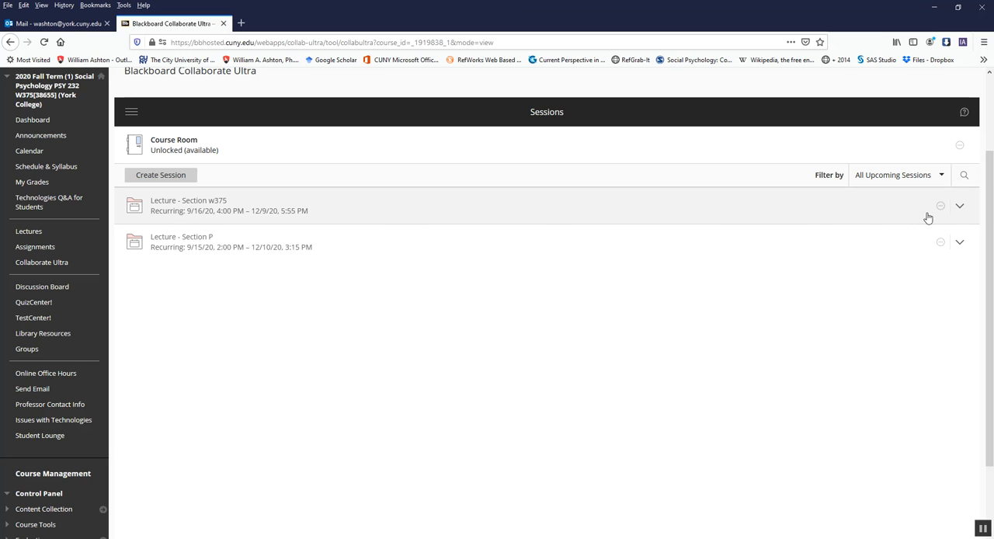
pyautogui.moveTo(870, 216)
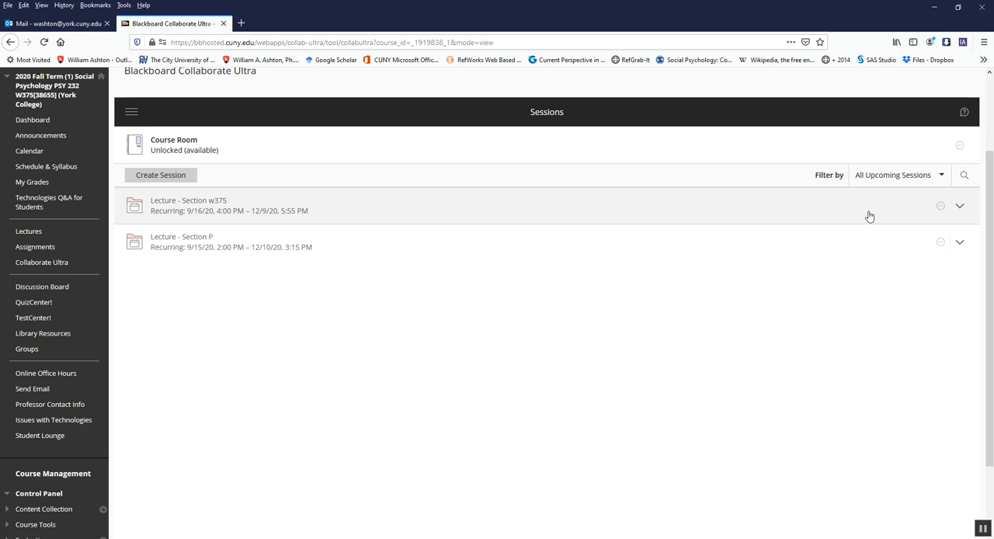
pyautogui.moveTo(870, 217)
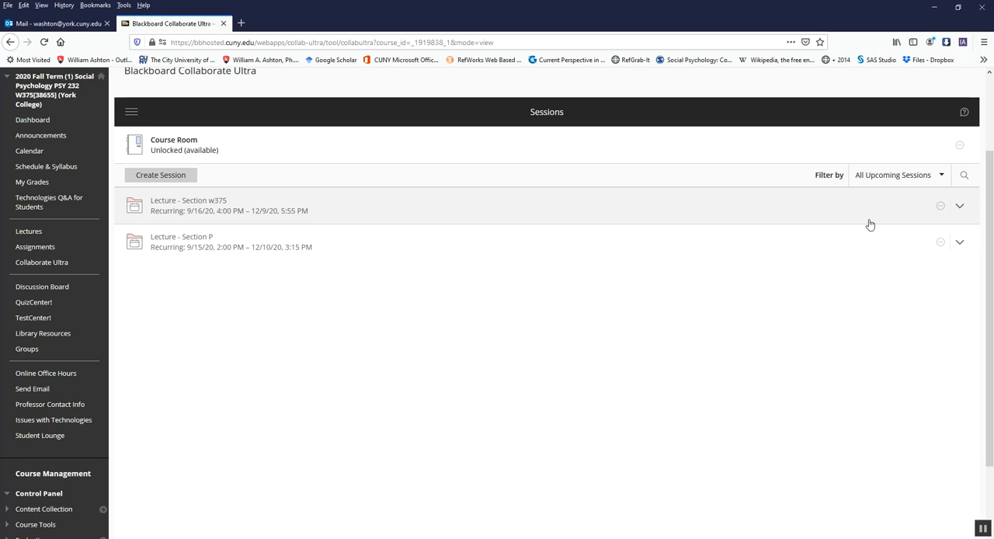
pyautogui.moveTo(193, 210)
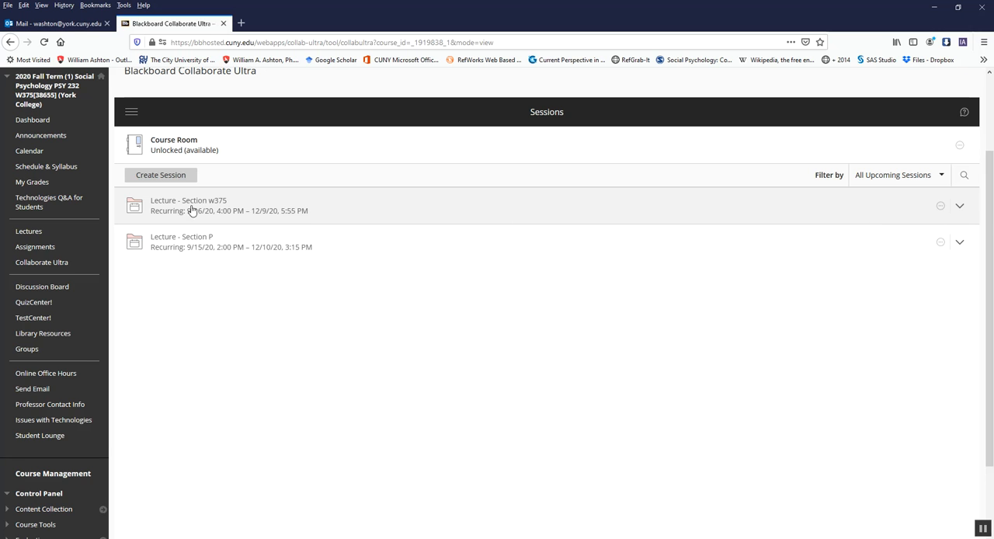
pyautogui.moveTo(225, 210)
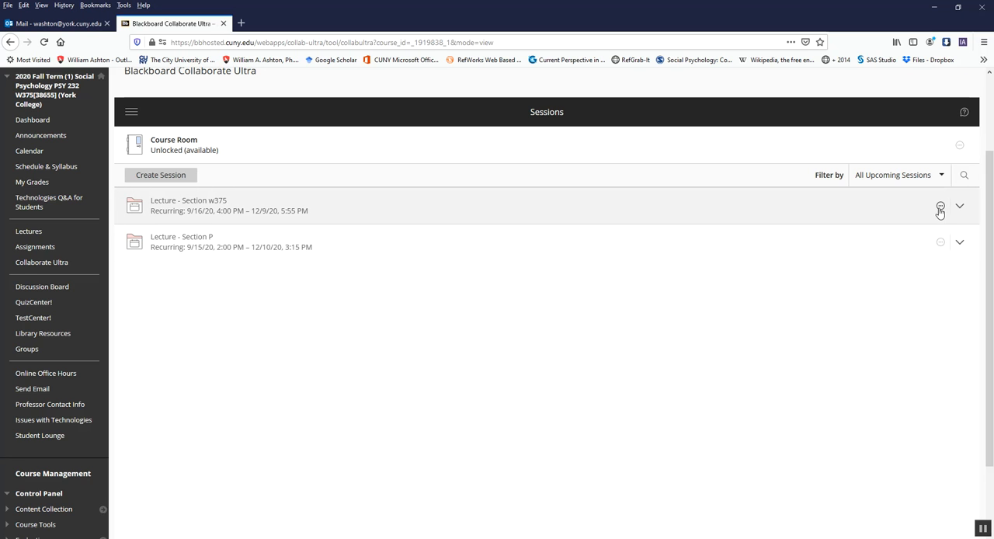
# Step: Check the W375 session options and Course Room details, then show the Collaborate menu
pyautogui.click(939, 208)
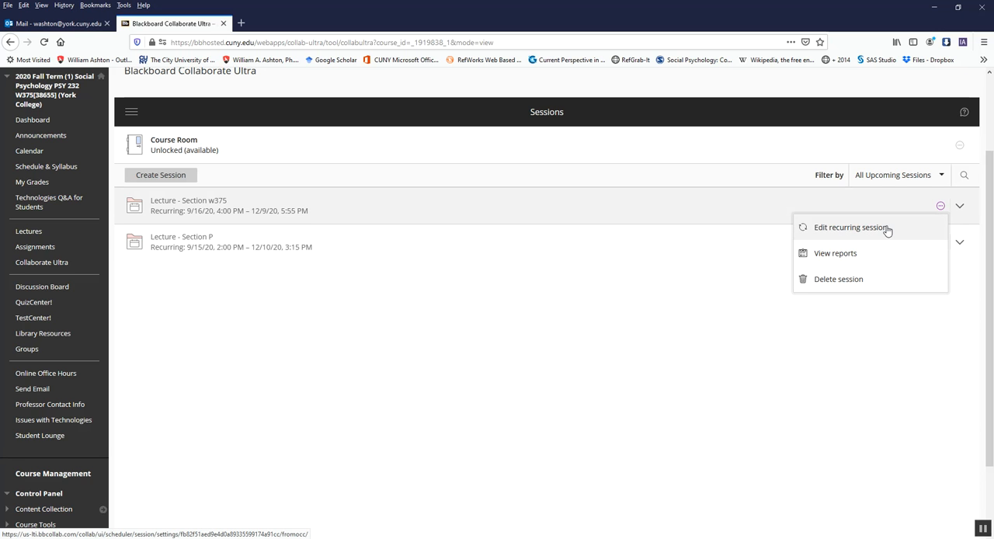
pyautogui.moveTo(567, 217)
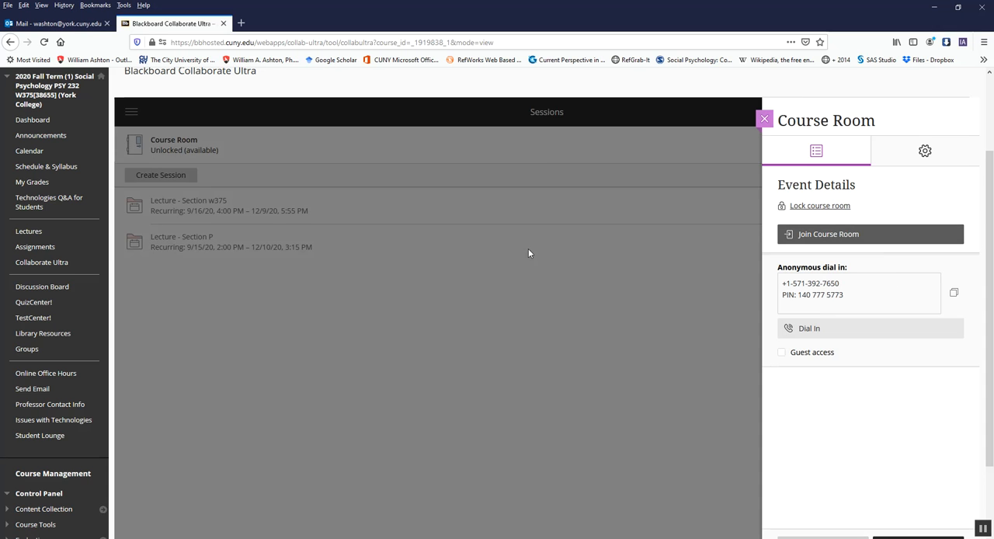
pyautogui.click(764, 120)
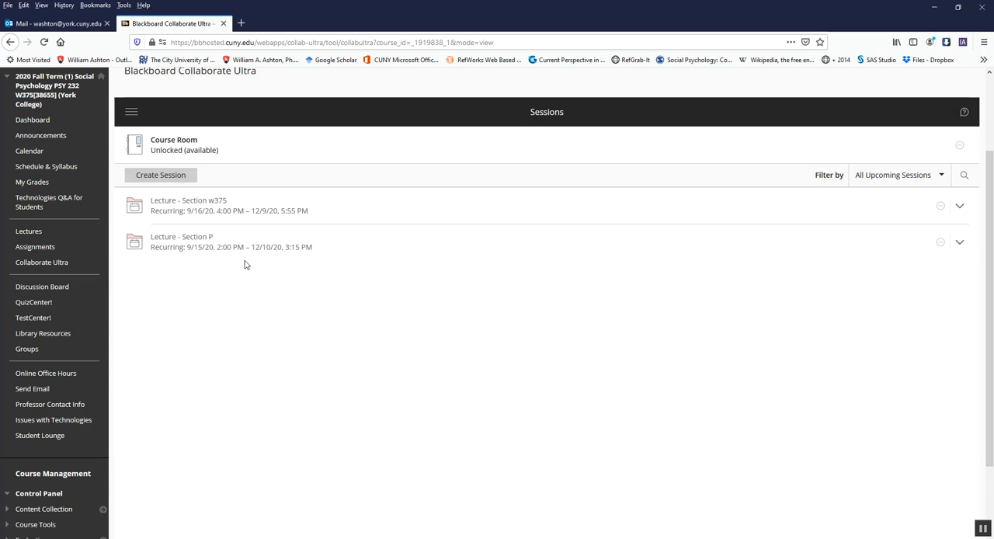
pyautogui.moveTo(780, 466)
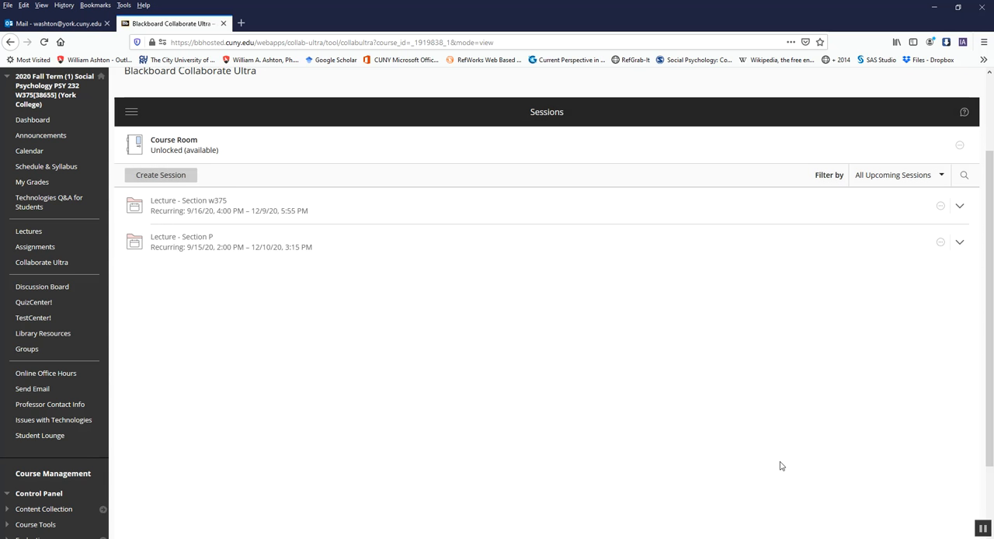
pyautogui.moveTo(320, 397)
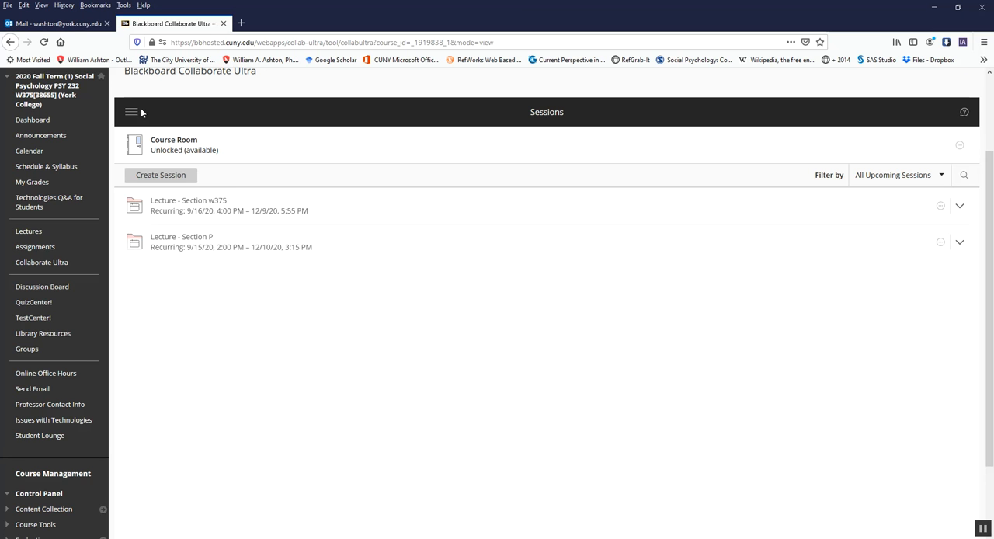
pyautogui.moveTo(132, 114)
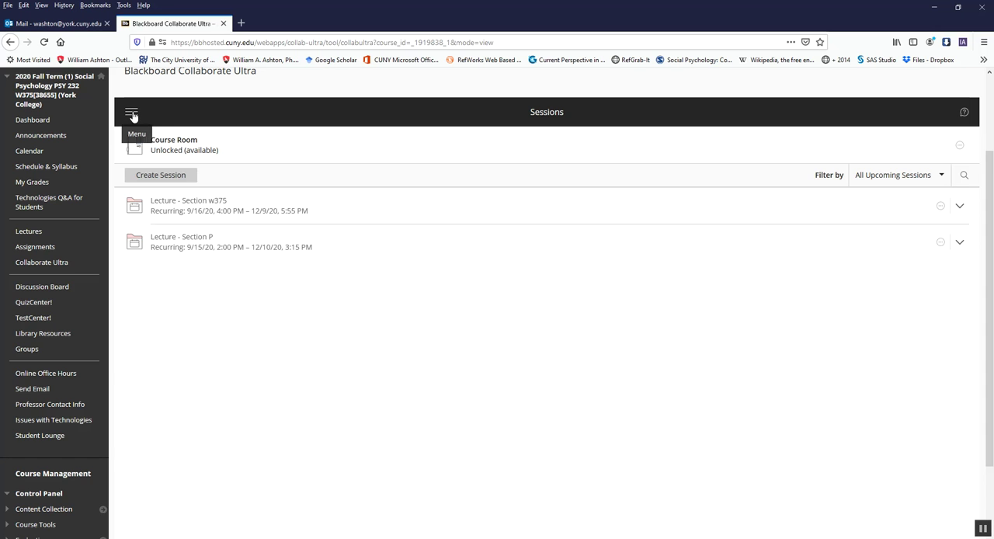
pyautogui.click(135, 112)
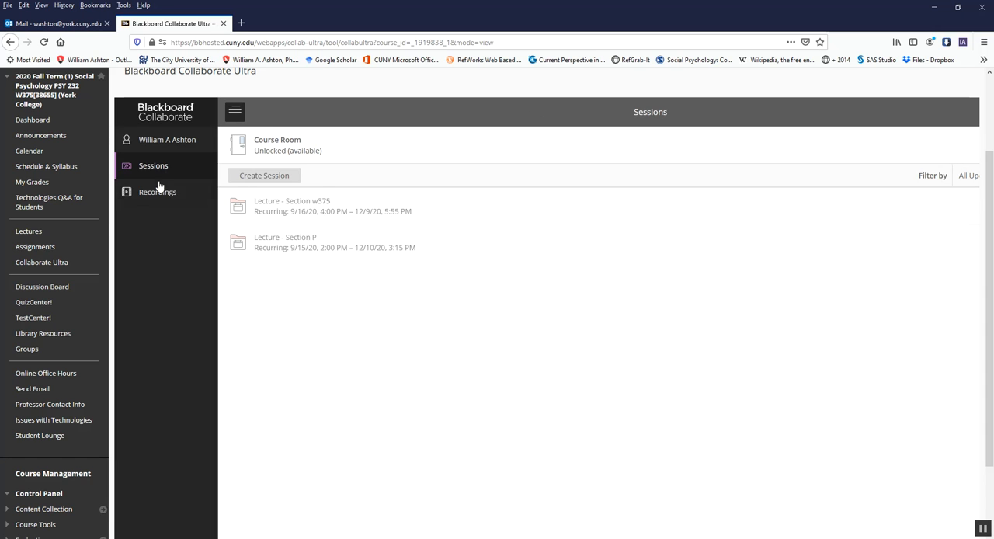
# Step: Switch to Recordings to list the seven lecture recordings, then open Filter by
pyautogui.click(158, 191)
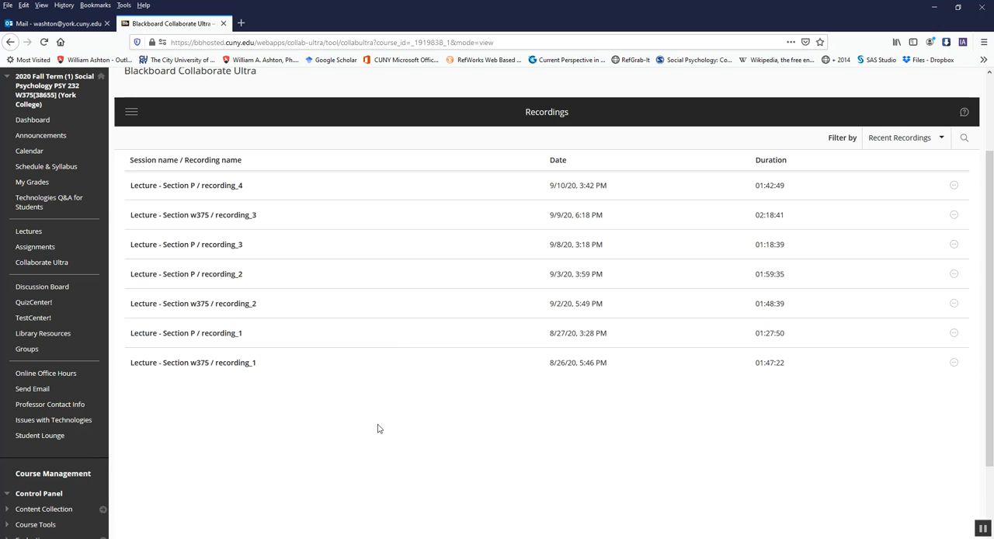
pyautogui.moveTo(927, 139)
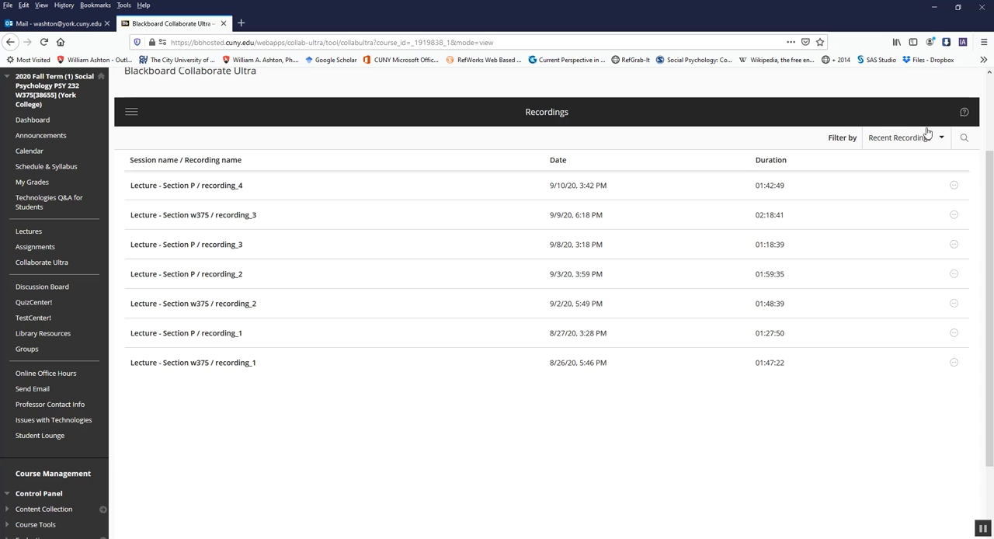
pyautogui.click(910, 137)
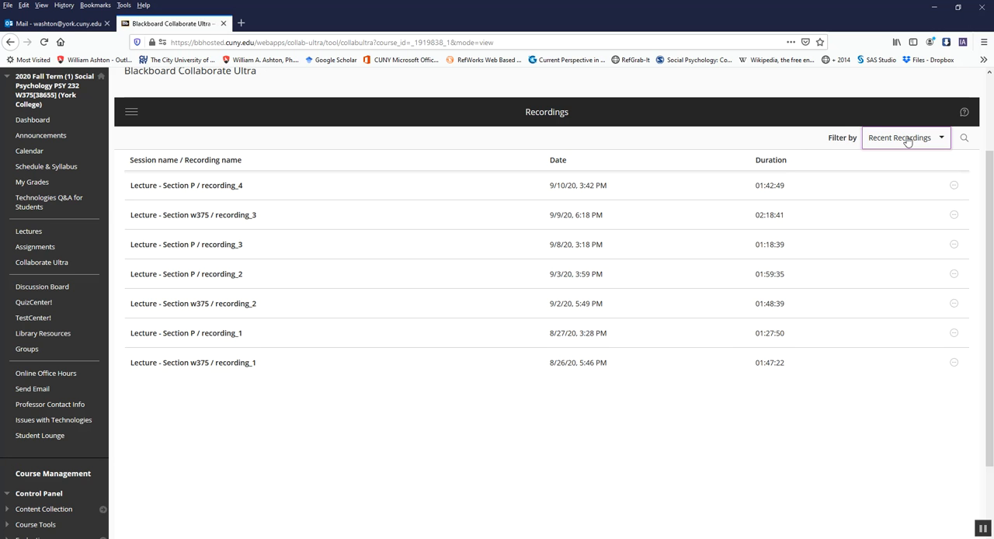
pyautogui.moveTo(981, 424)
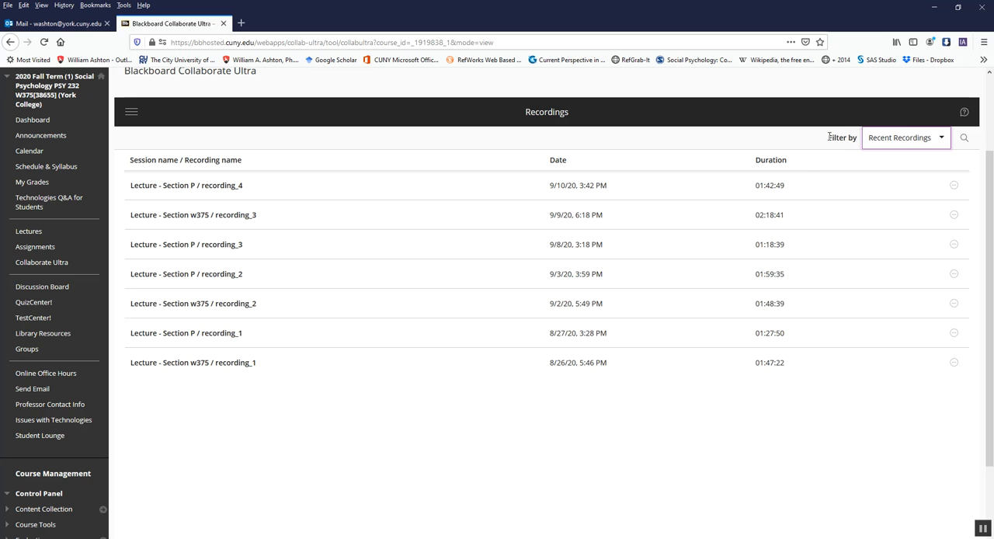
# Step: Filter recordings to the date range 8/19/20 through 9/11/20
pyautogui.click(905, 137)
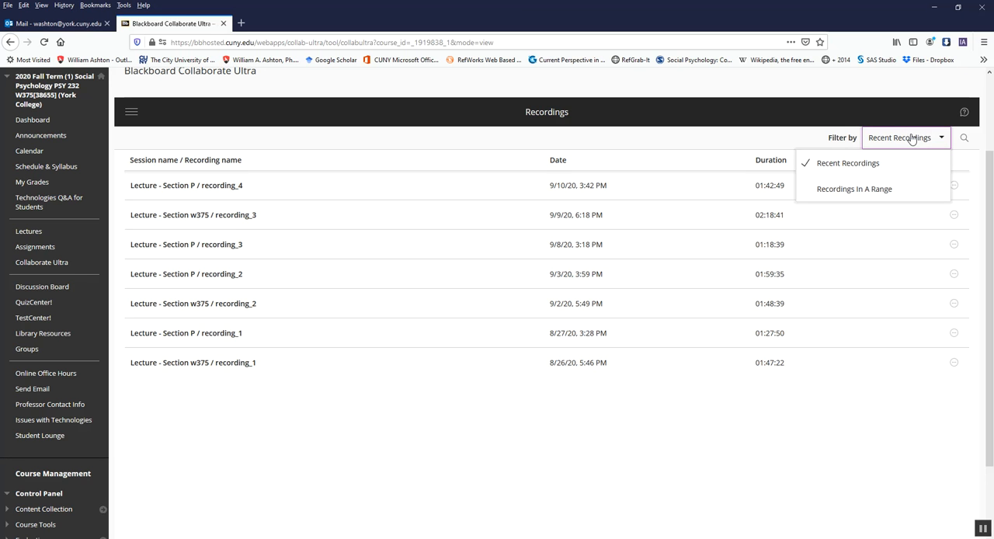
pyautogui.click(855, 189)
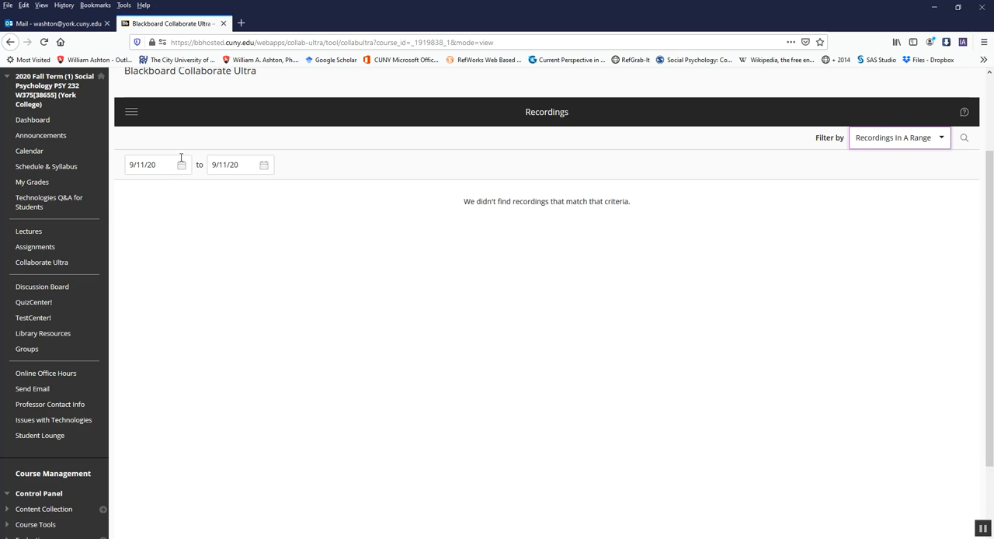
pyautogui.click(156, 164)
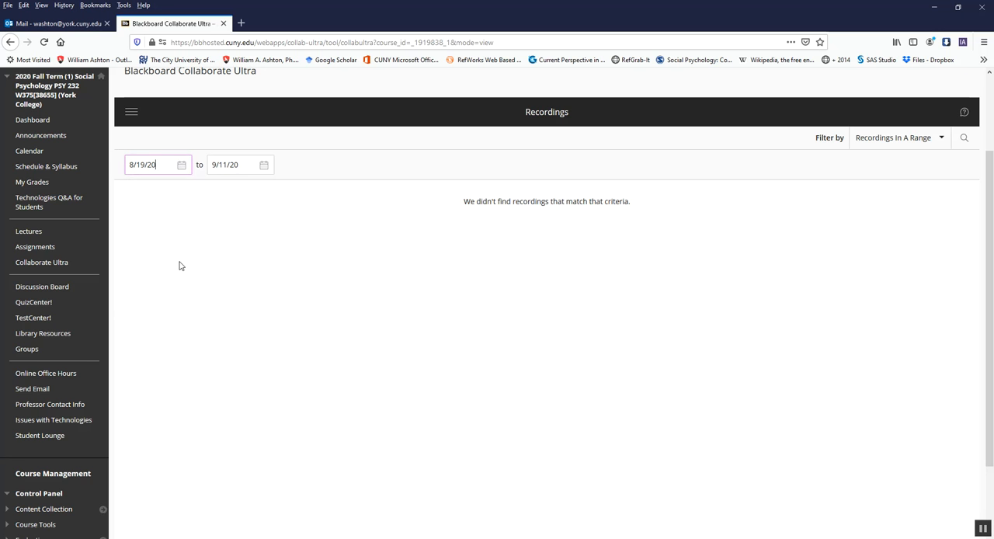
pyautogui.click(233, 164)
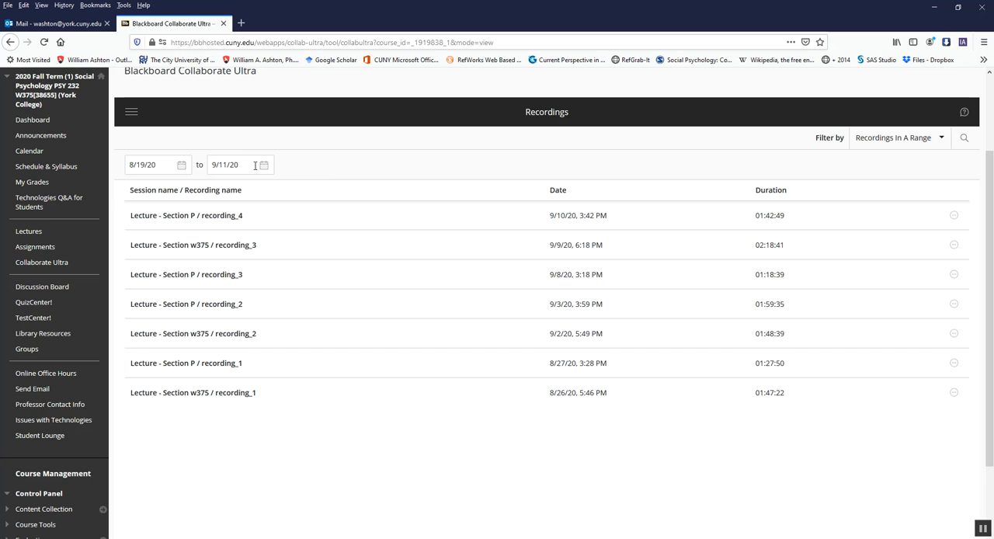
pyautogui.click(229, 163)
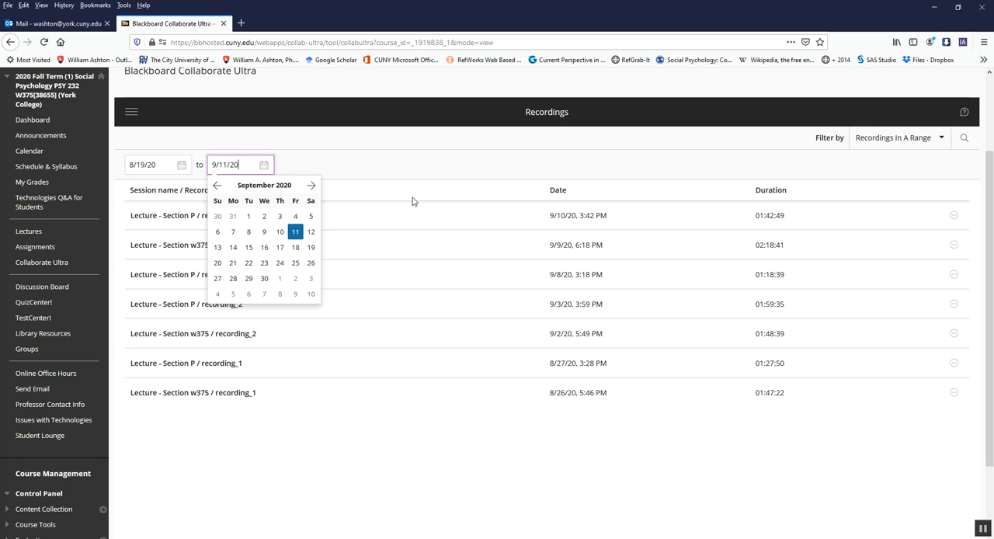
pyautogui.click(533, 233)
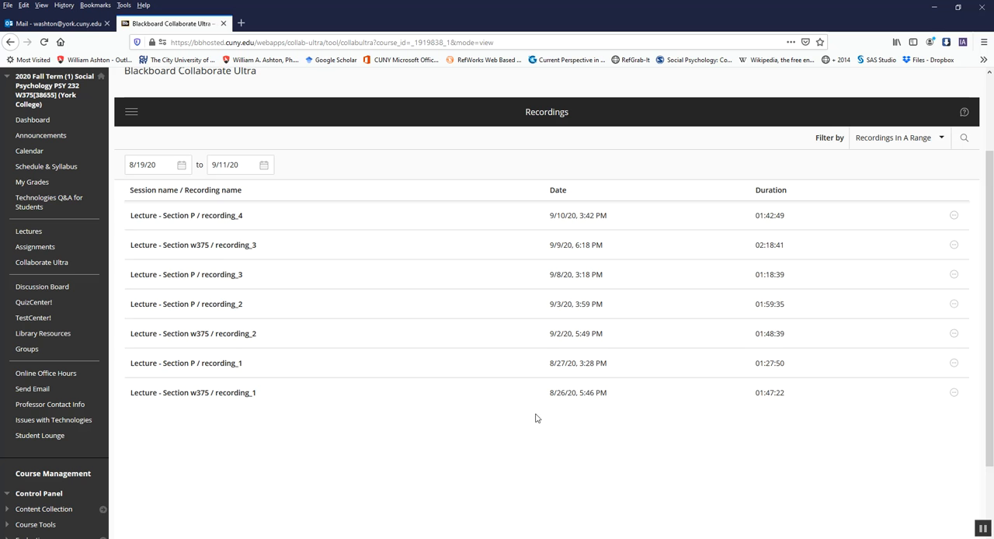
pyautogui.moveTo(524, 255)
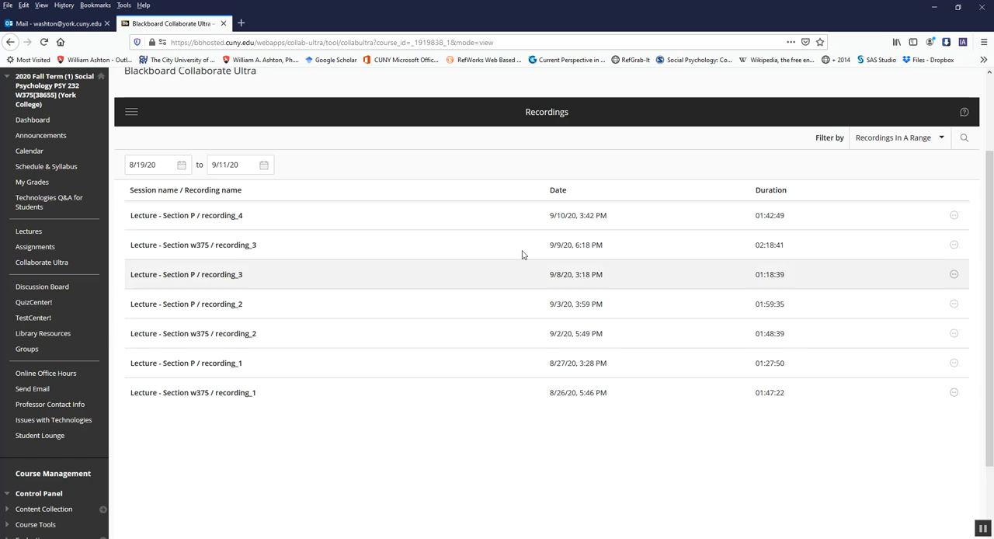
pyautogui.moveTo(762, 384)
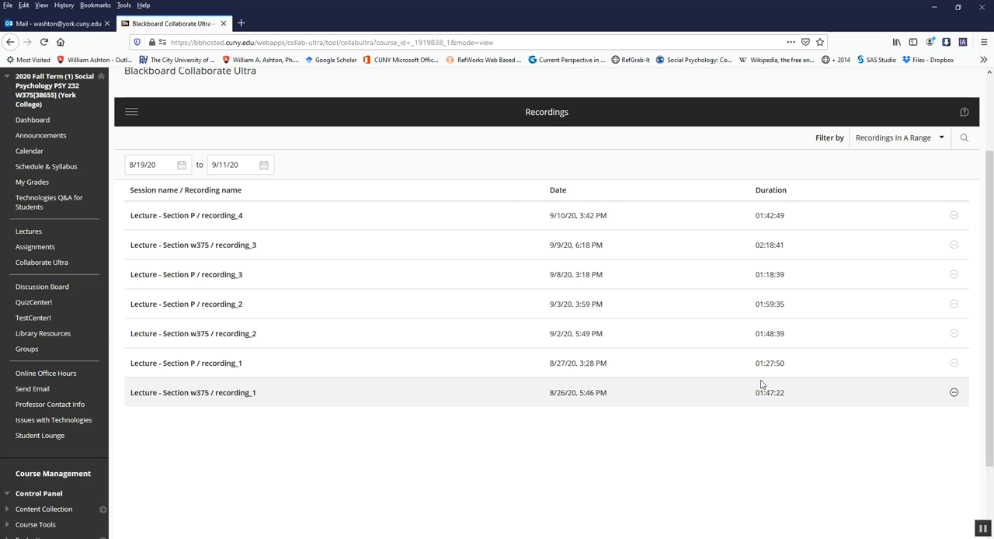
pyautogui.moveTo(745, 437)
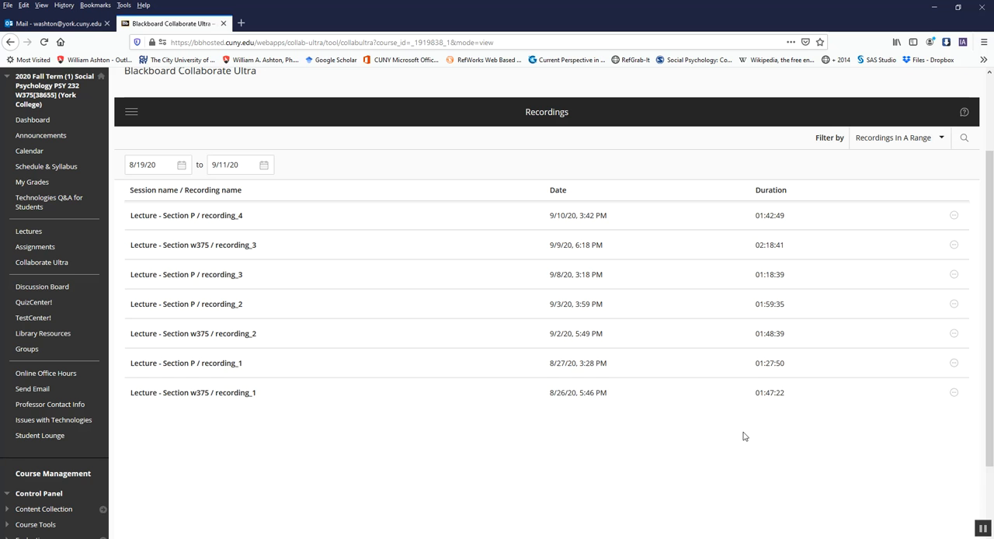
pyautogui.moveTo(482, 390)
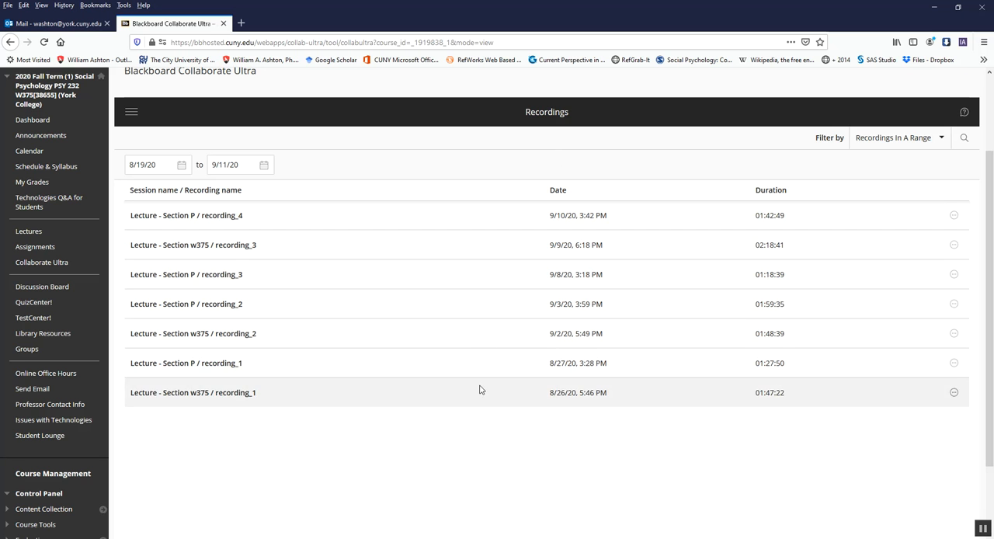
pyautogui.moveTo(210, 303)
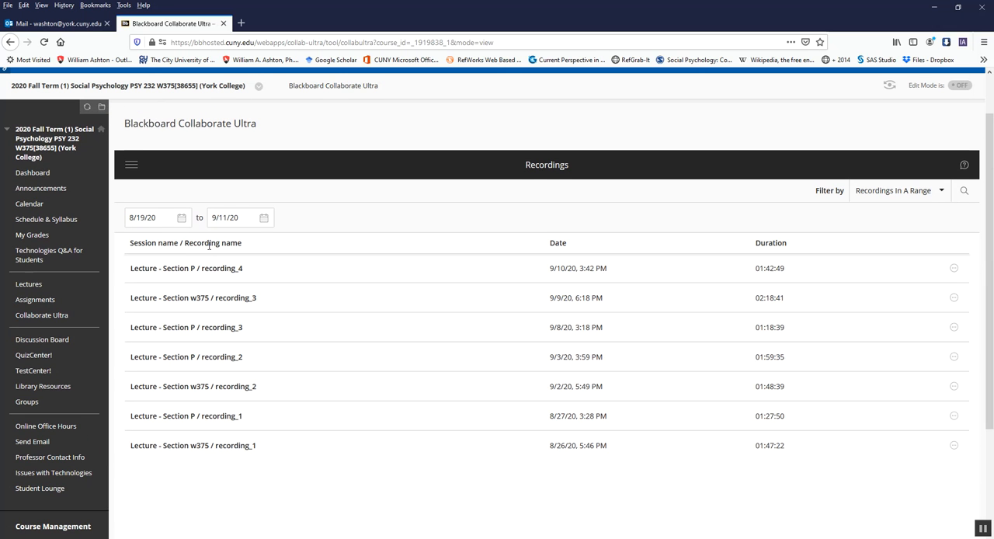
pyautogui.moveTo(220, 276)
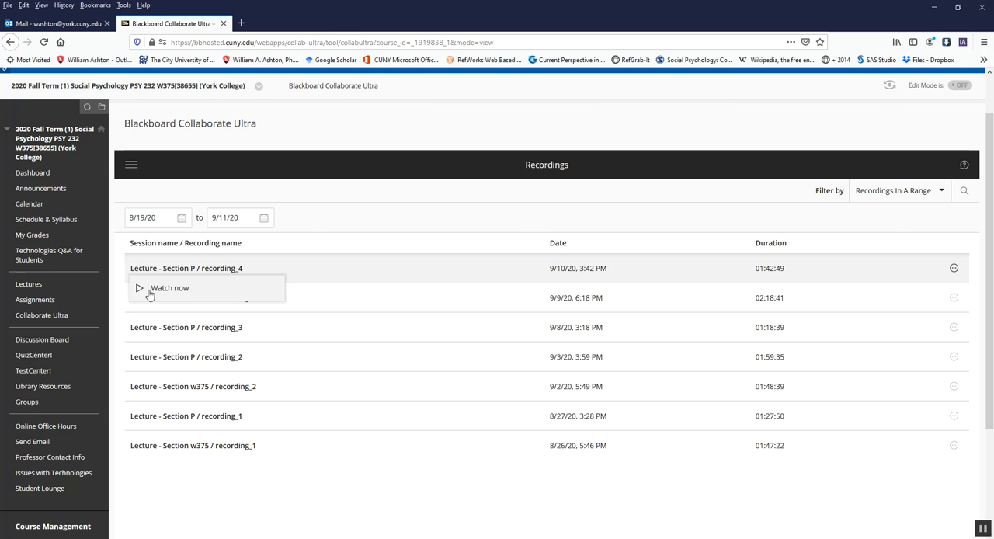
pyautogui.click(168, 289)
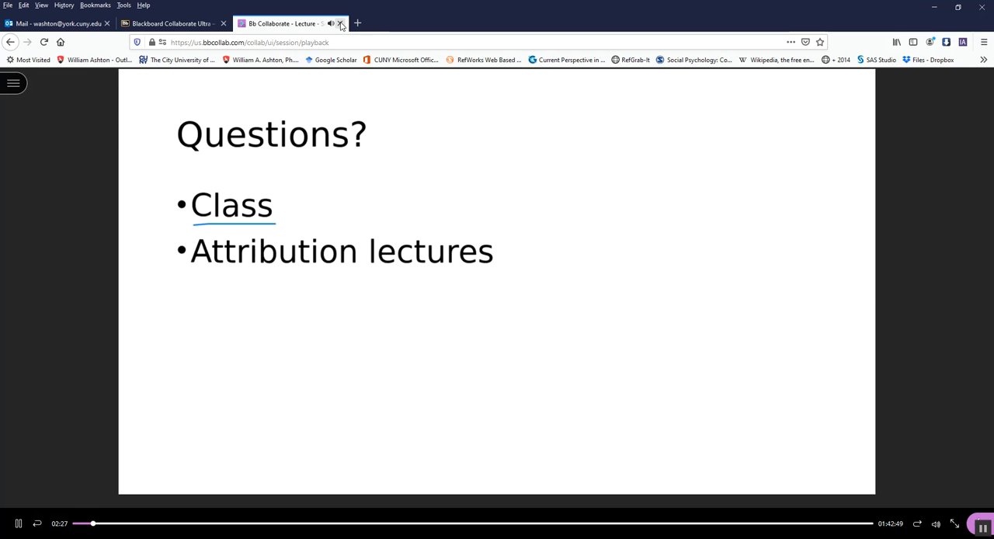
pyautogui.click(347, 23)
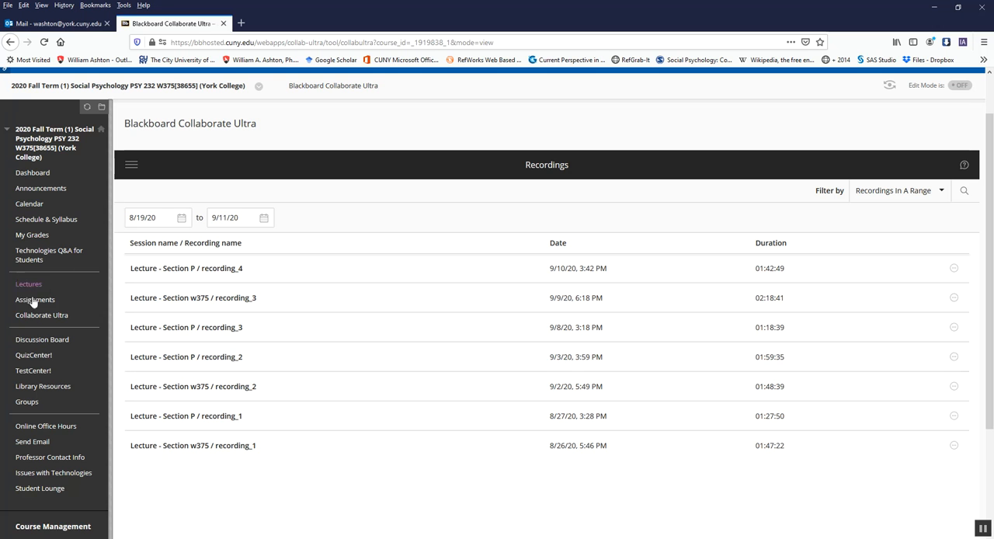
pyautogui.moveTo(42, 339)
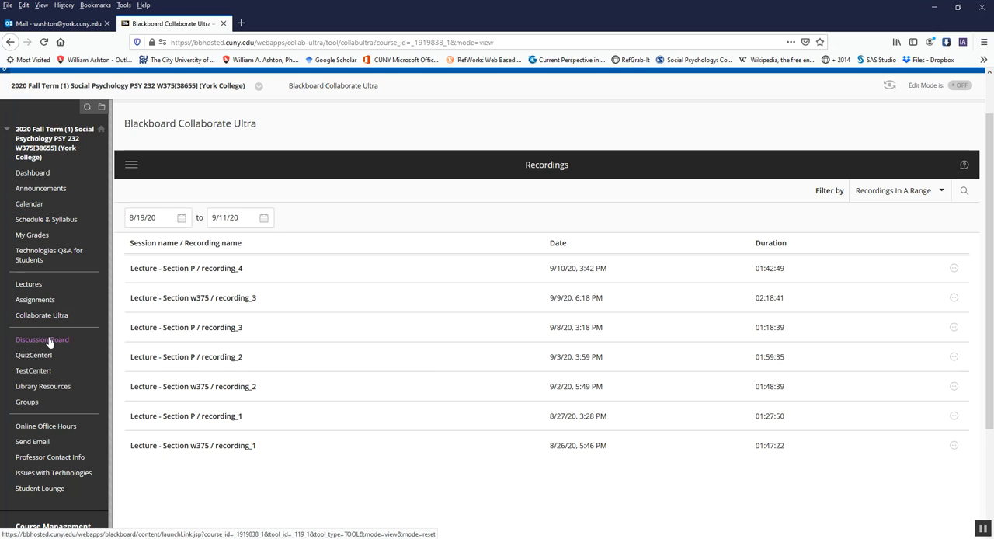
# Step: Open the Discussion Board to see Online Office Hours, Student Lounge and lecture review forums
pyautogui.click(41, 339)
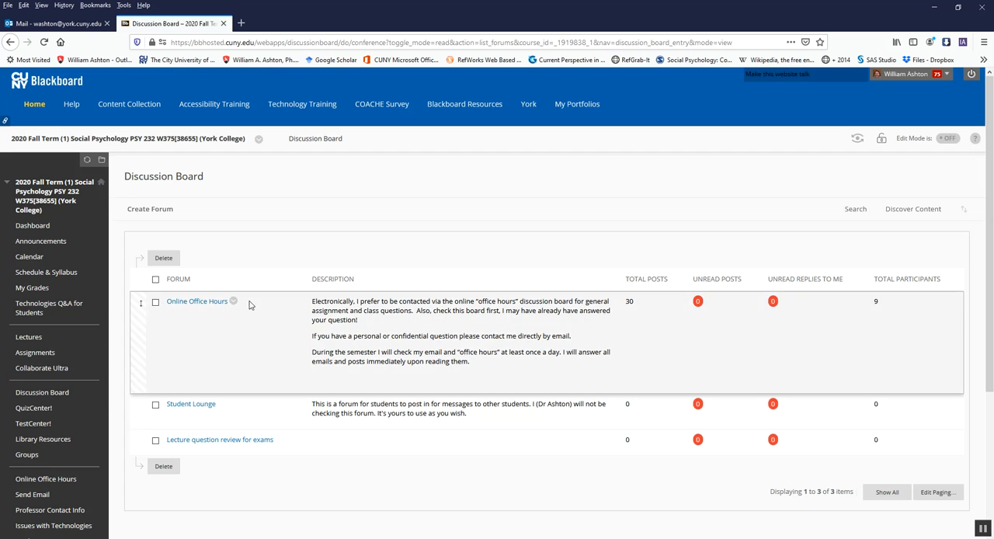
pyautogui.moveTo(268, 287)
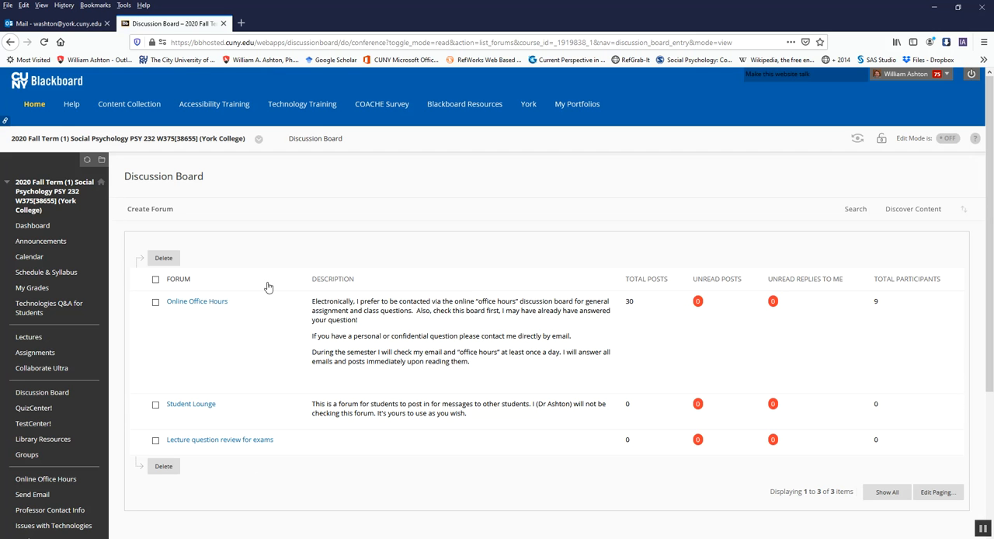
pyautogui.moveTo(207, 413)
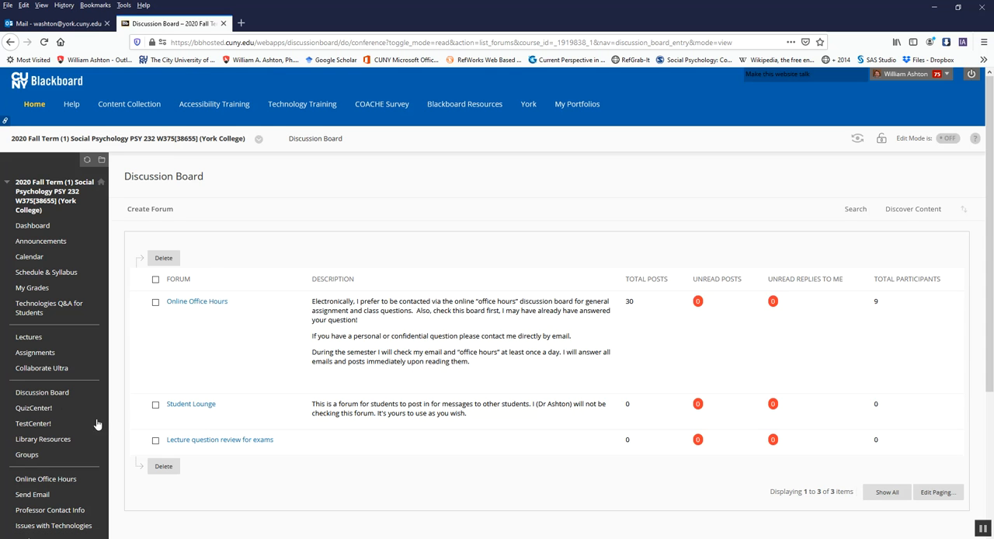
pyautogui.moveTo(50, 406)
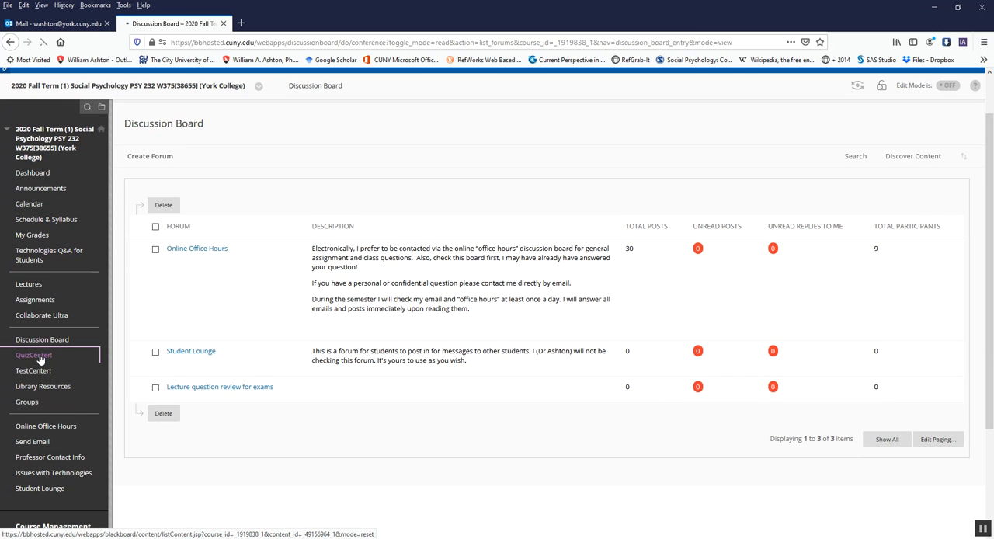
# Step: View the QuizCenter! page and scroll through its Chapter 1–5 quiz list
pyautogui.click(32, 355)
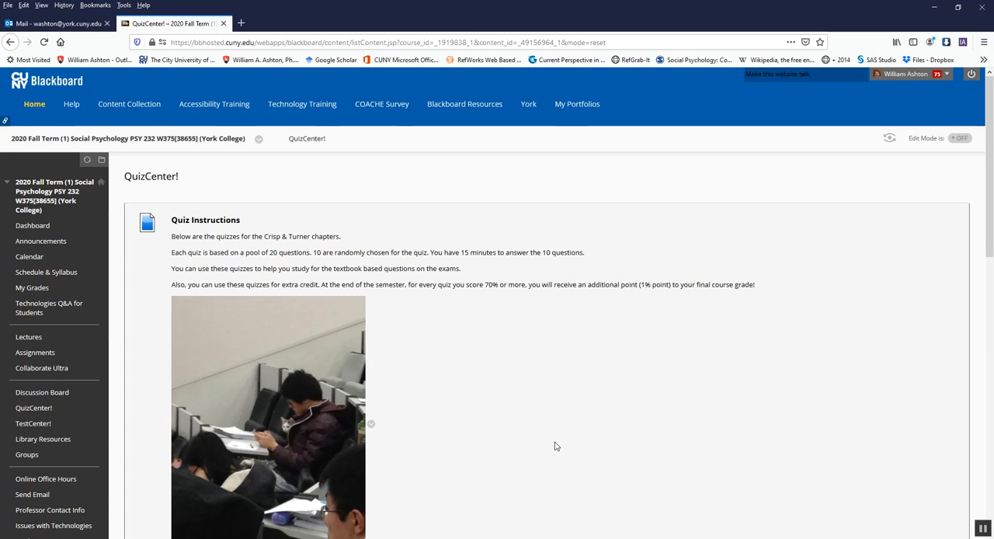
pyautogui.moveTo(531, 333)
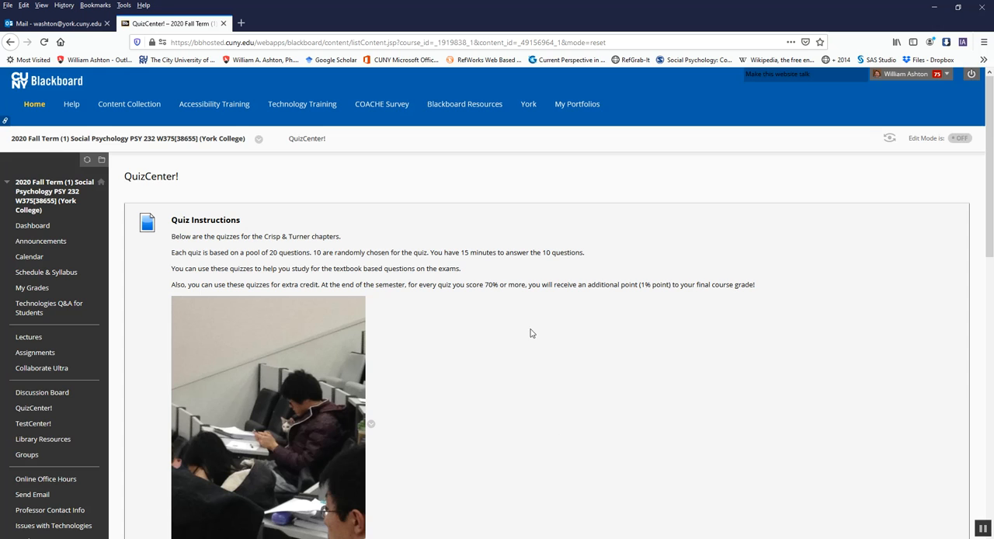
pyautogui.scroll(-3)
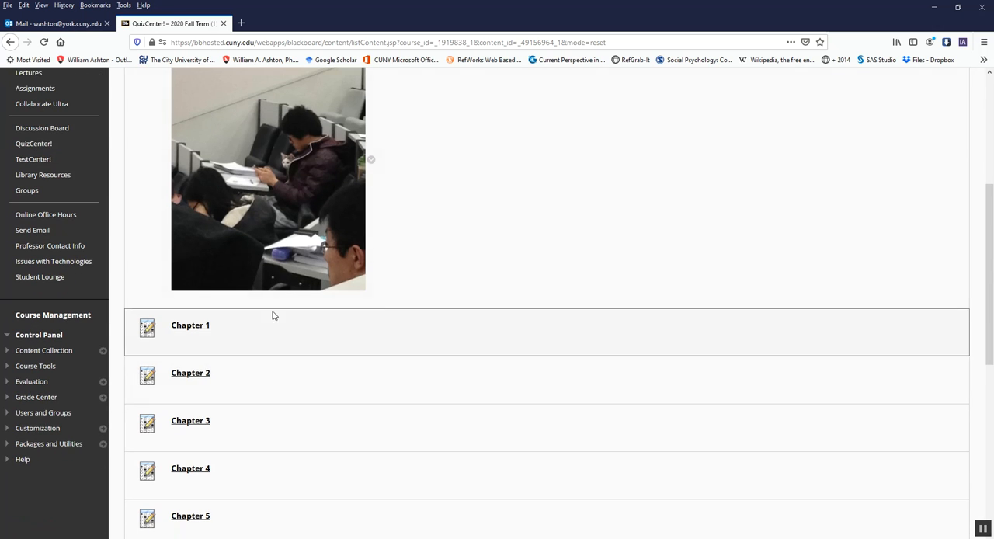
pyautogui.moveTo(590, 211)
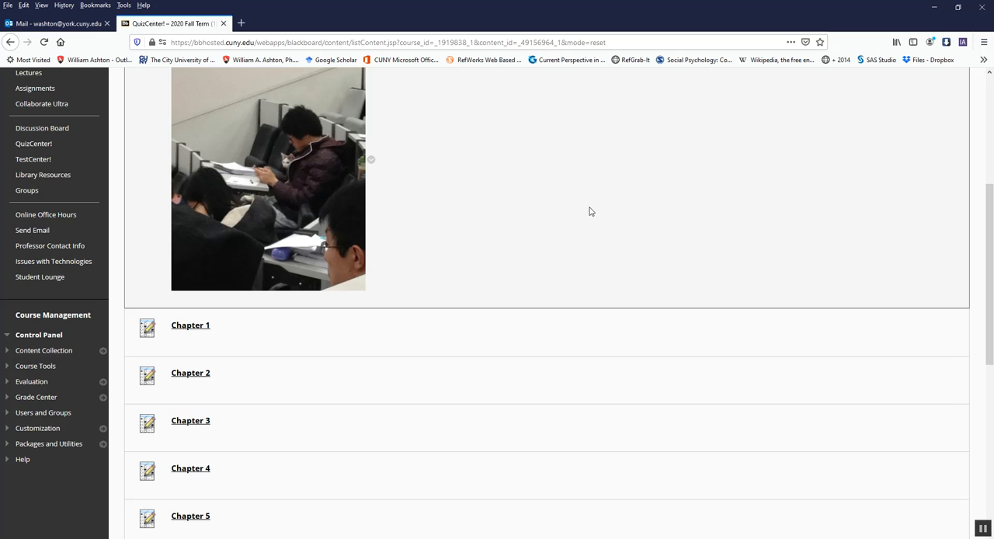
pyautogui.moveTo(266, 387)
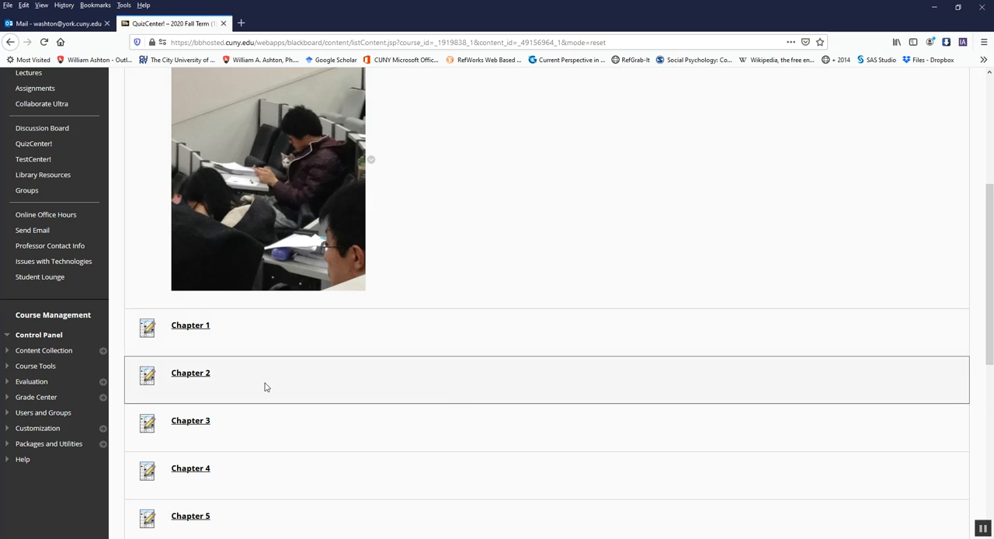
pyautogui.moveTo(269, 385)
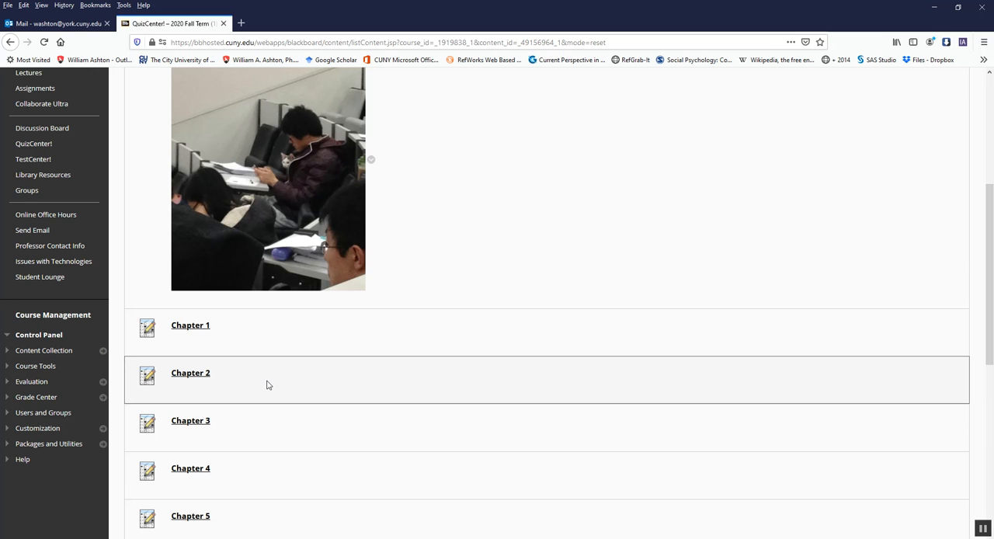
pyautogui.moveTo(330, 394)
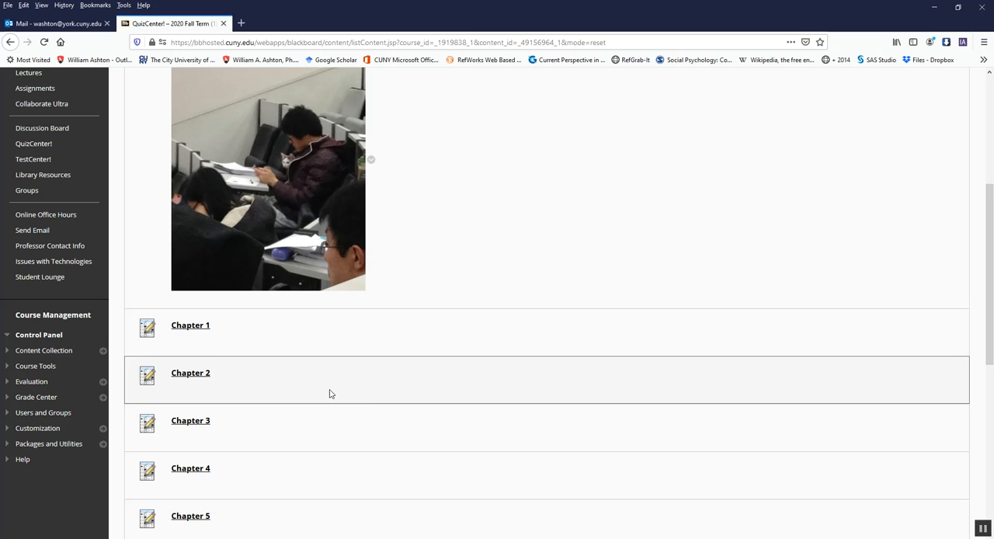
pyautogui.moveTo(313, 343)
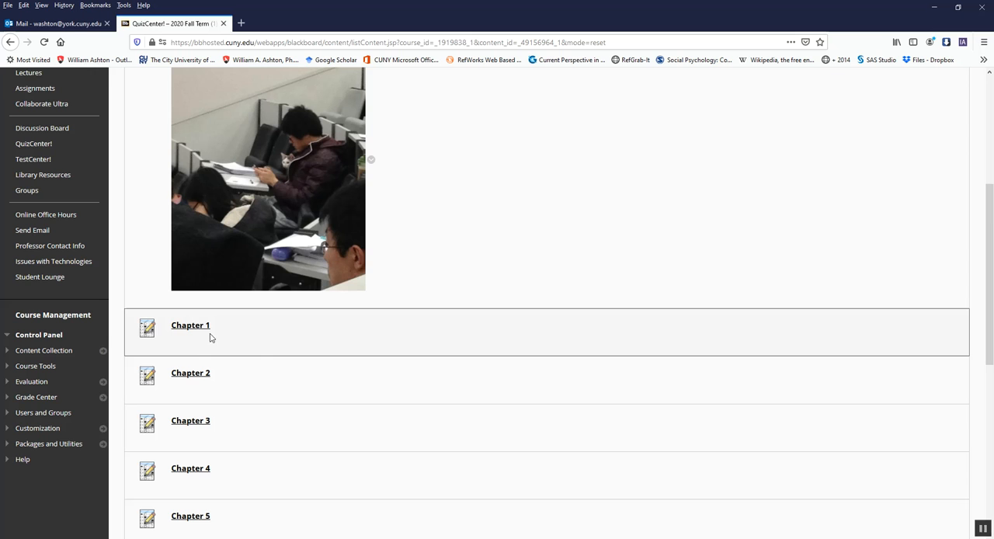
pyautogui.moveTo(284, 335)
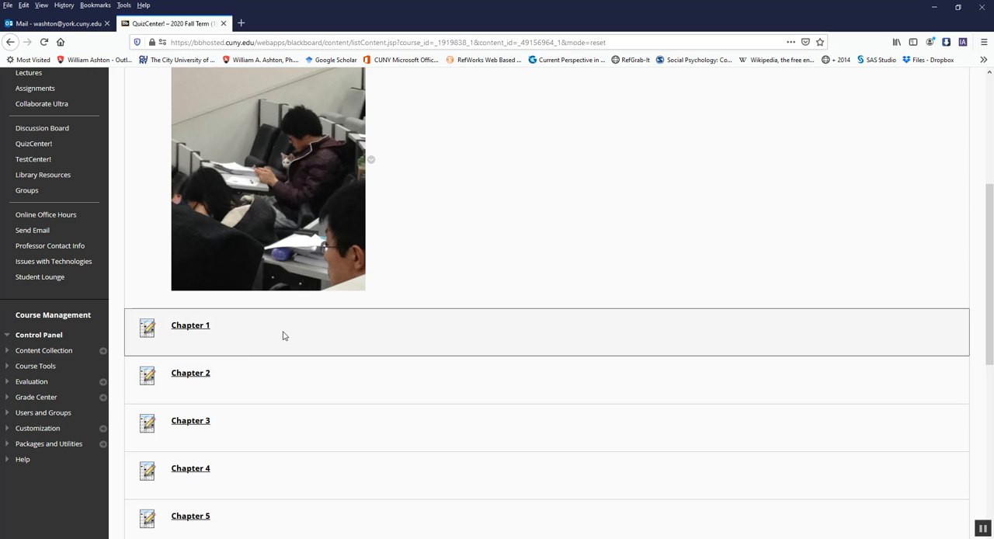
pyautogui.moveTo(160, 329)
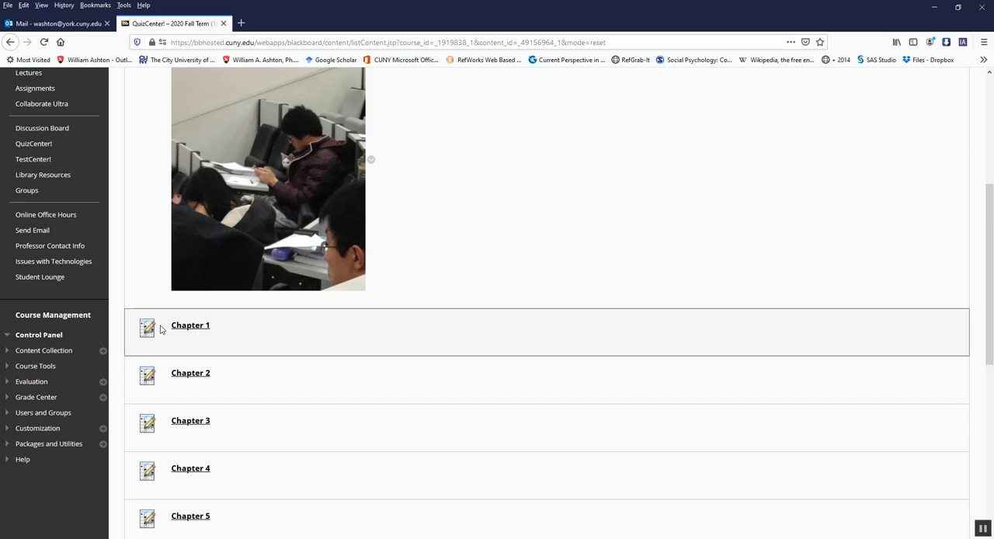
pyautogui.moveTo(295, 383)
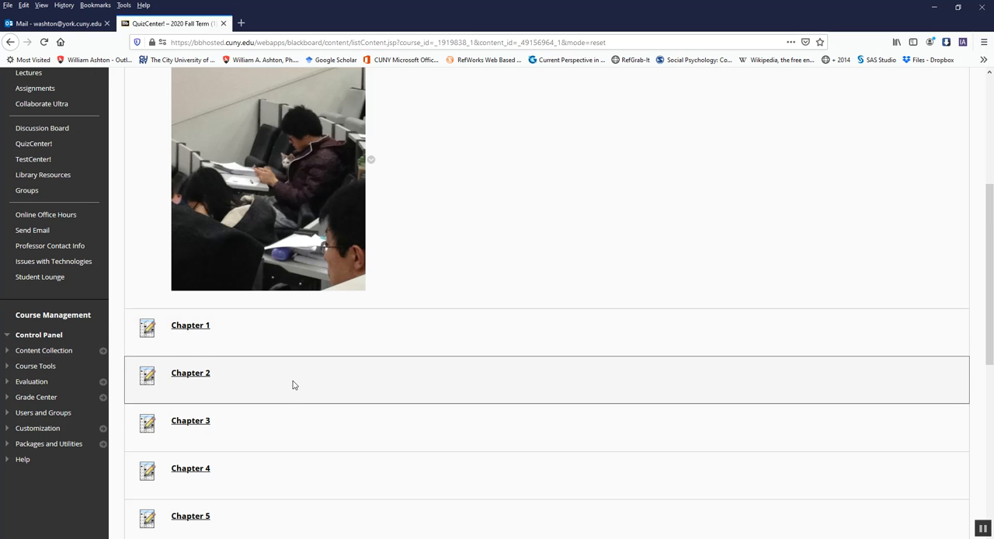
pyautogui.moveTo(292, 383)
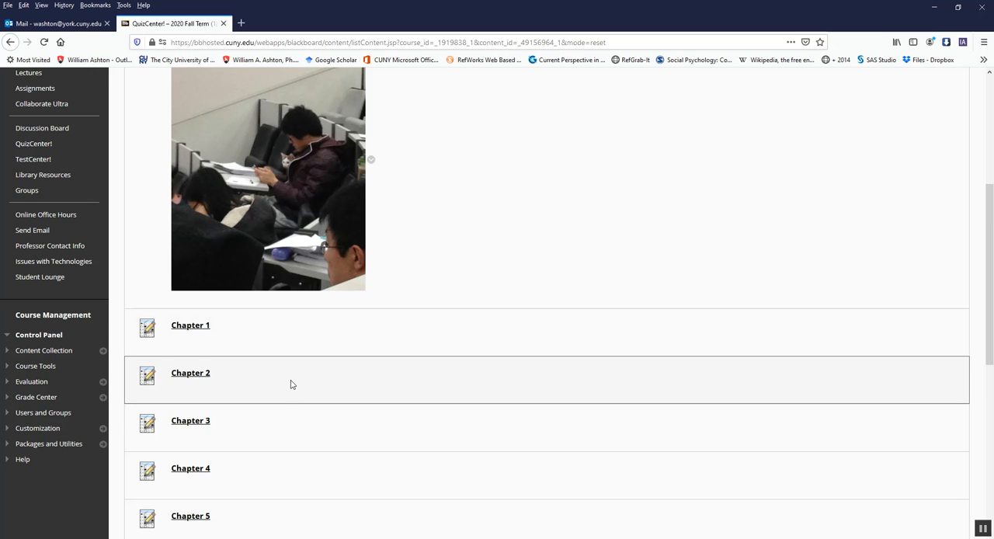
pyautogui.moveTo(296, 384)
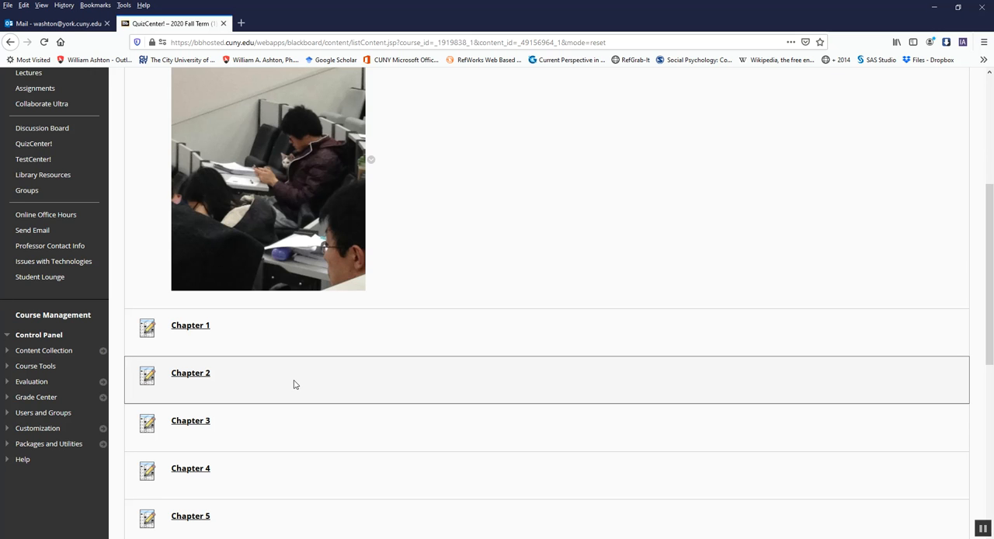
pyautogui.moveTo(279, 401)
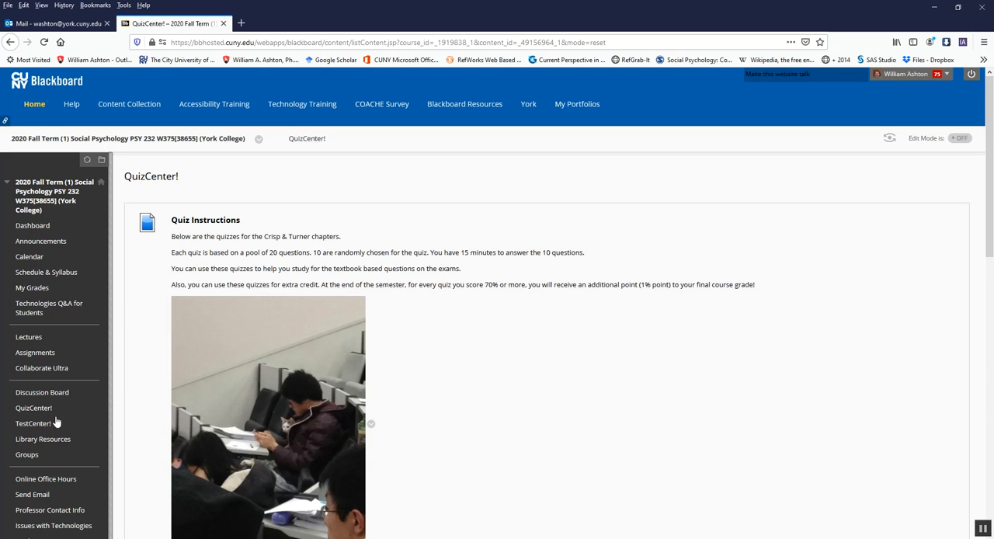
pyautogui.moveTo(32, 424)
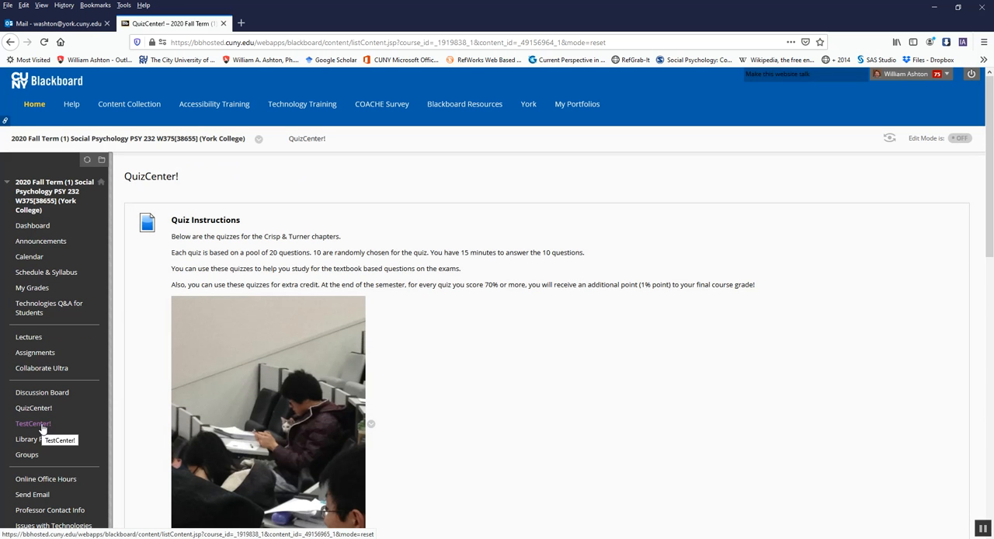
pyautogui.moveTo(41, 429)
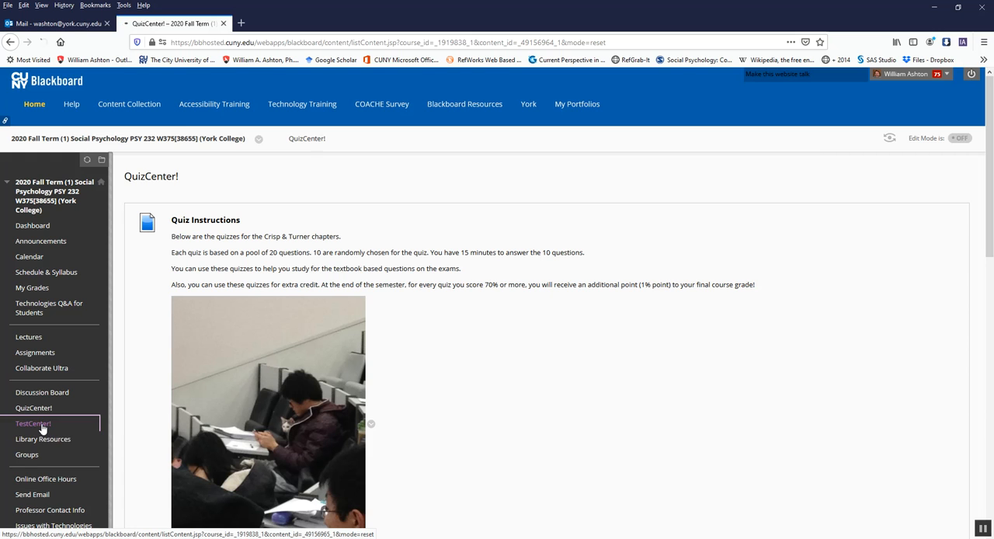
# Step: Glance at TestCenter!, then return to QuizCenter! and scroll its chapter quizzes
pyautogui.click(32, 423)
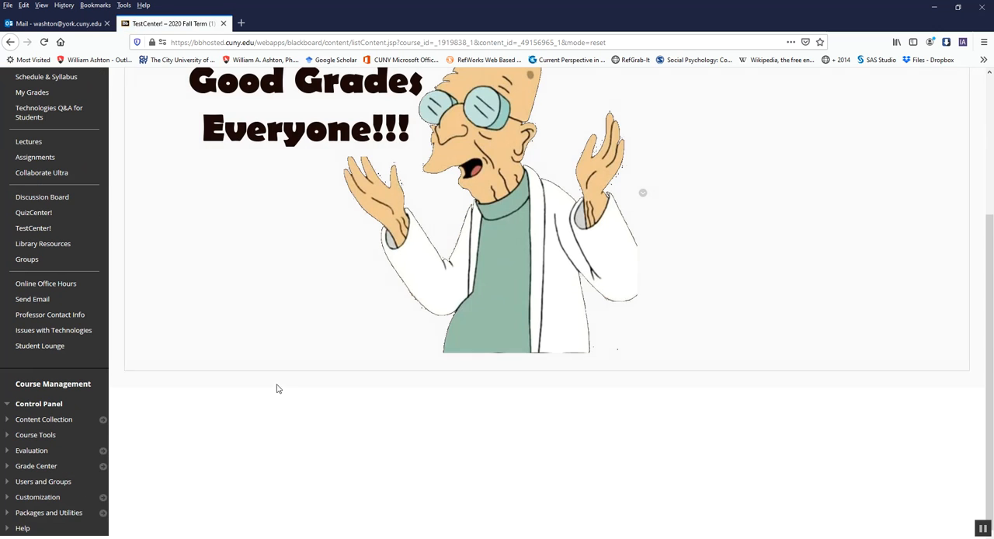
pyautogui.click(33, 212)
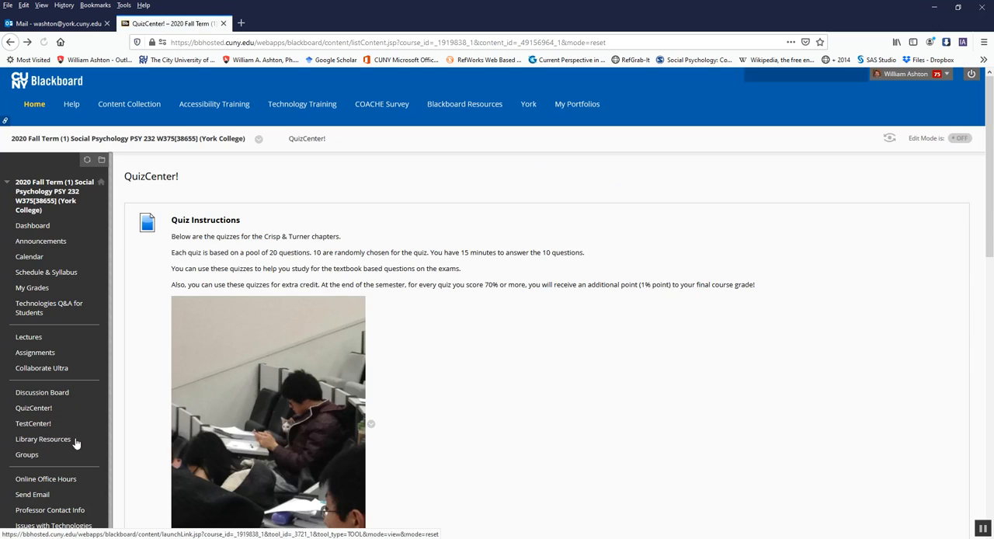
pyautogui.scroll(-3)
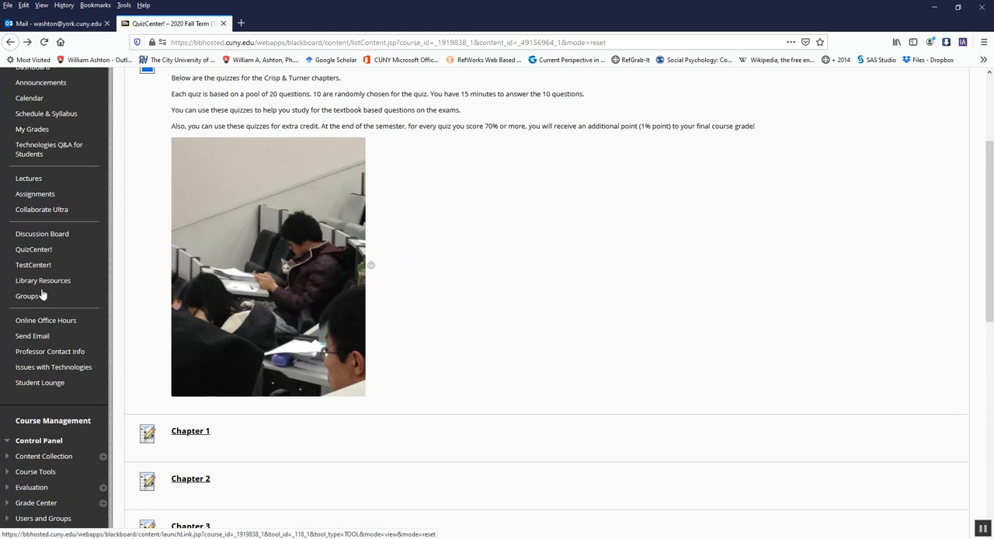
pyautogui.moveTo(30, 296)
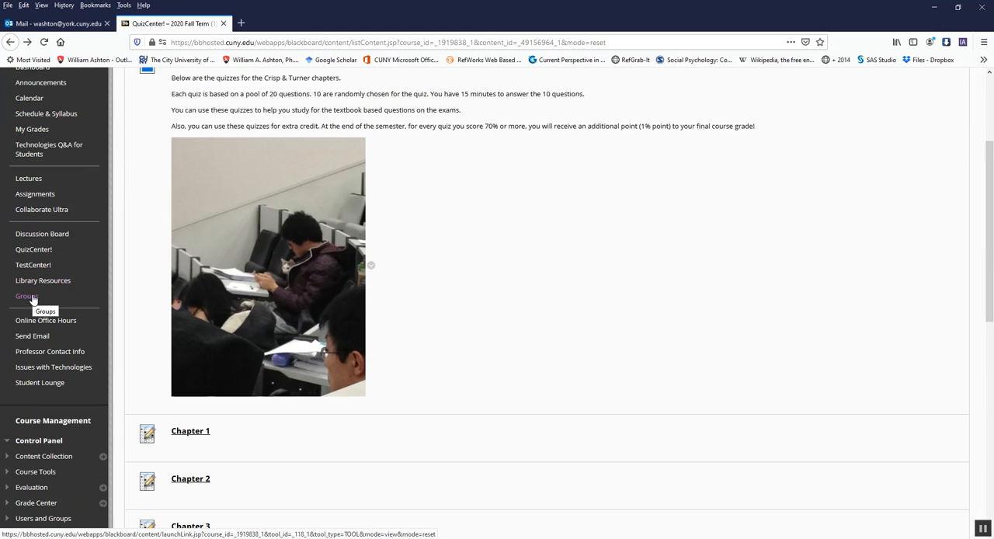
pyautogui.moveTo(42, 280)
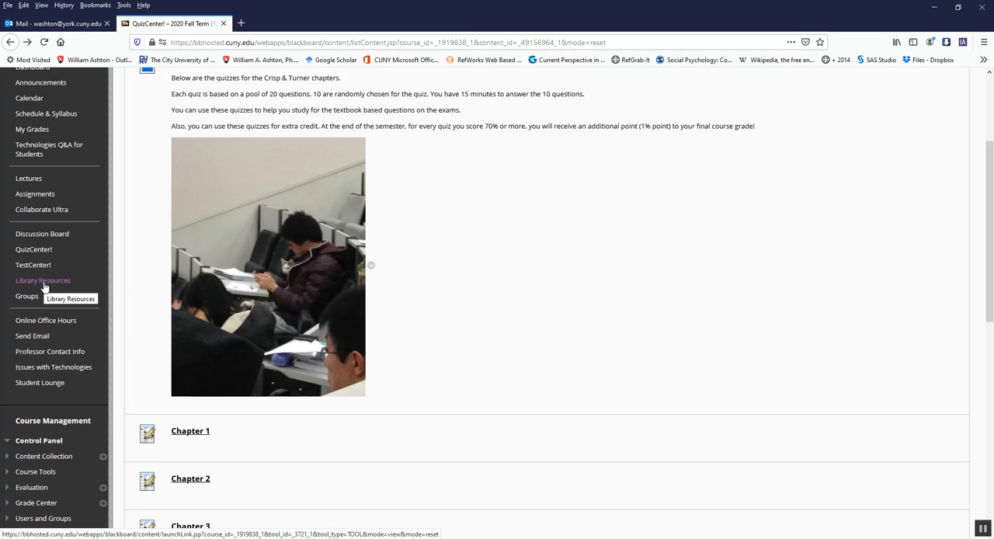
pyautogui.moveTo(45, 320)
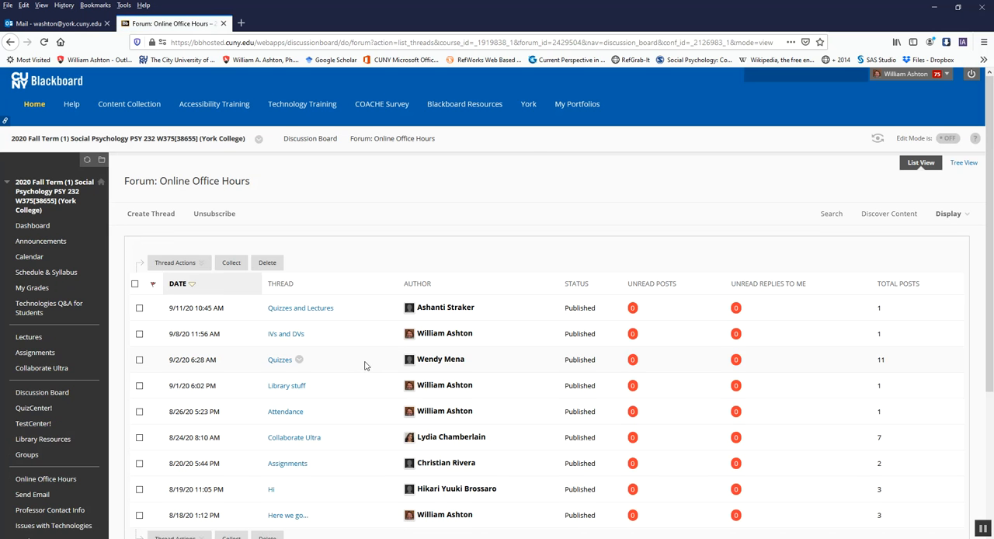
# Step: Scroll the Online Office Hours threads, then go to Send Email's recipient groups
pyautogui.scroll(-3)
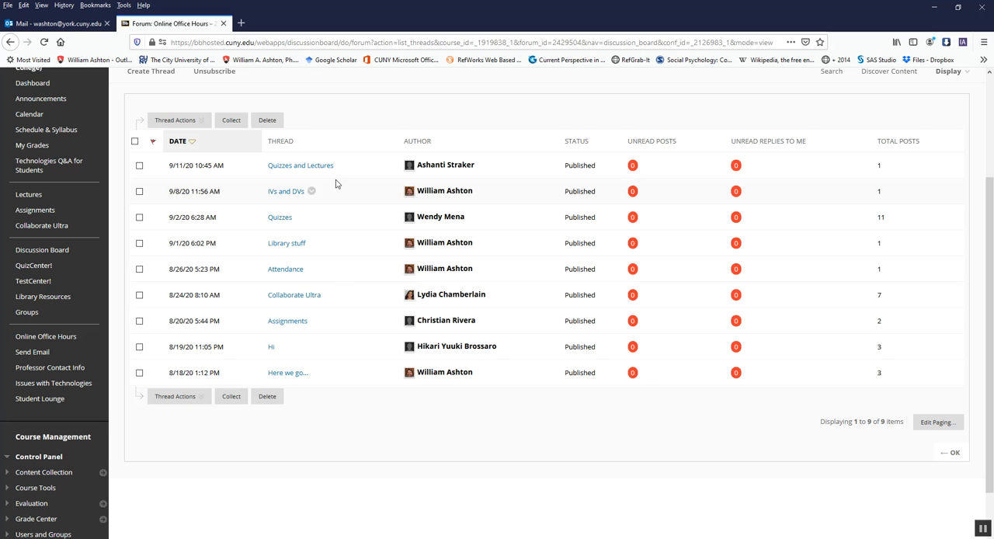
pyautogui.moveTo(348, 437)
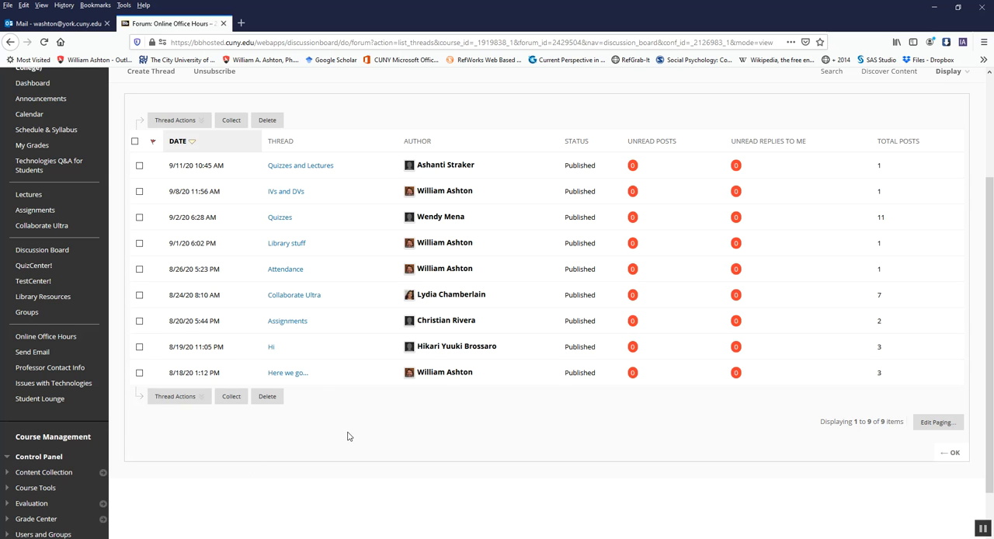
pyautogui.moveTo(348, 435)
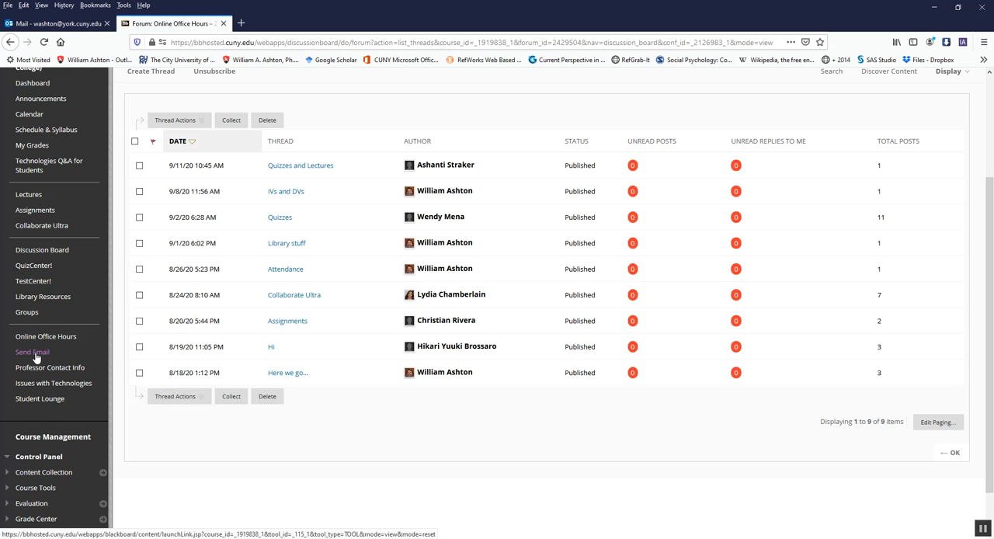
pyautogui.click(32, 351)
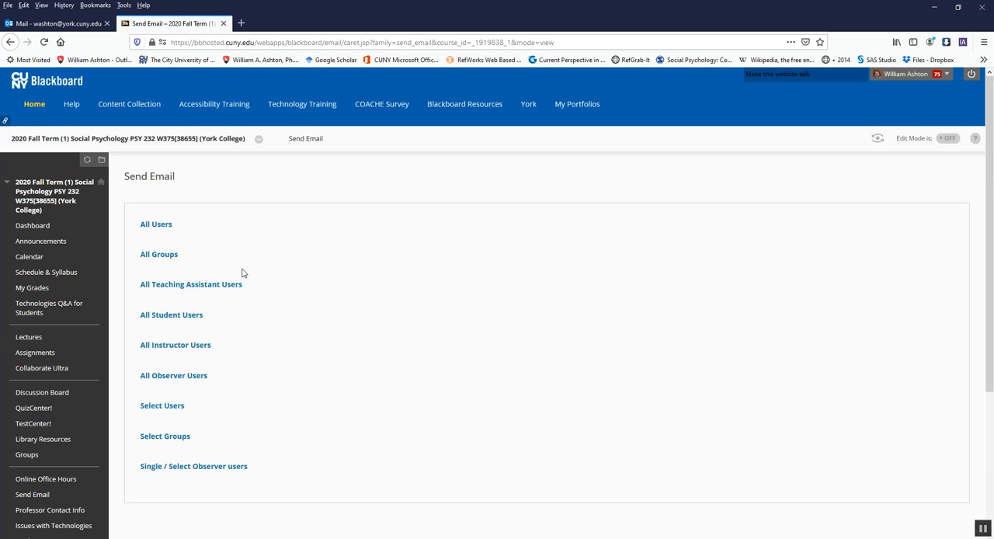
pyautogui.moveTo(172, 316)
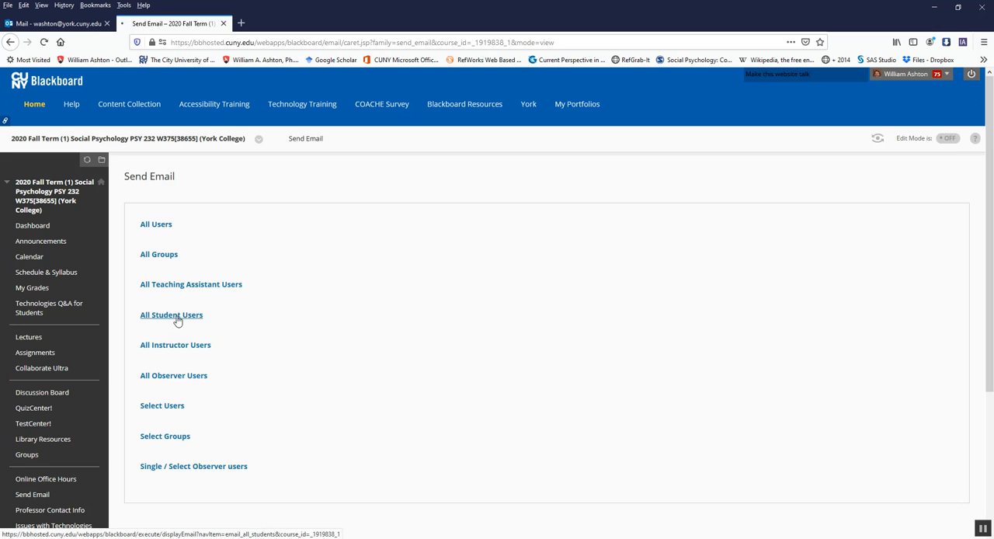
# Step: Try the recipient group links, including the All Instructor Users email, and return
pyautogui.click(171, 314)
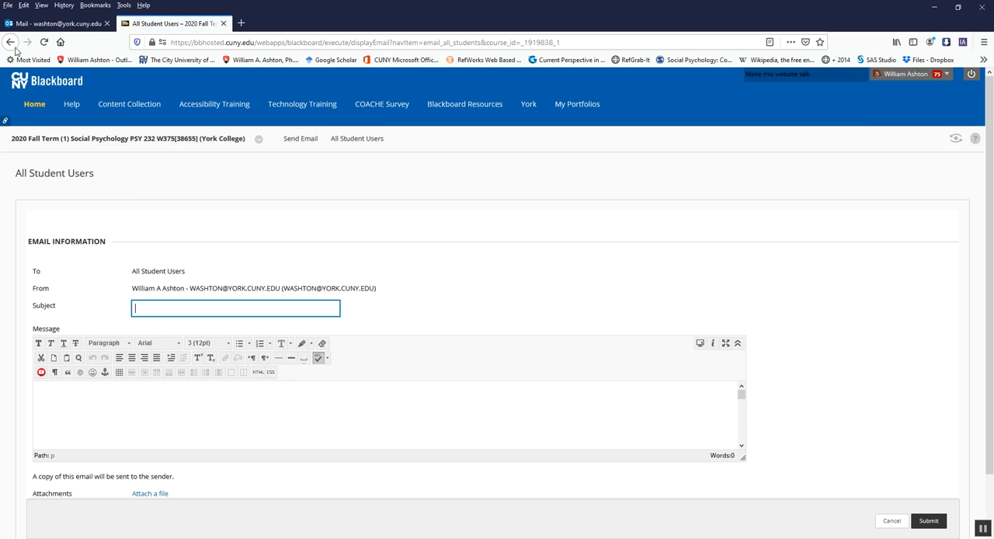
pyautogui.click(892, 520)
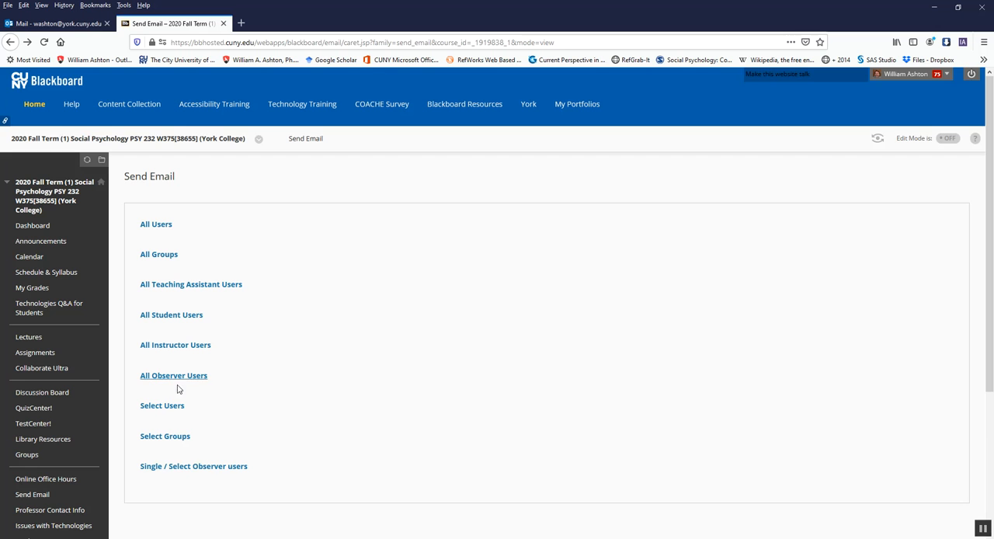
pyautogui.moveTo(177, 471)
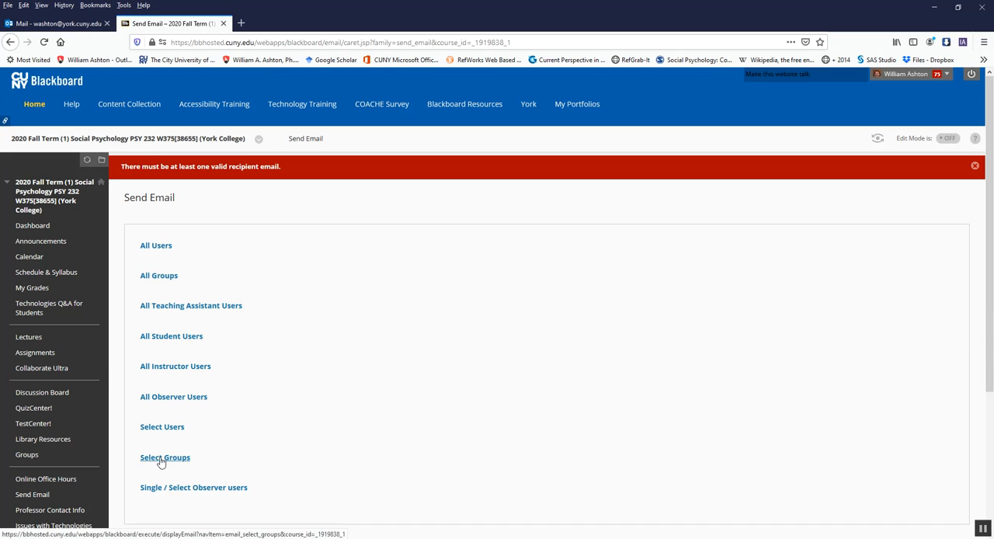
pyautogui.click(175, 366)
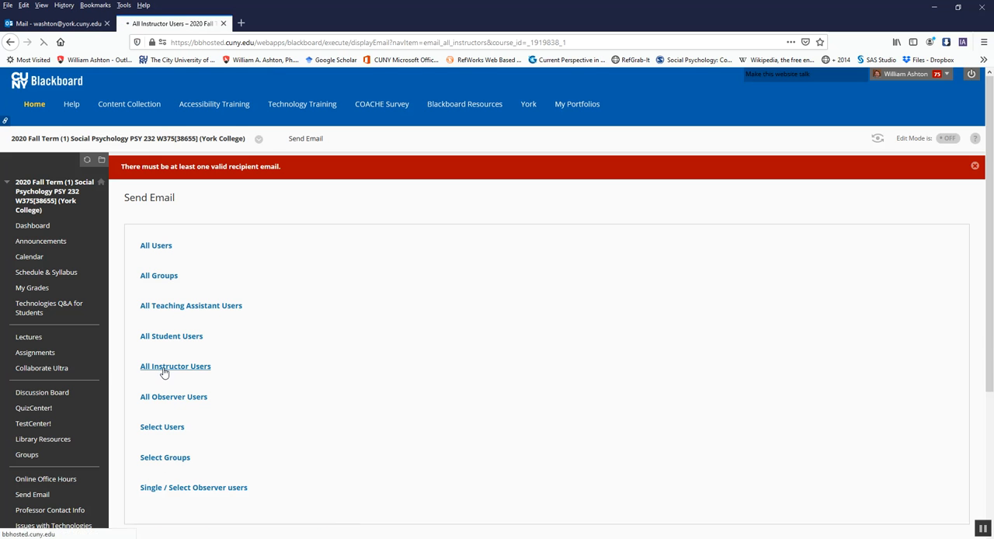
pyautogui.click(174, 366)
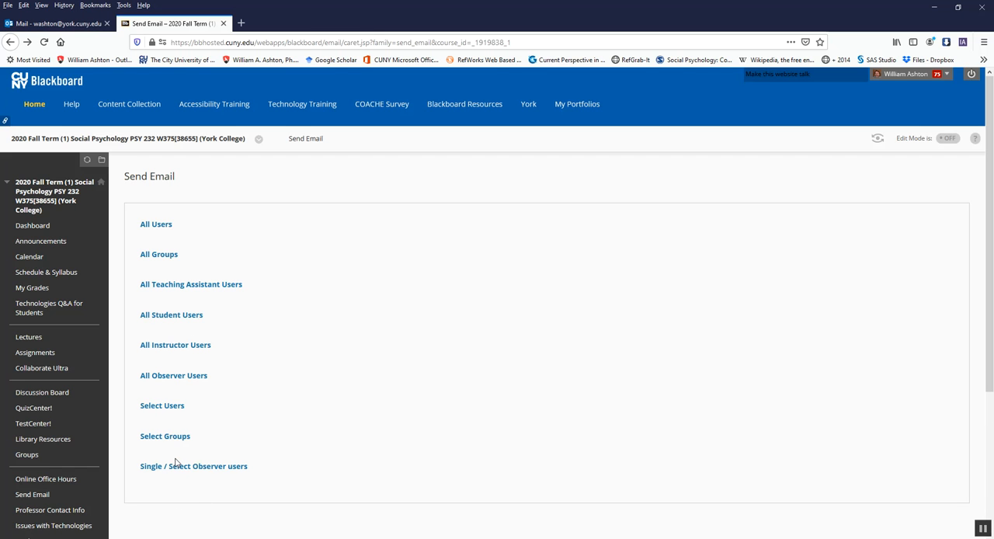
pyautogui.moveTo(210, 331)
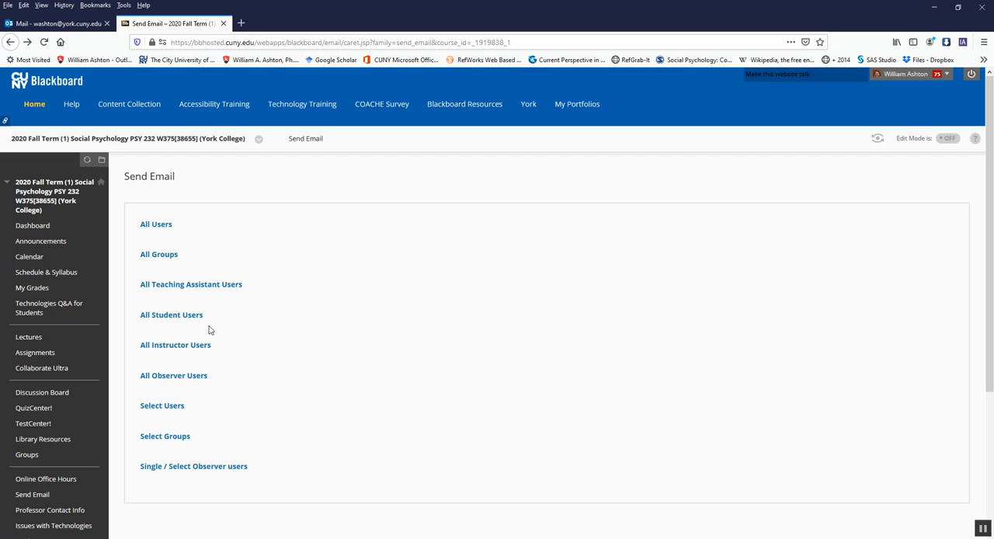
pyautogui.moveTo(190, 472)
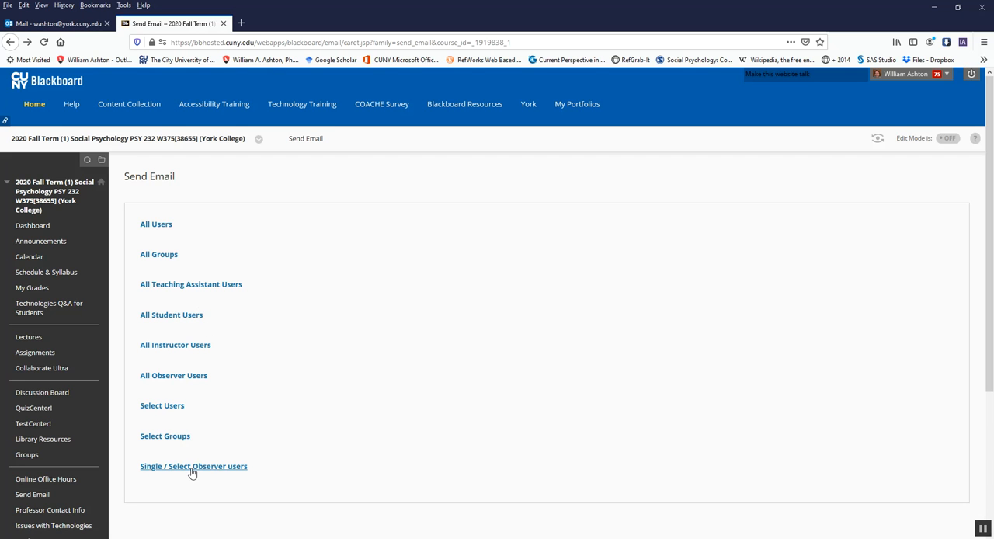
# Step: Scroll the recipient options and open the Select Users email form
pyautogui.scroll(-3)
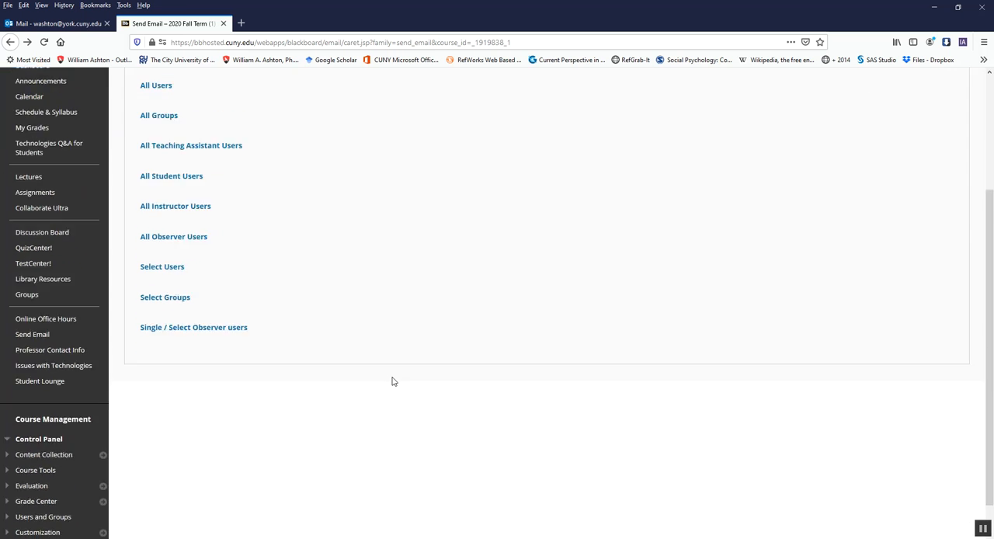
pyautogui.click(162, 267)
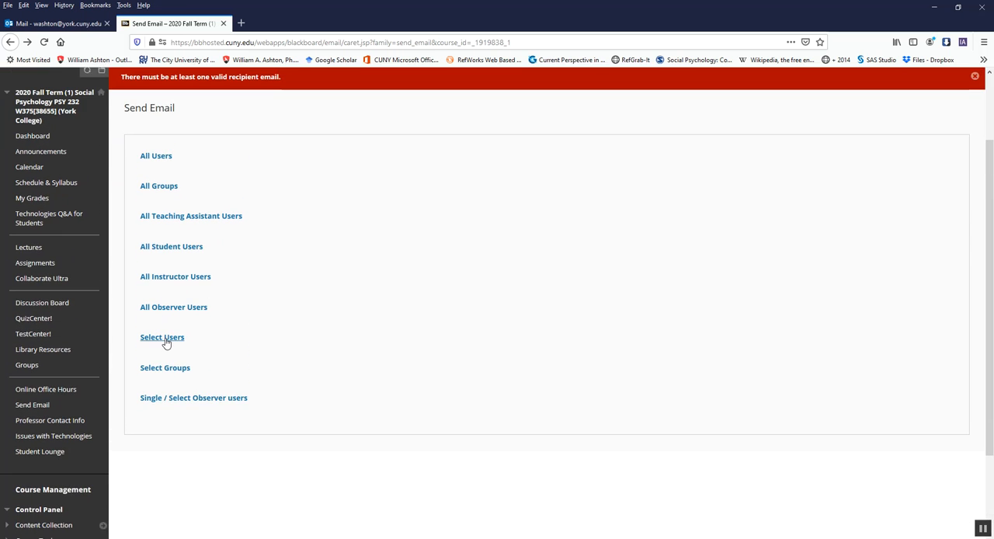
pyautogui.click(161, 337)
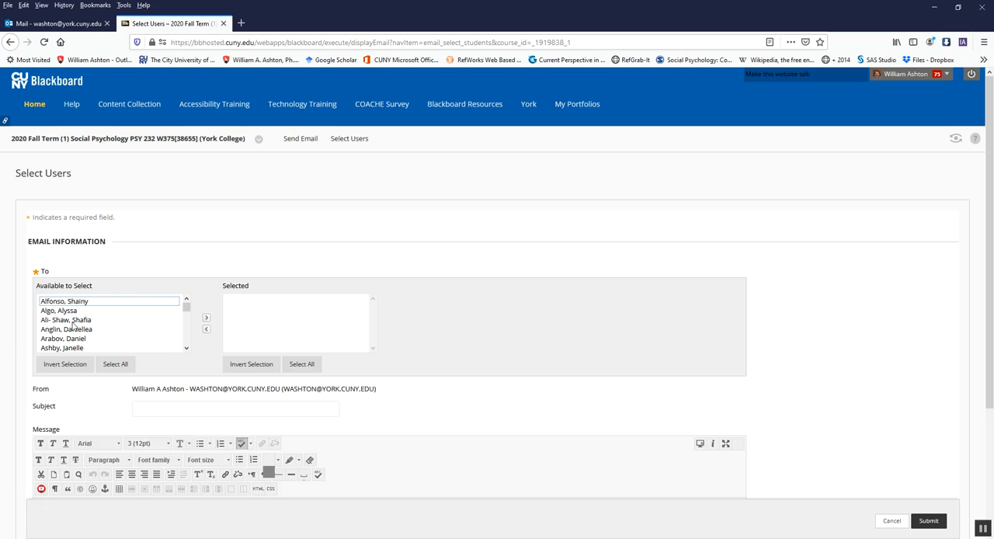
pyautogui.click(78, 328)
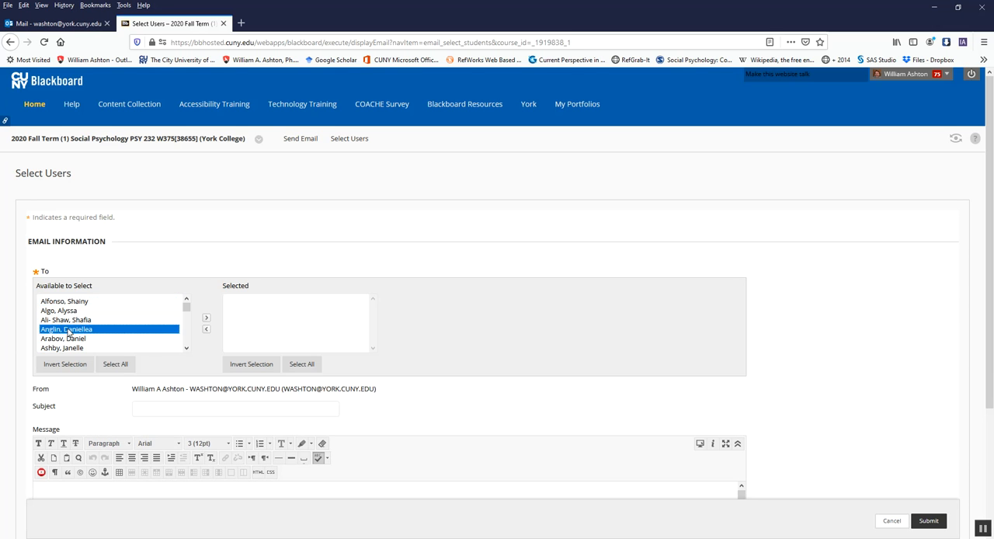
pyautogui.click(206, 317)
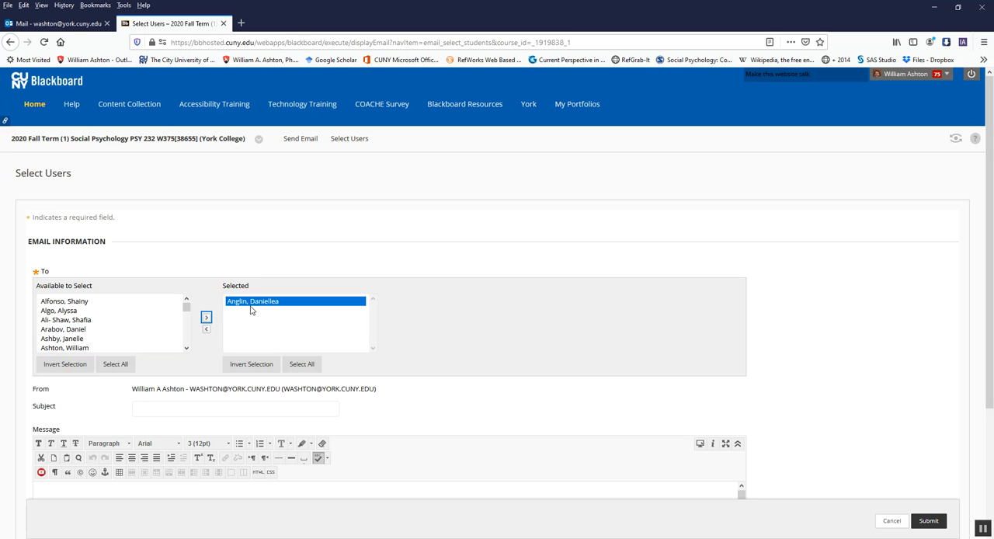
pyautogui.moveTo(262, 313)
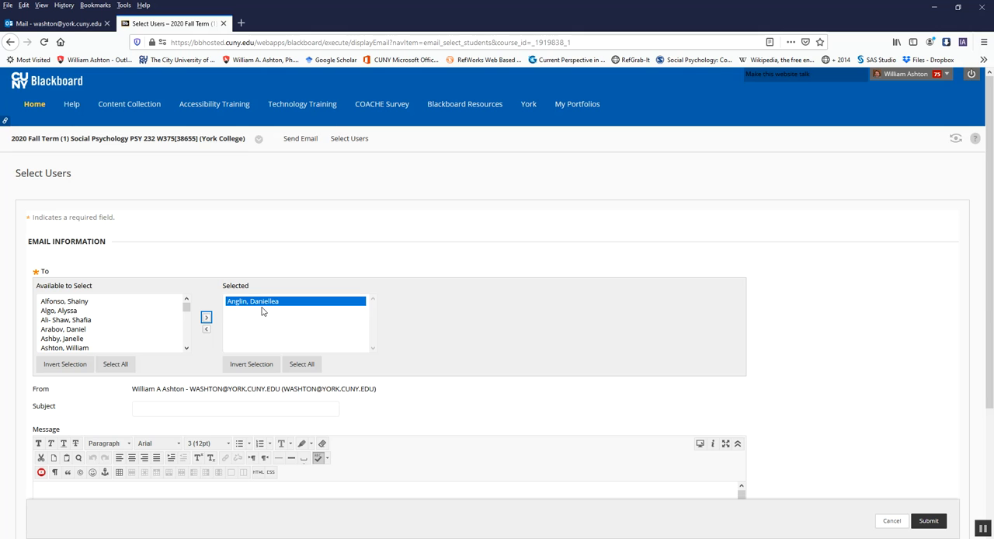
pyautogui.moveTo(262, 310)
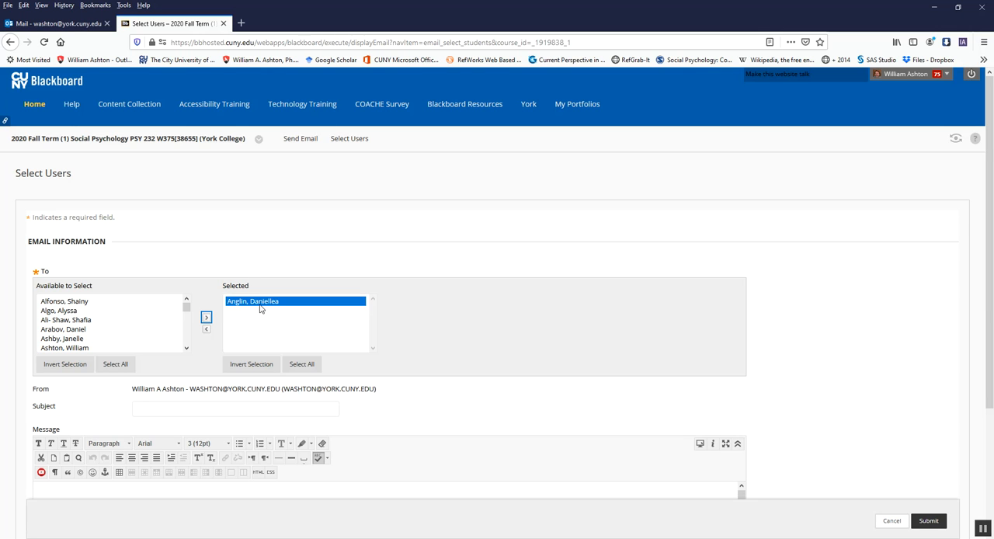
pyautogui.moveTo(257, 245)
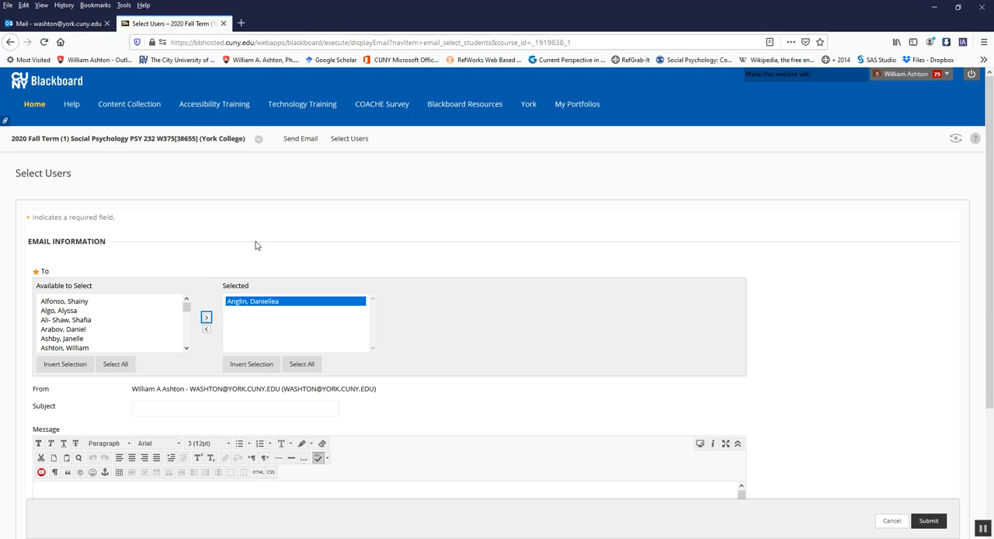
pyautogui.moveTo(250, 242)
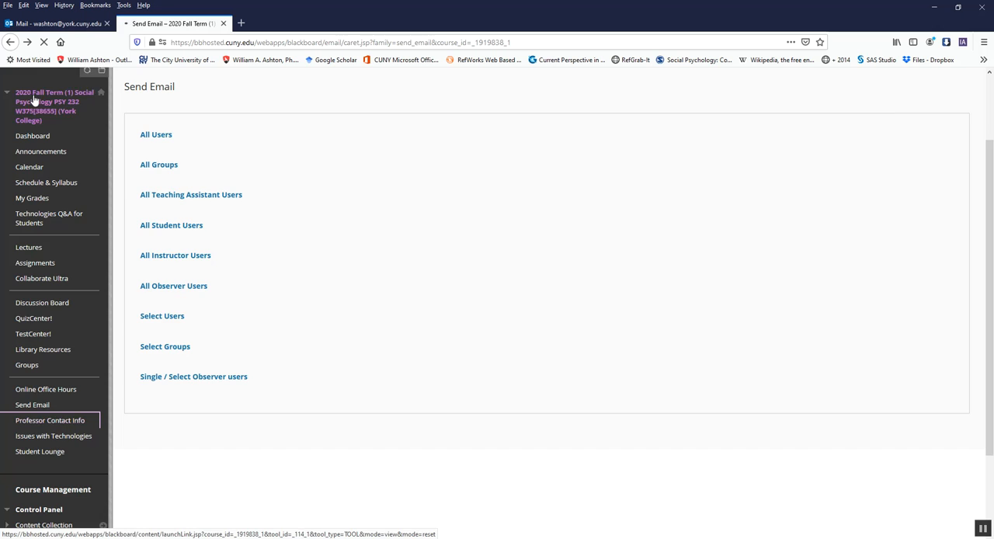
# Step: Check the empty Professor Contact Info page, then view the CTLET announcement
pyautogui.click(50, 420)
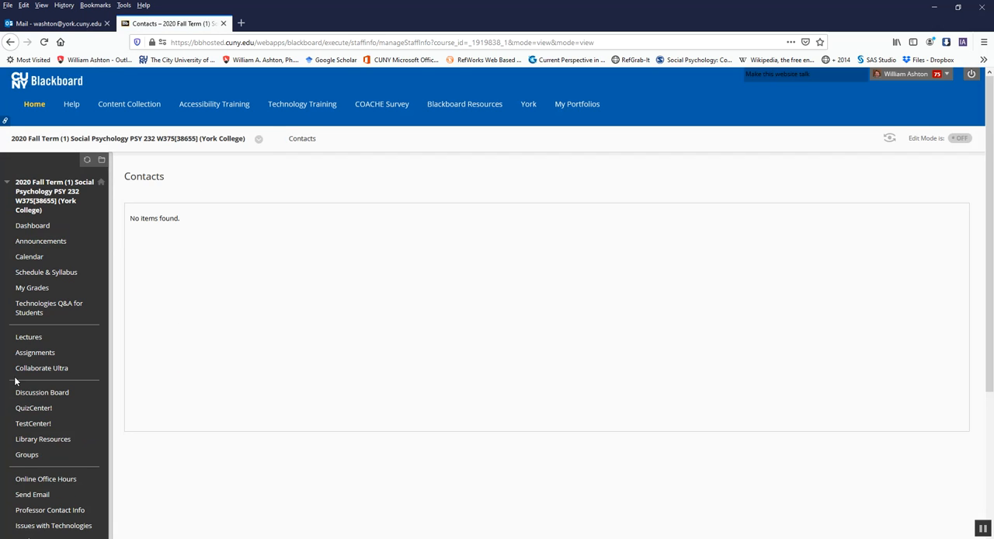
pyautogui.scroll(-3)
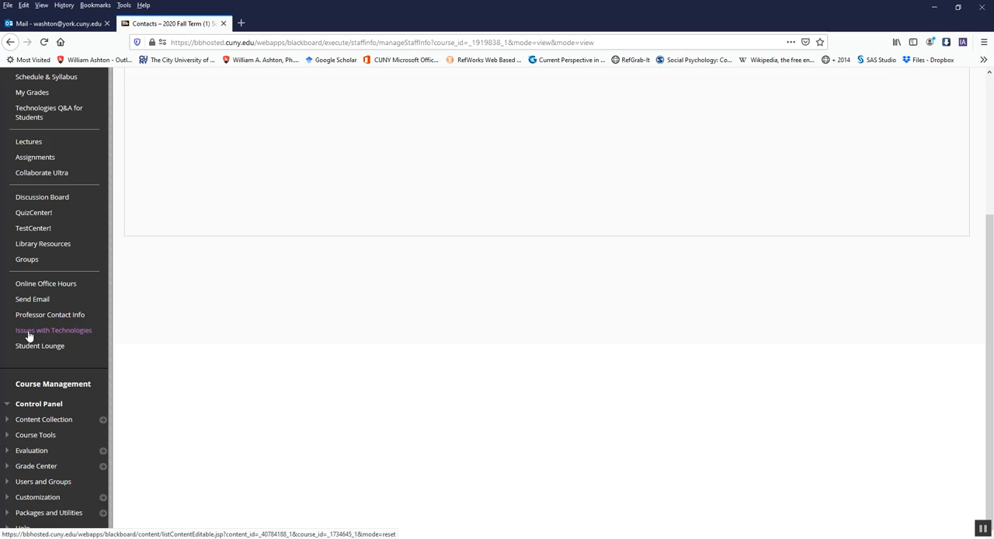
pyautogui.click(38, 345)
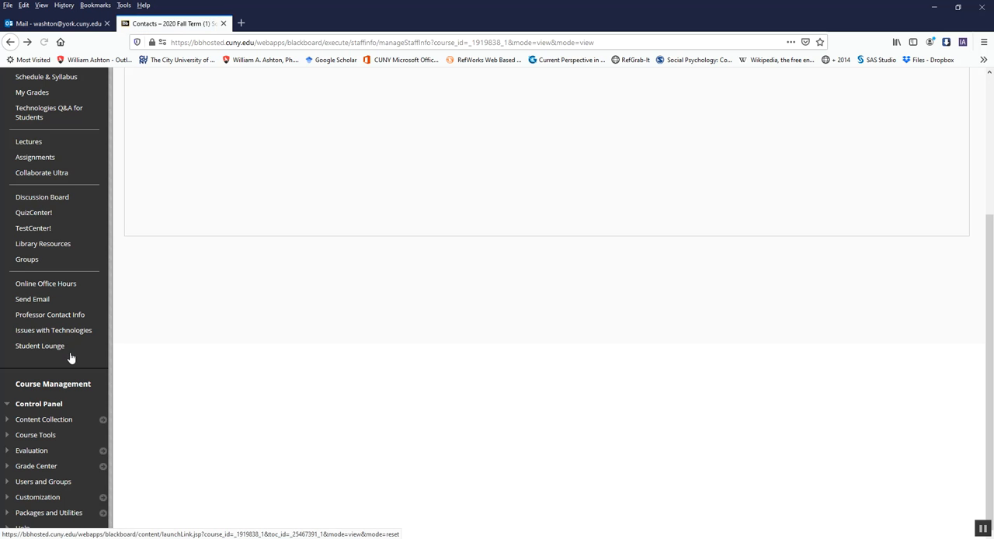
pyautogui.moveTo(40, 345)
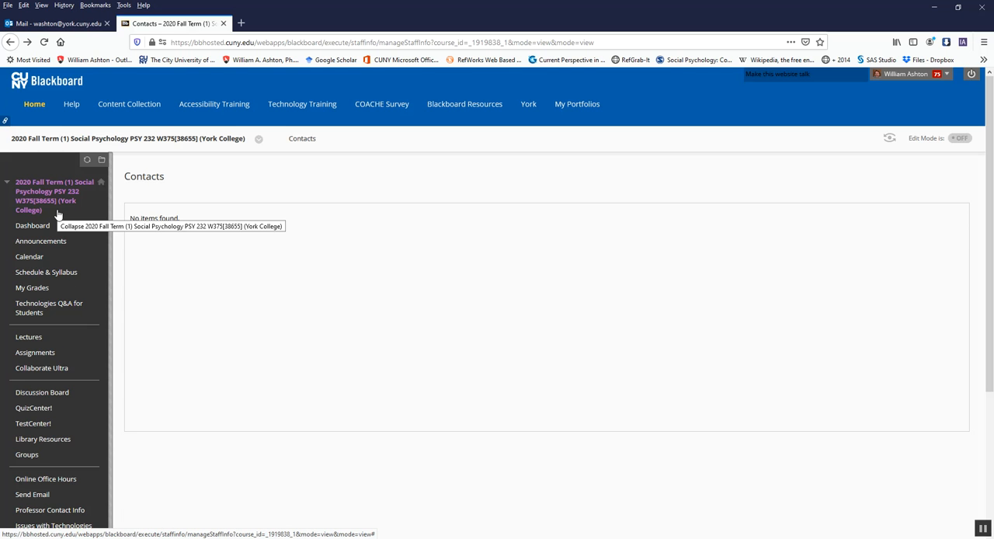
pyautogui.moveTo(60, 224)
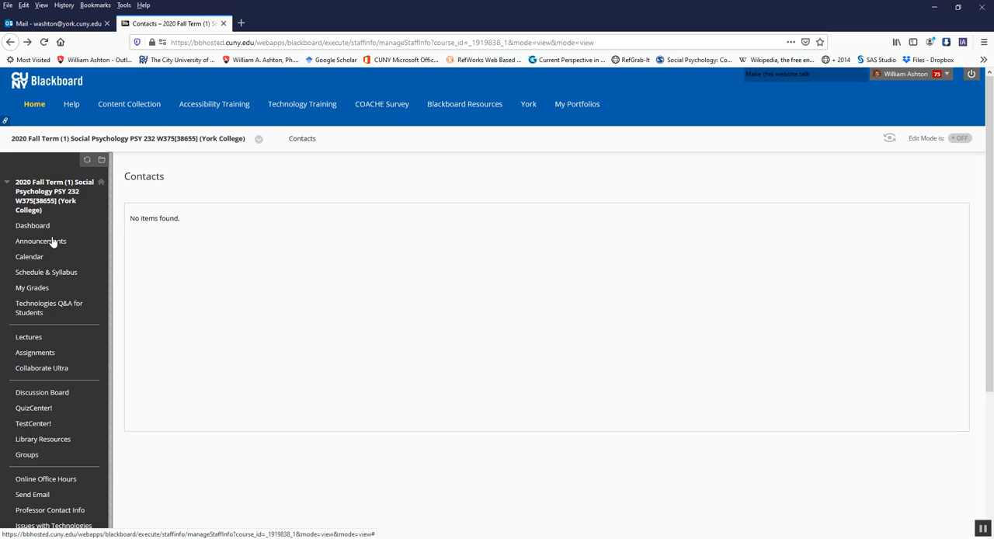
pyautogui.click(40, 241)
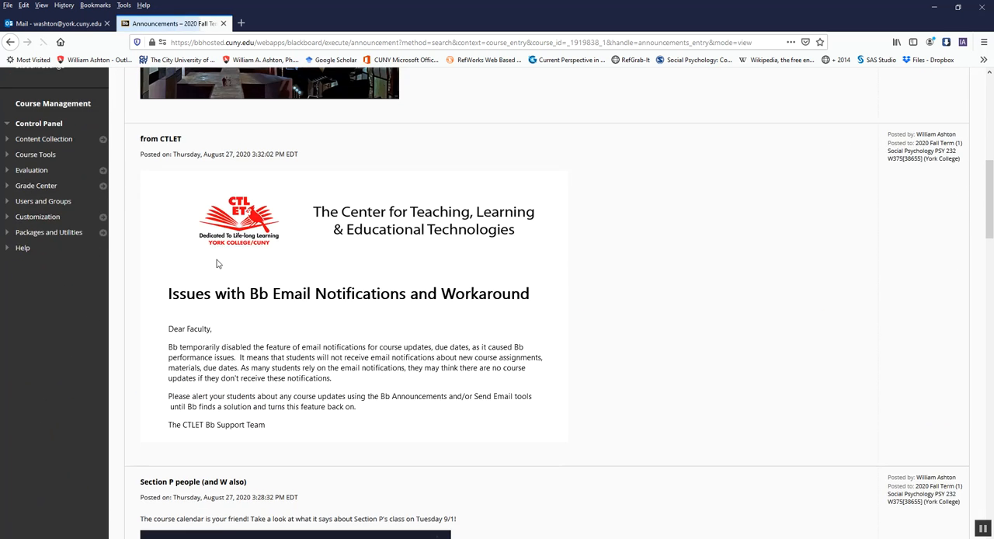
pyautogui.scroll(-3)
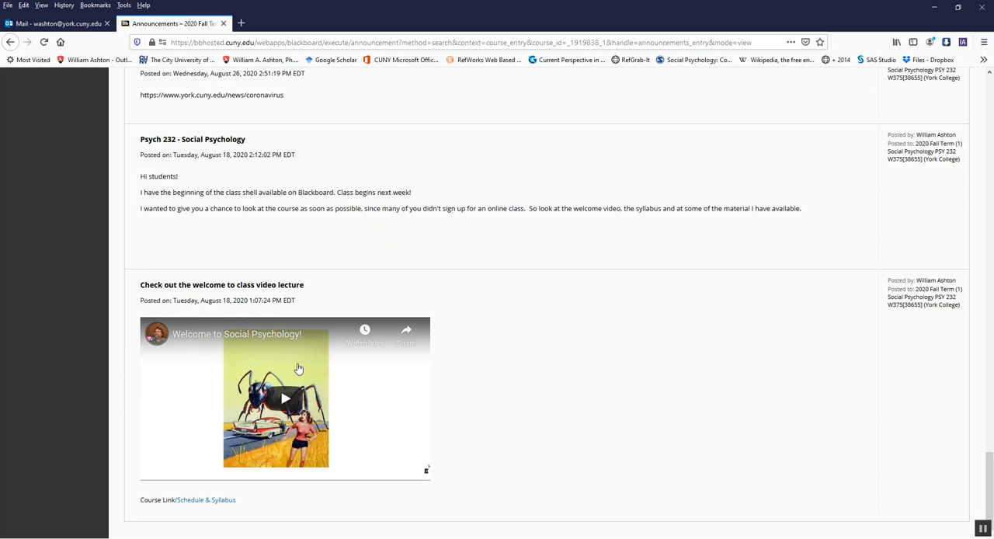
pyautogui.moveTo(545, 484)
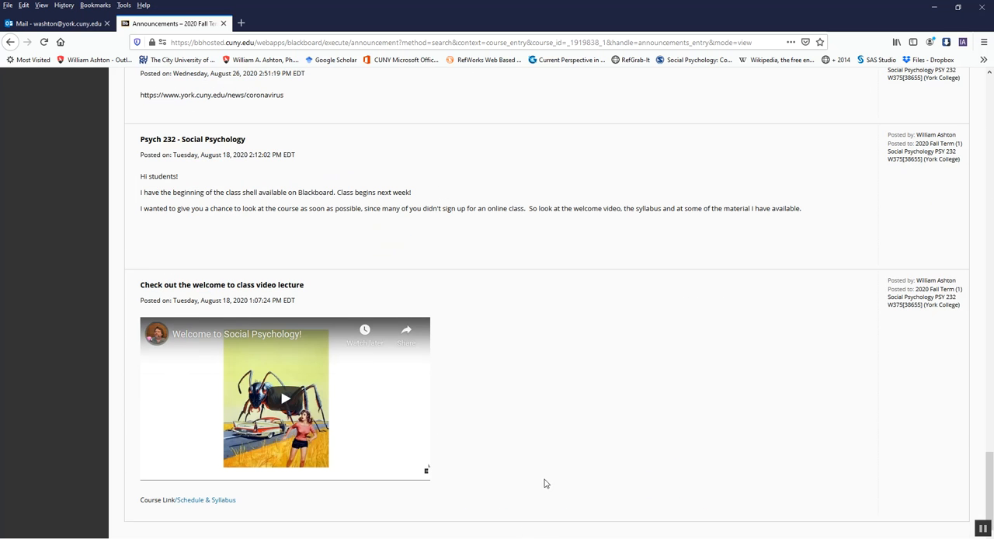
pyautogui.moveTo(551, 447)
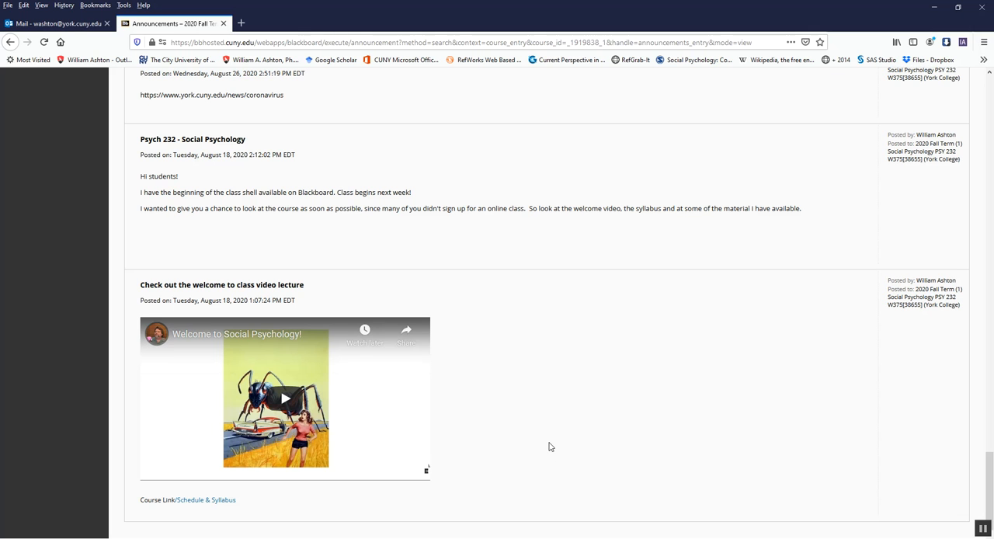
pyautogui.moveTo(564, 437)
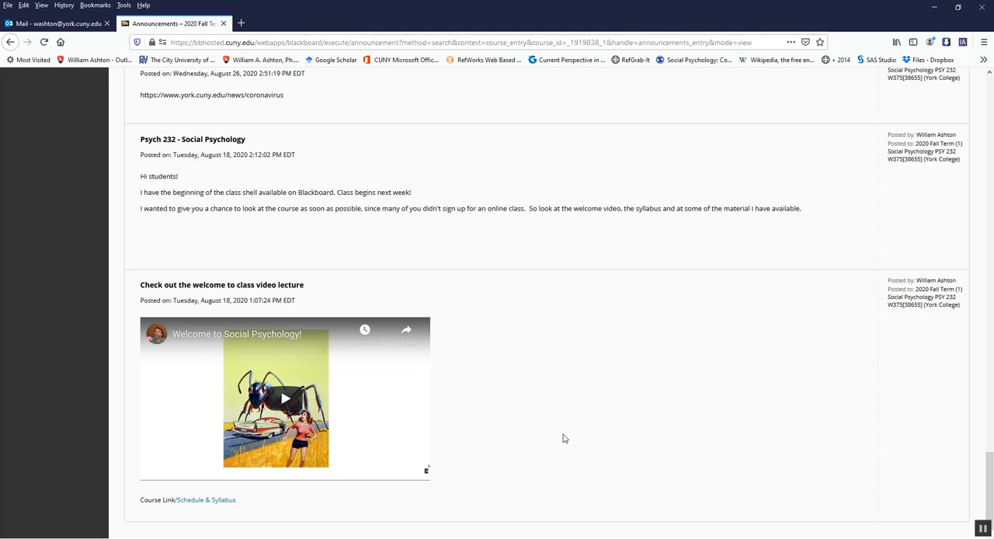
pyautogui.moveTo(624, 439)
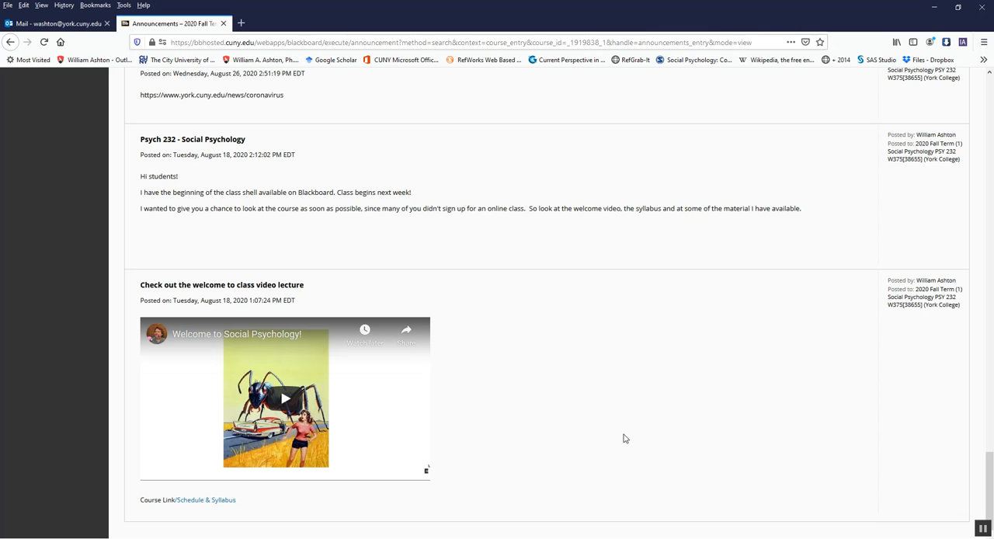
pyautogui.moveTo(642, 497)
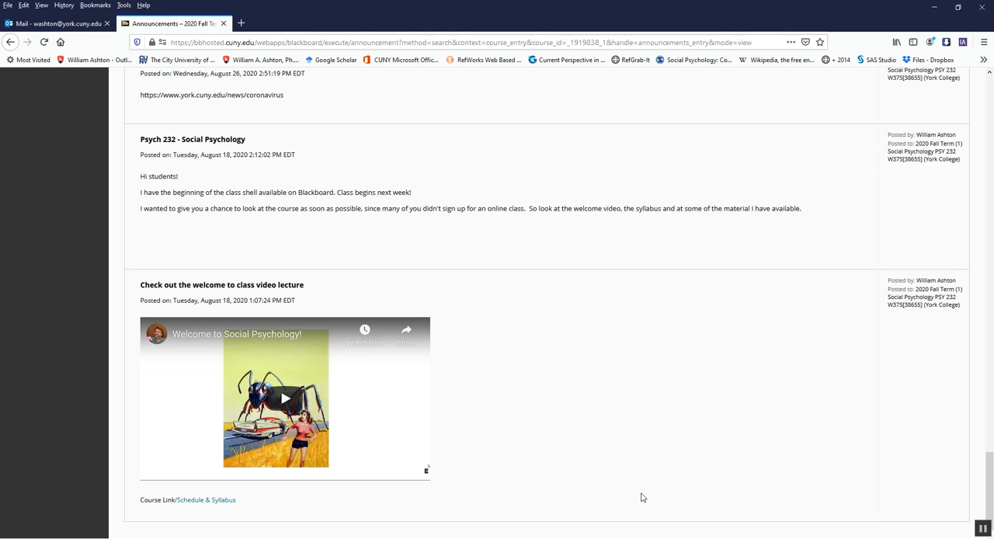